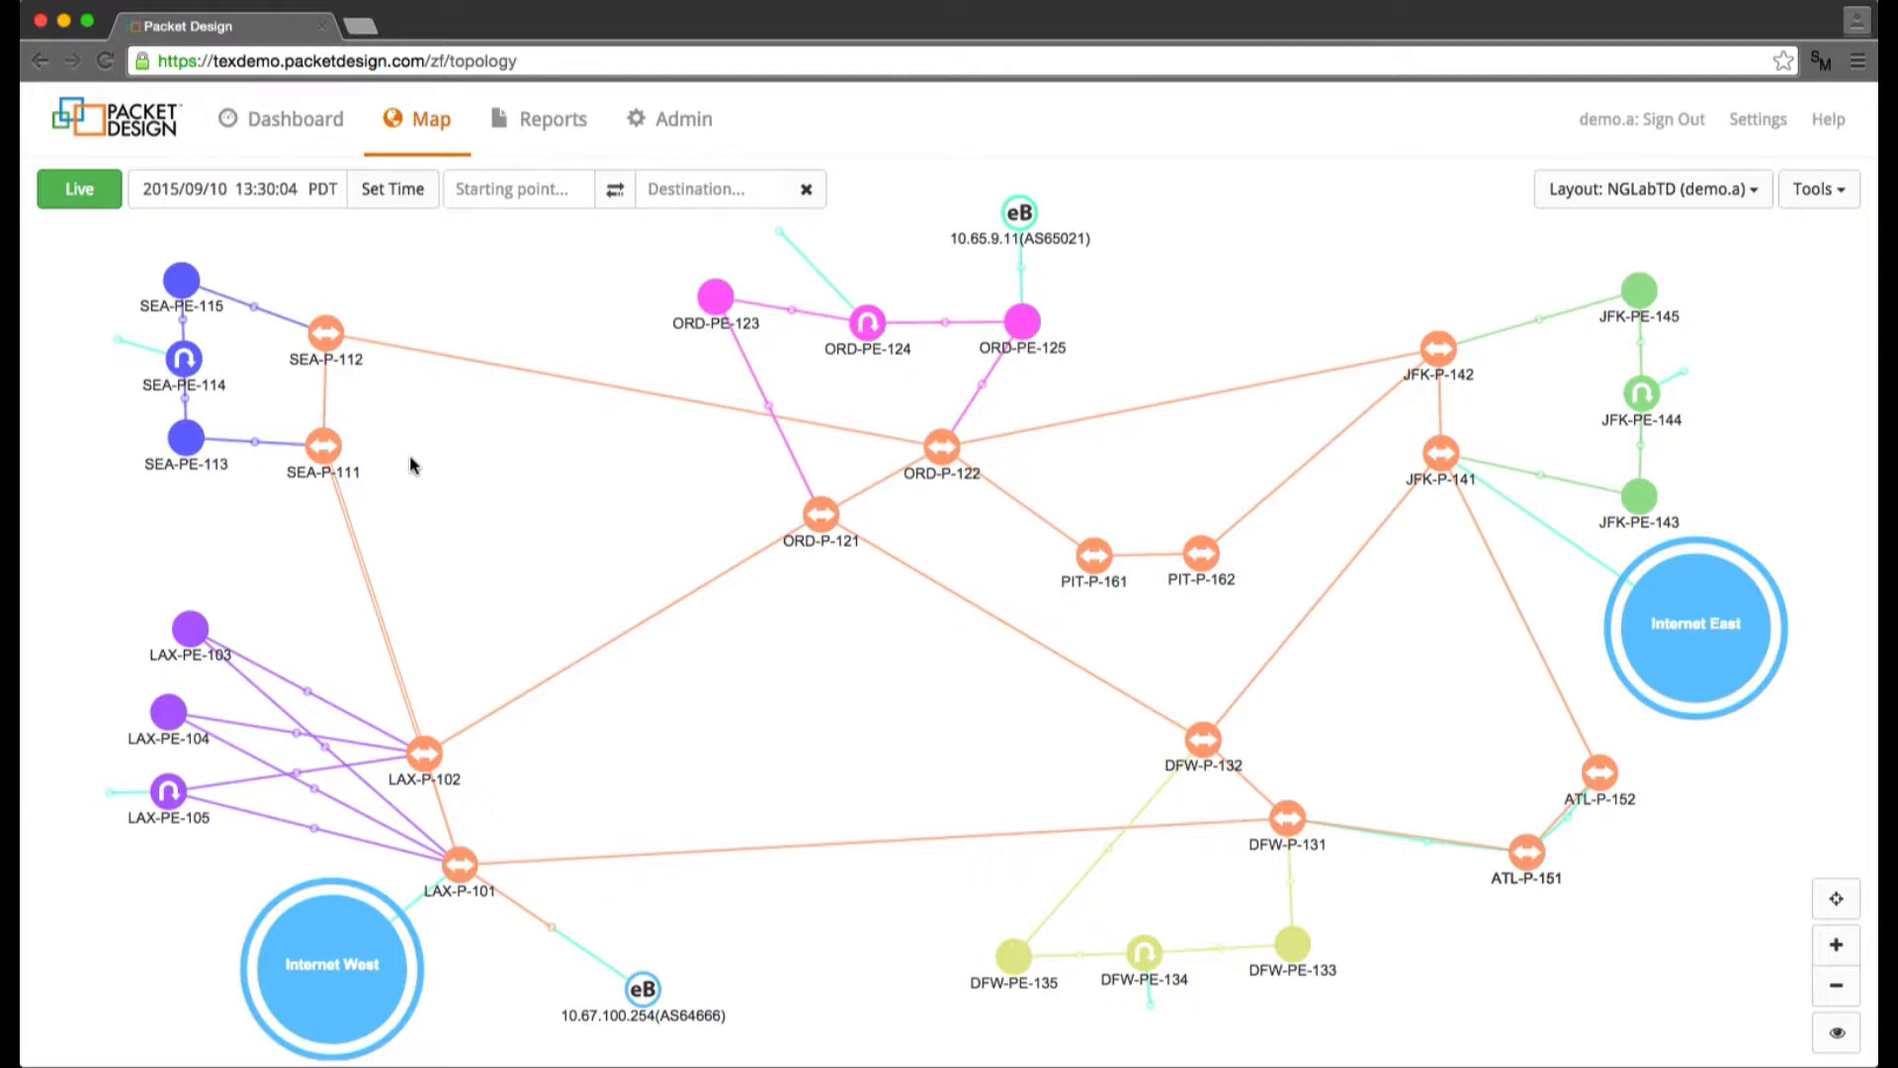
mouse_move(277, 278)
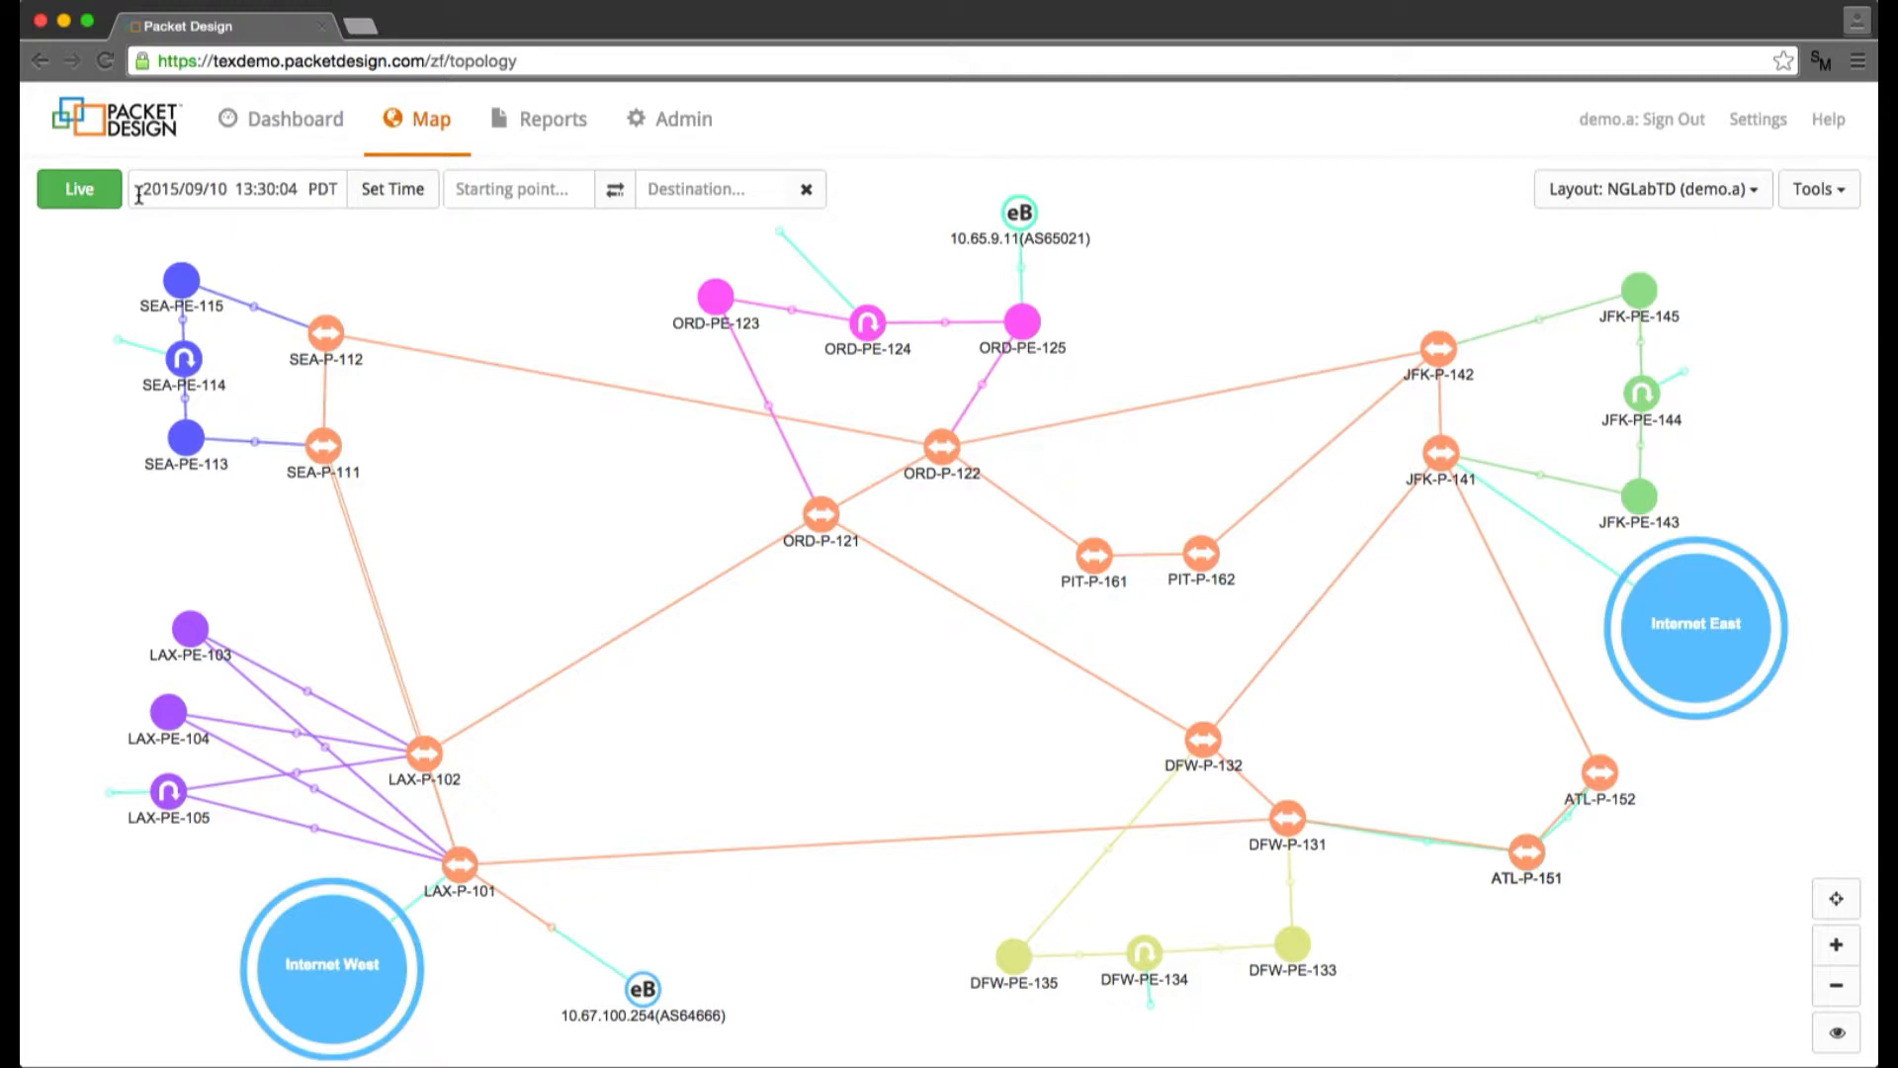
- Query the path from SEA-PE-114 to destination 10.68.22.15/24, drawing the cost-129 route
left_click(392, 190)
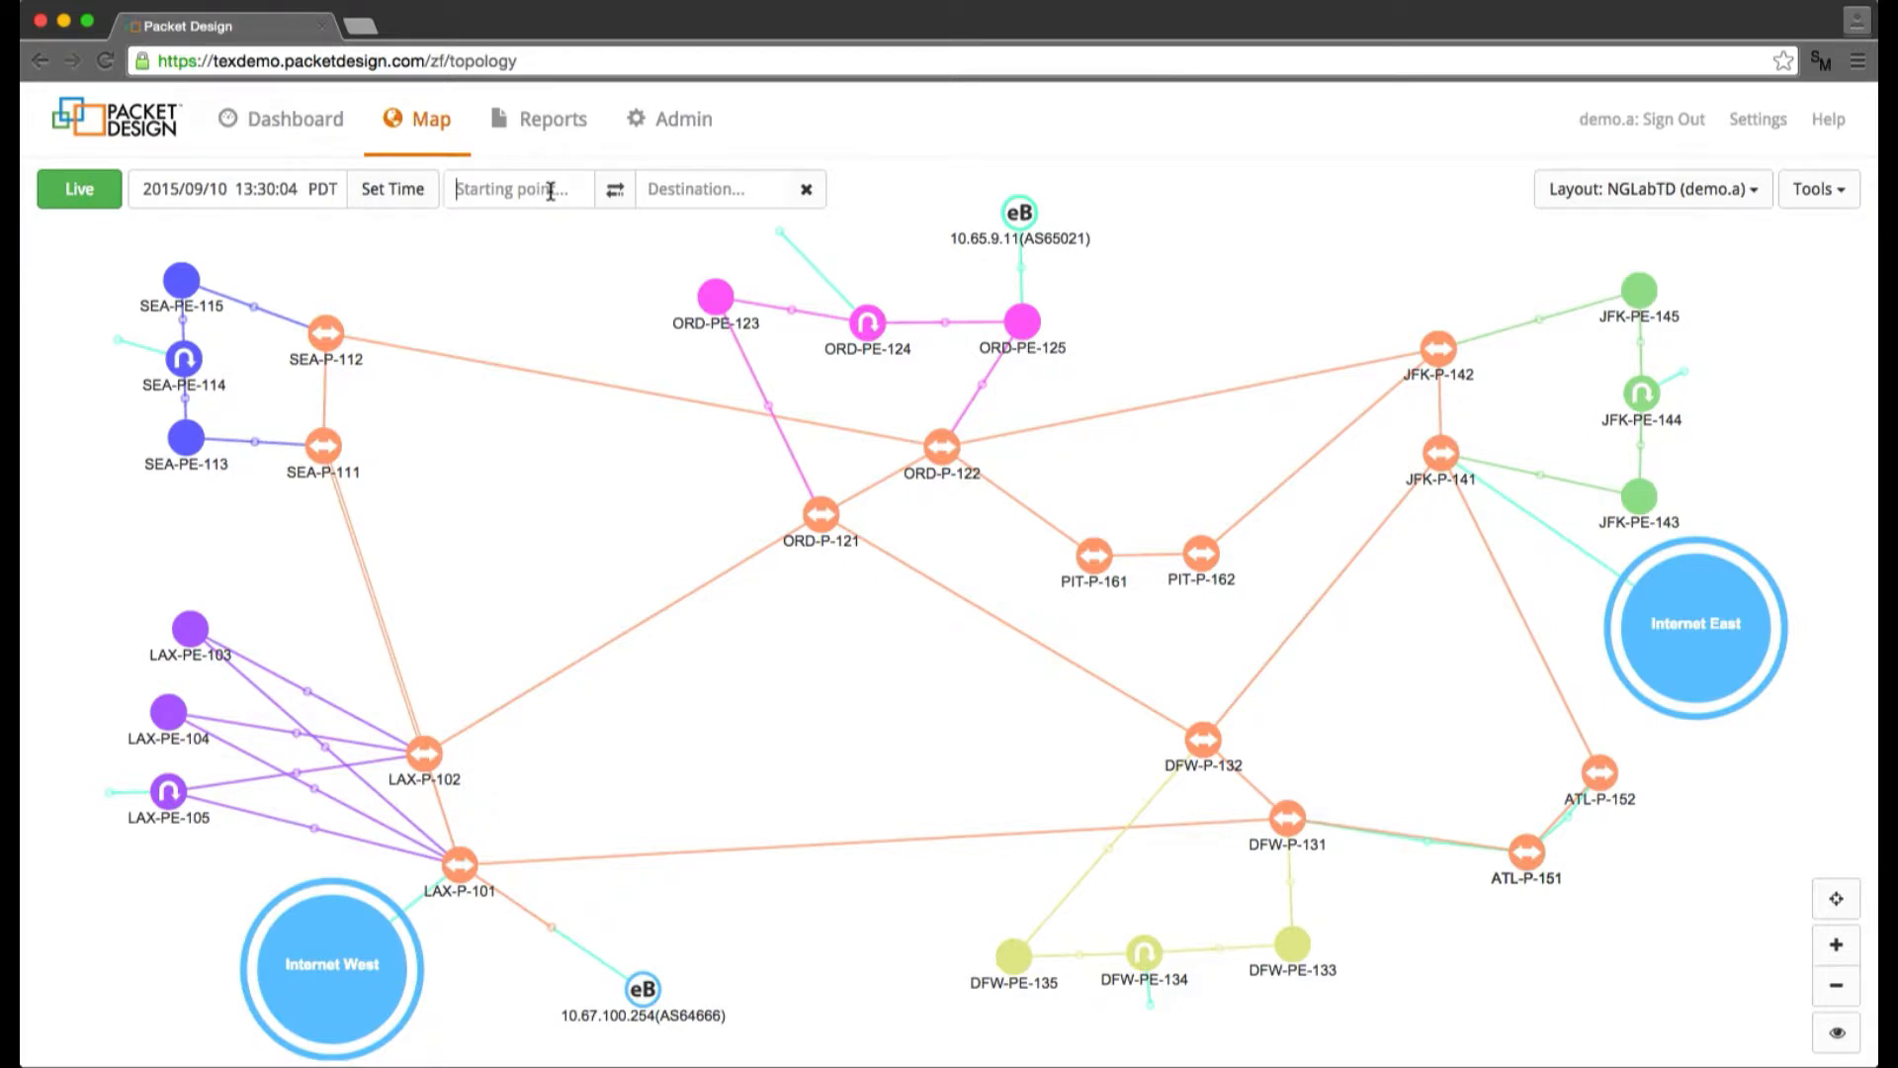
type("SEA-PE-1")
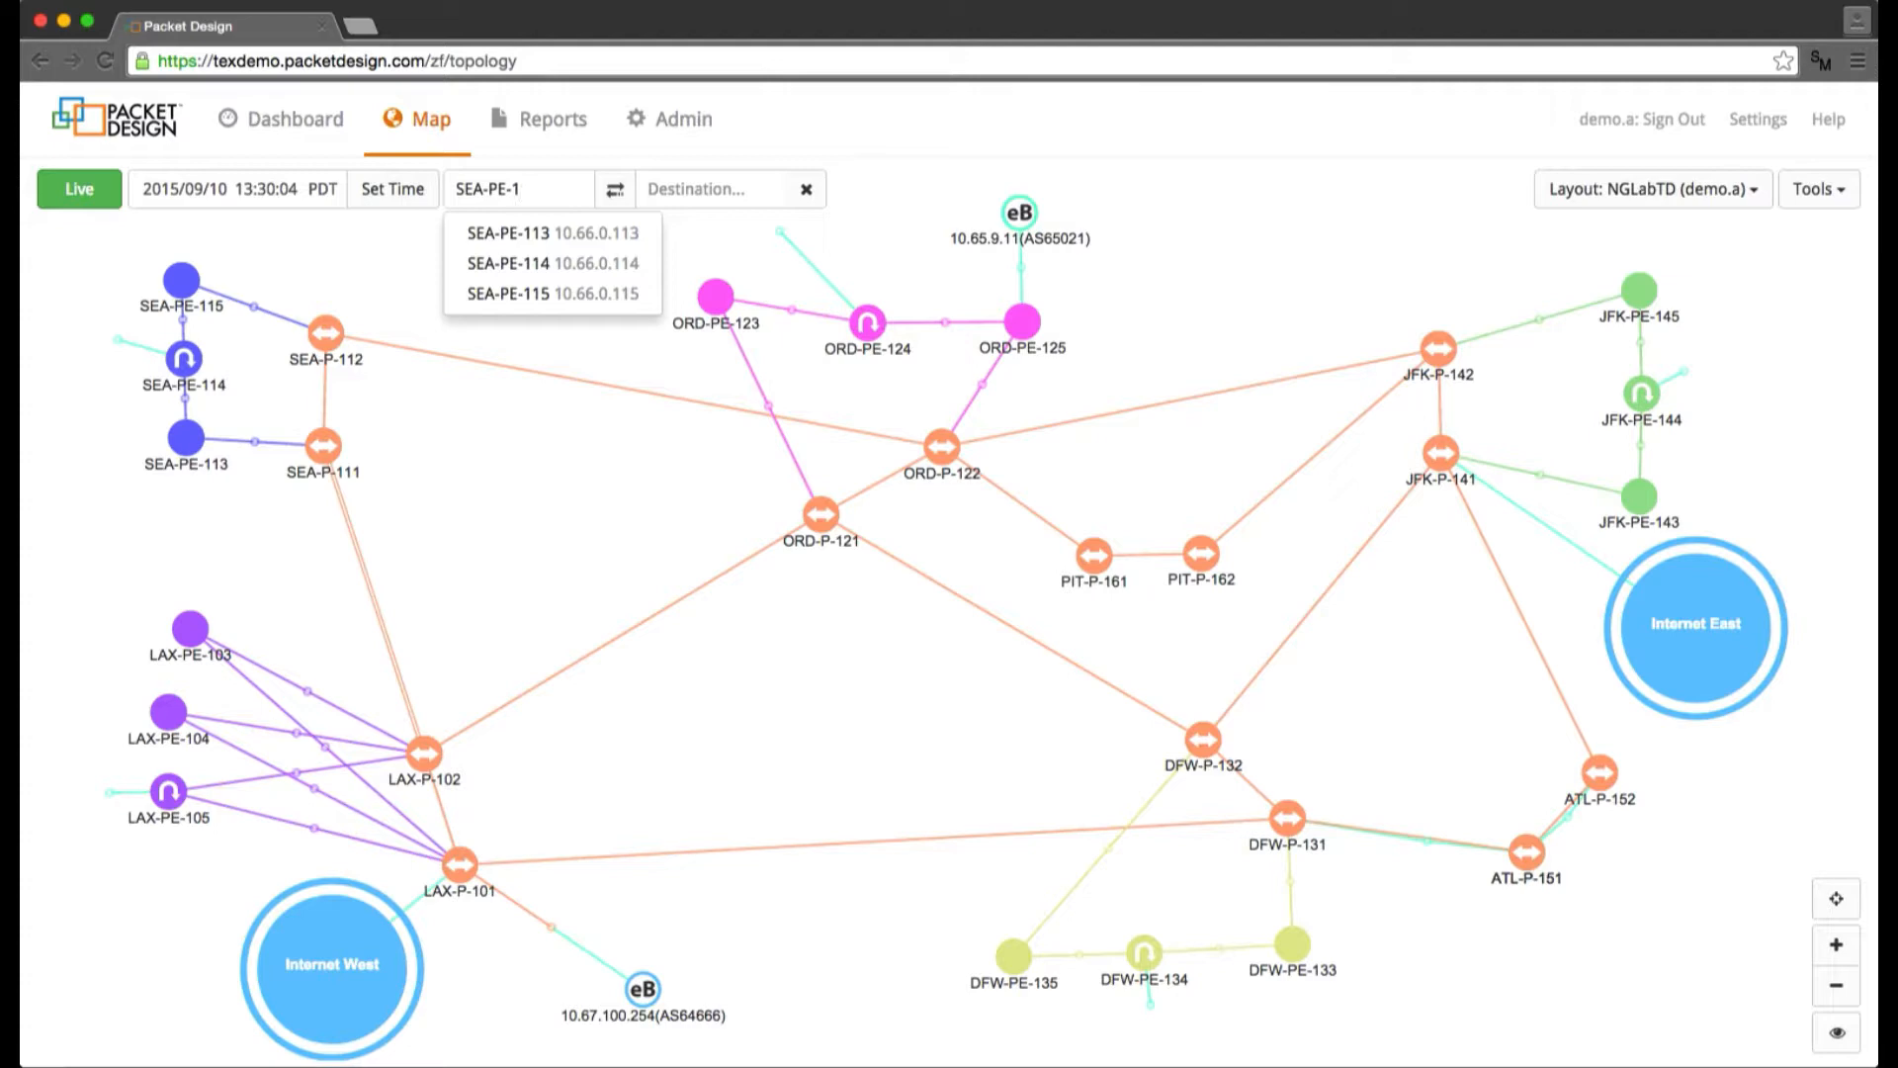
left_click(508, 263)
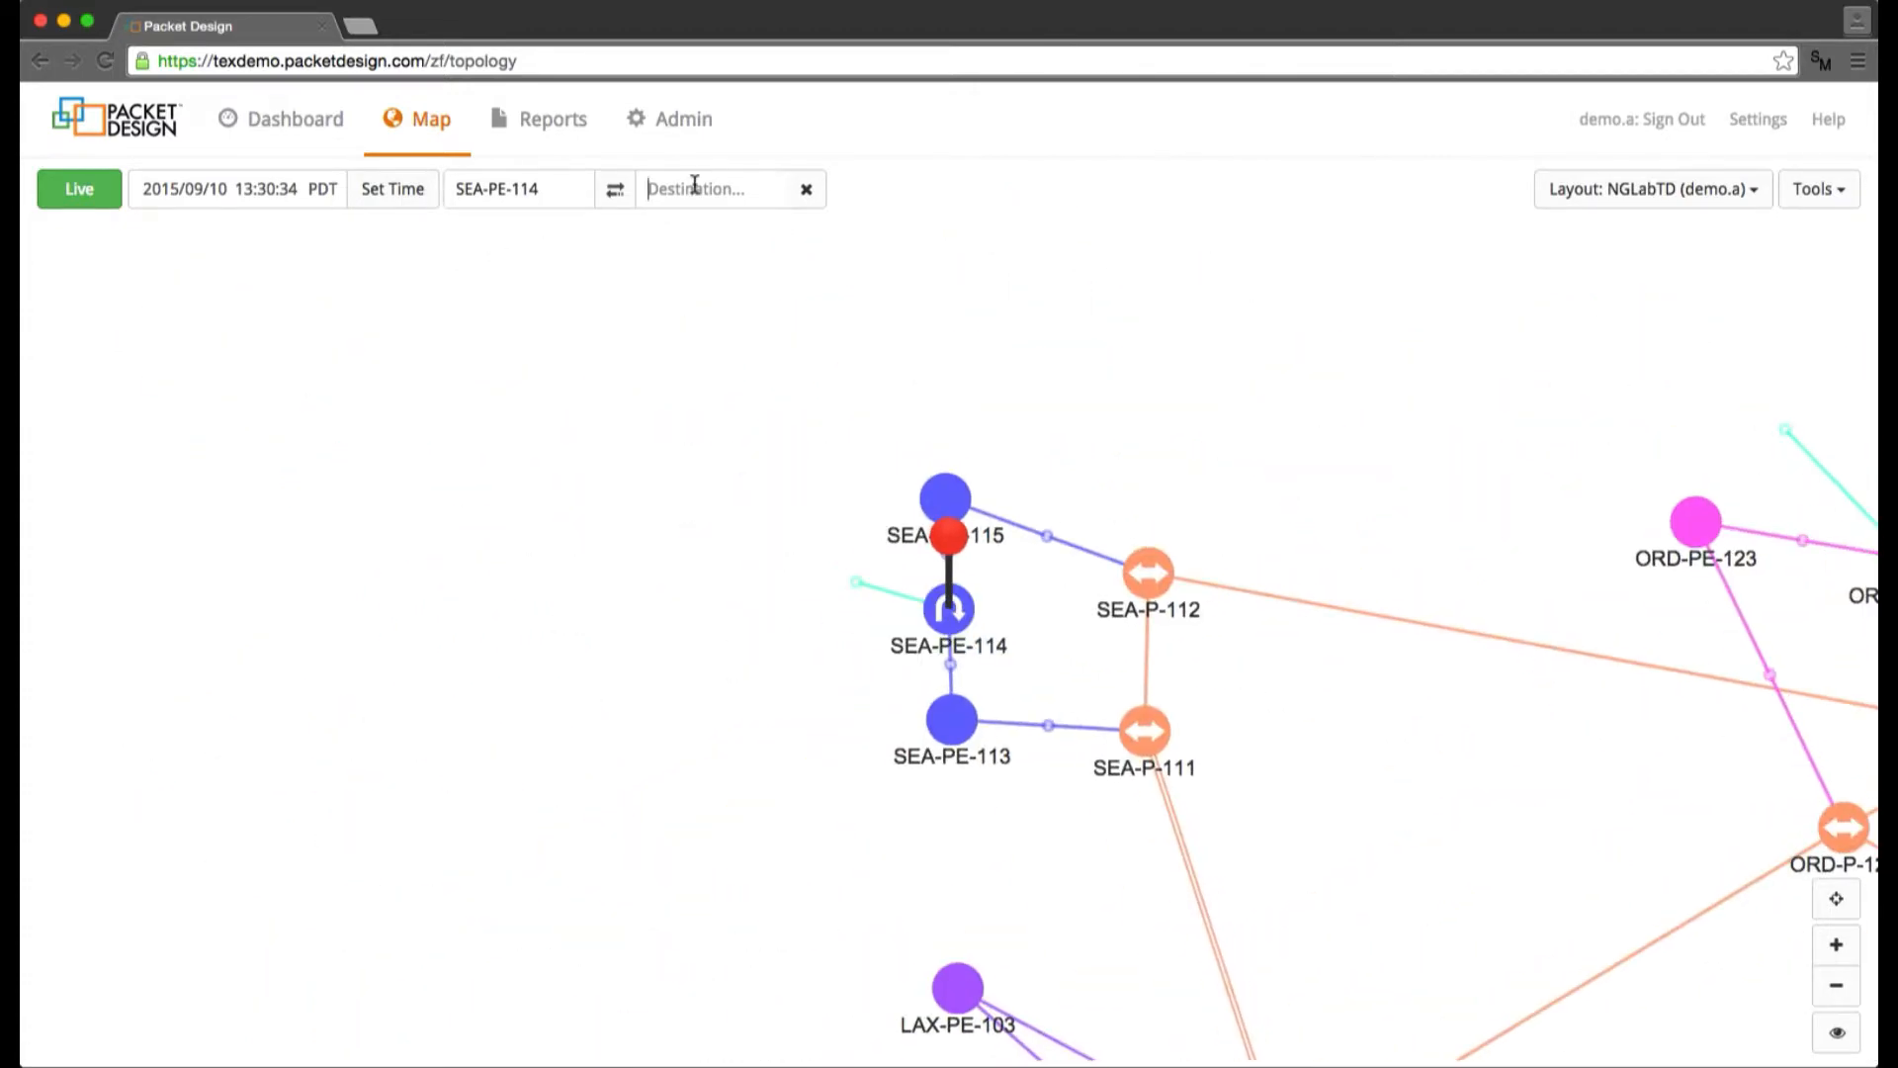
type("10.68.")
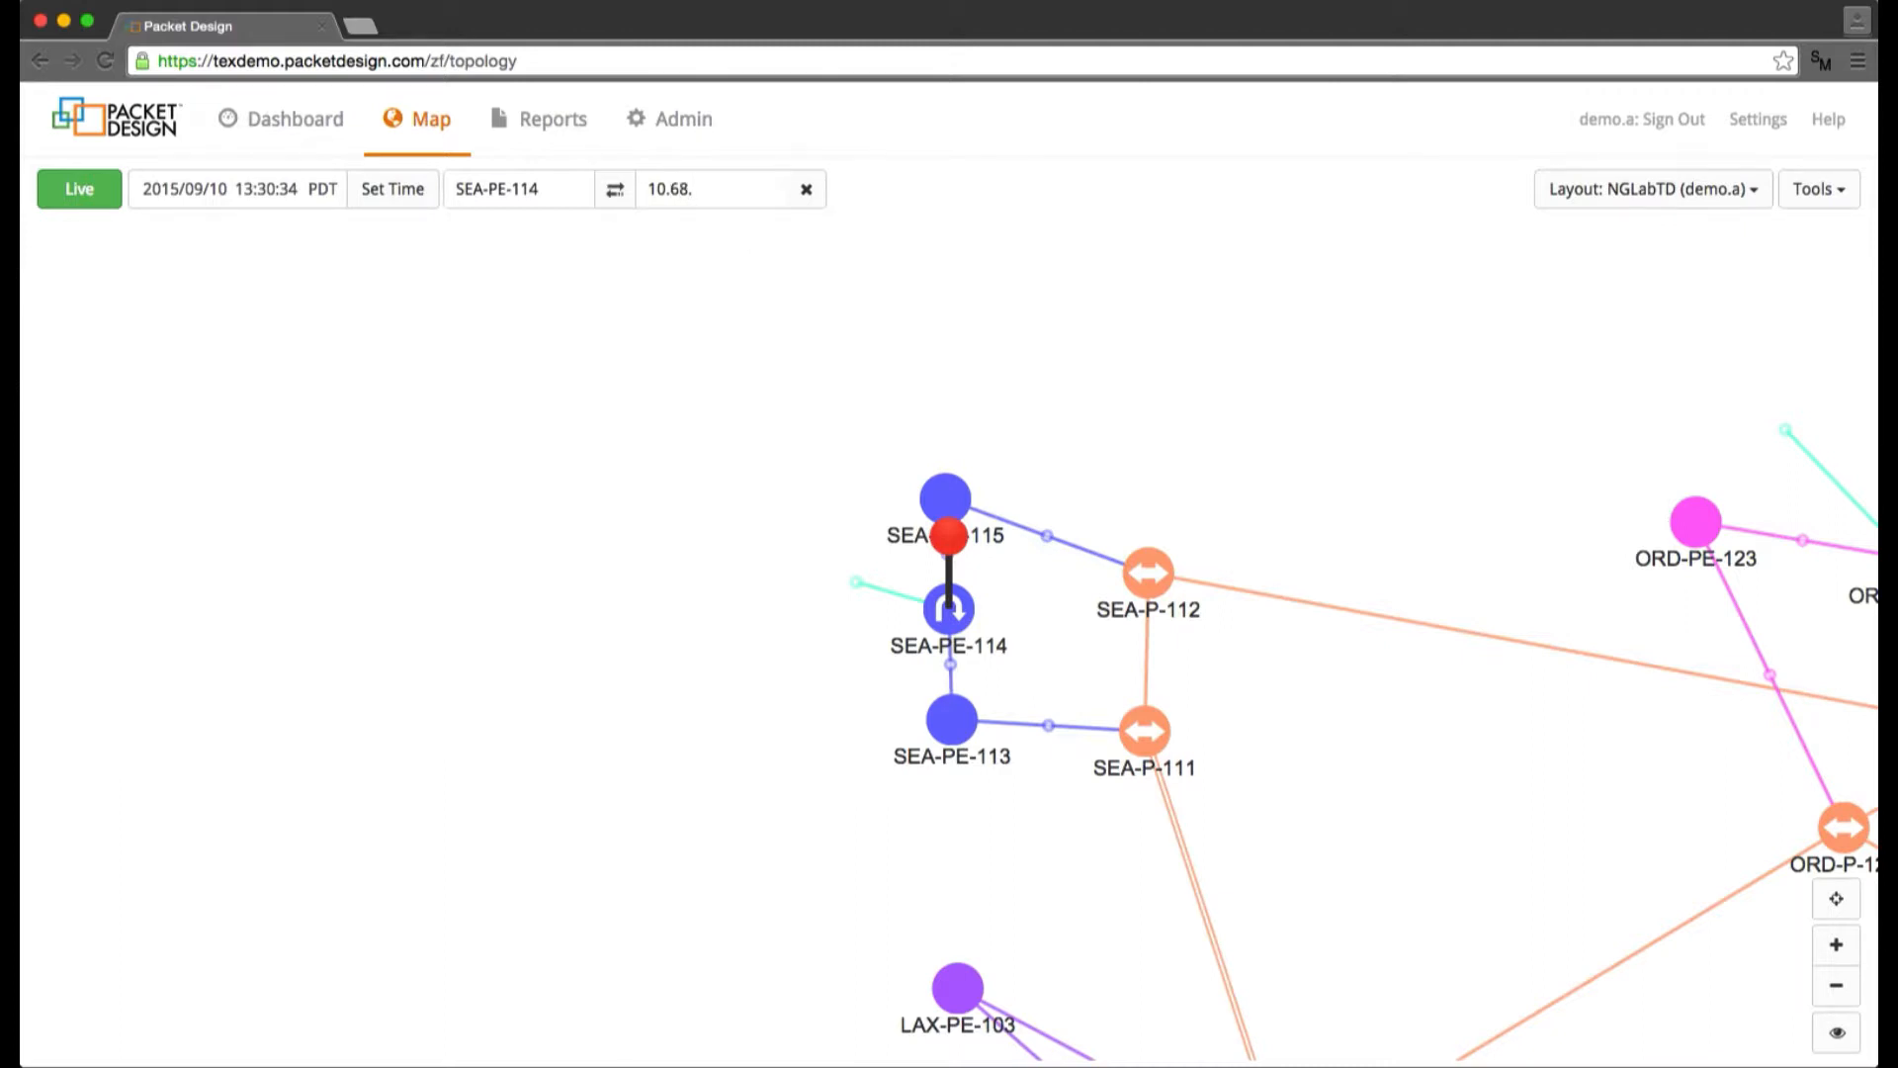
type("22.15/24")
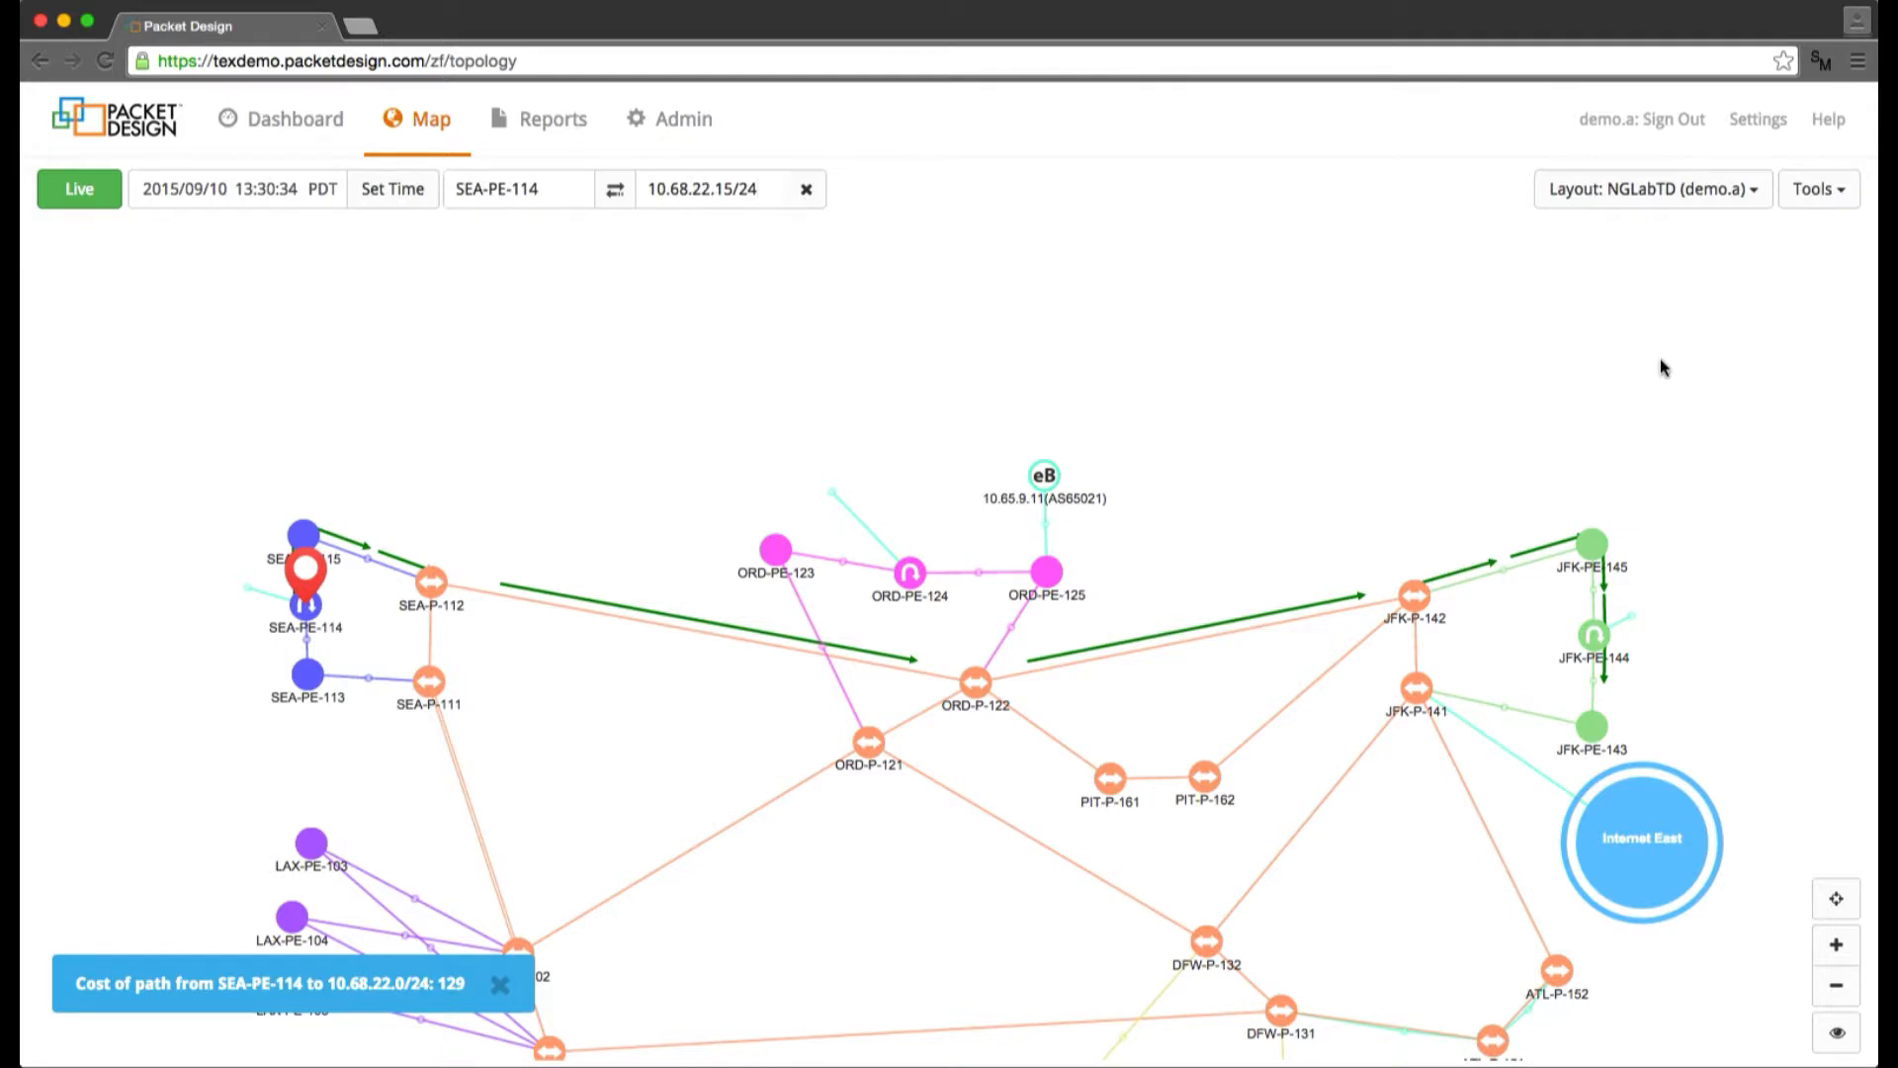
mouse_move(1597, 694)
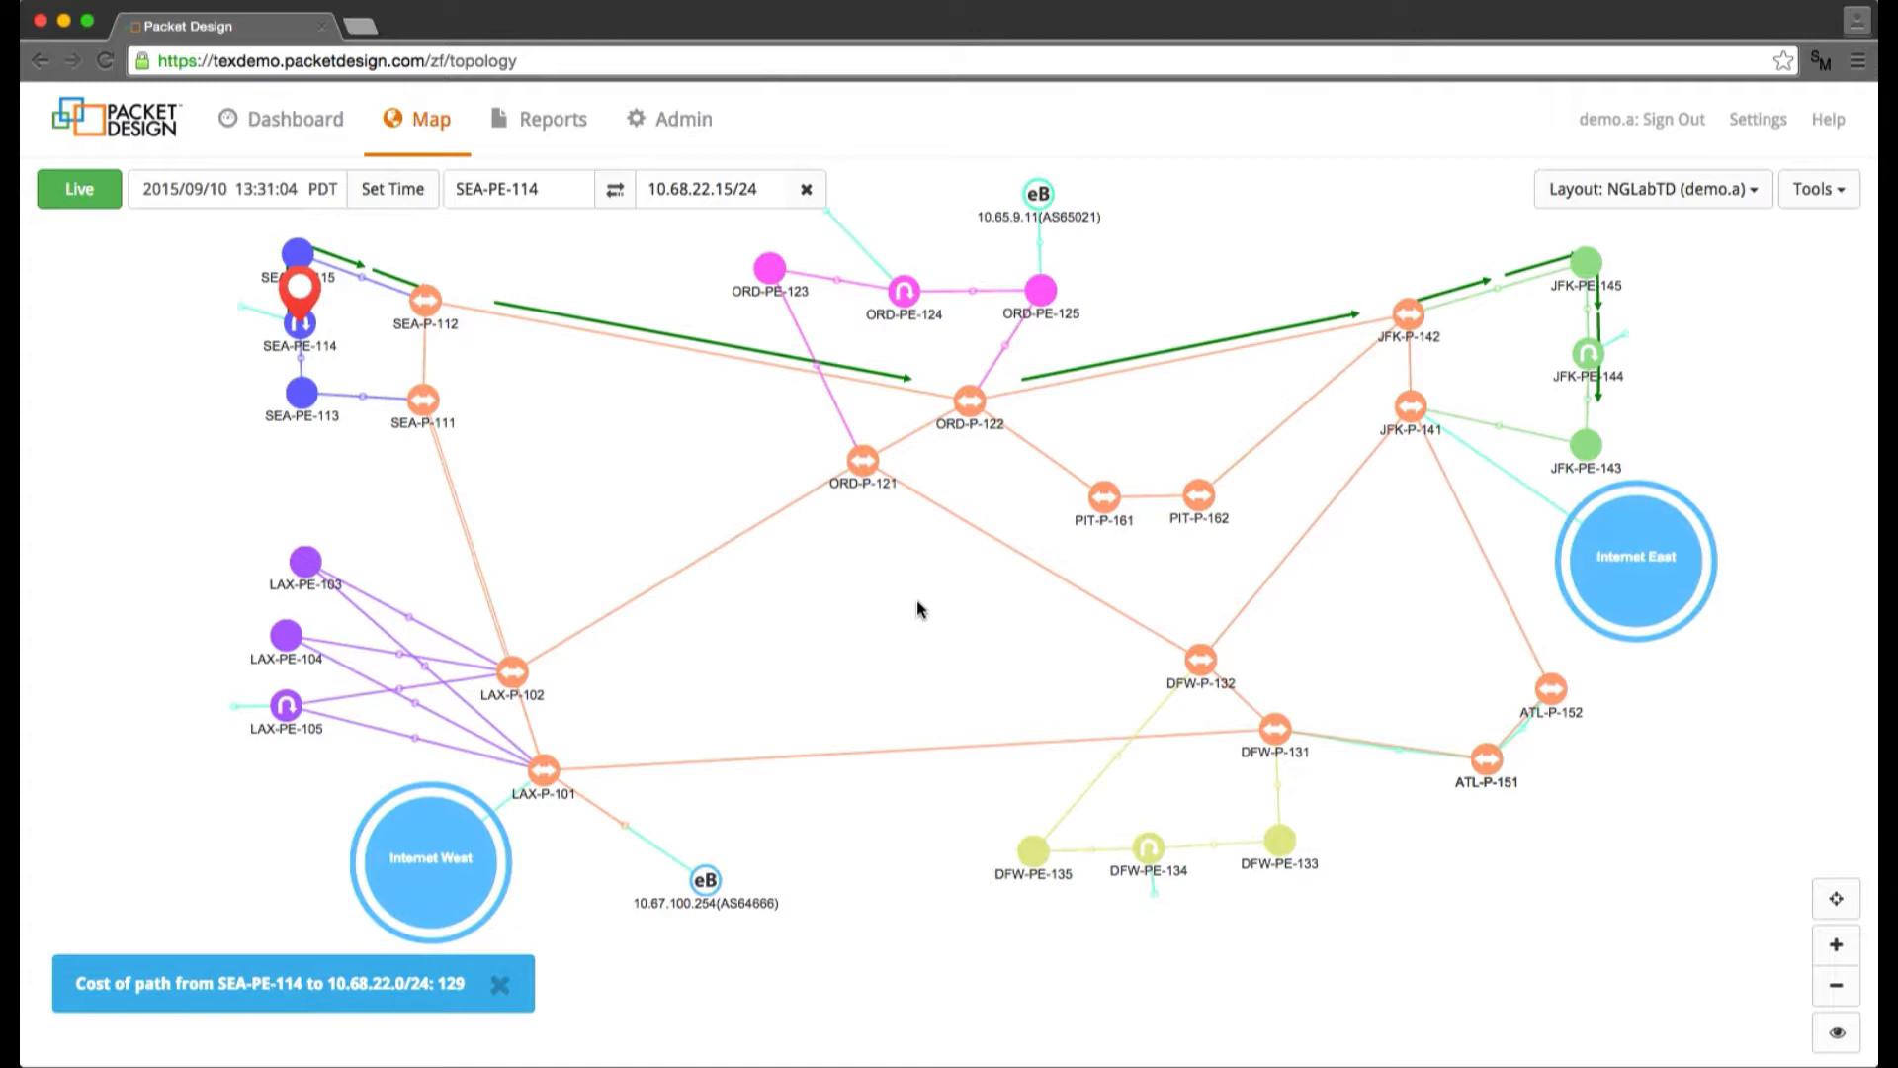
mouse_move(1587, 411)
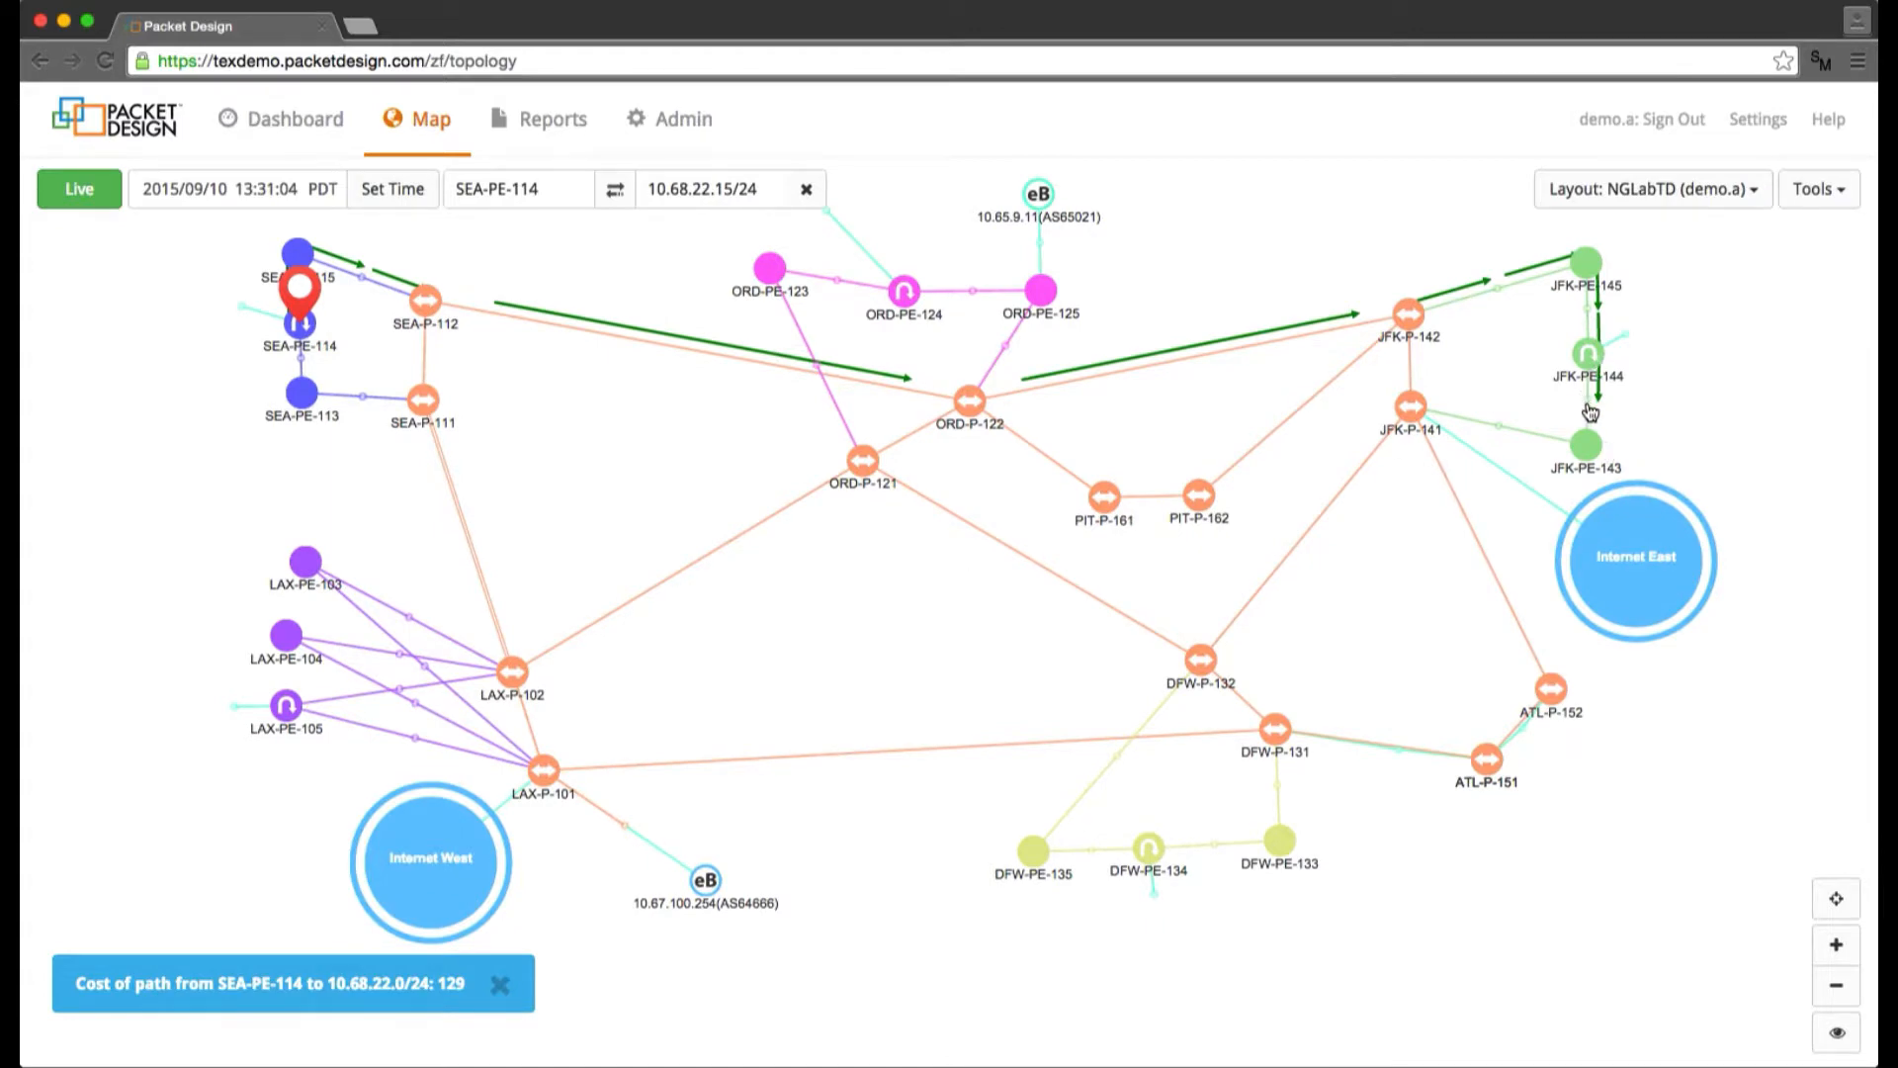
mouse_move(1589, 407)
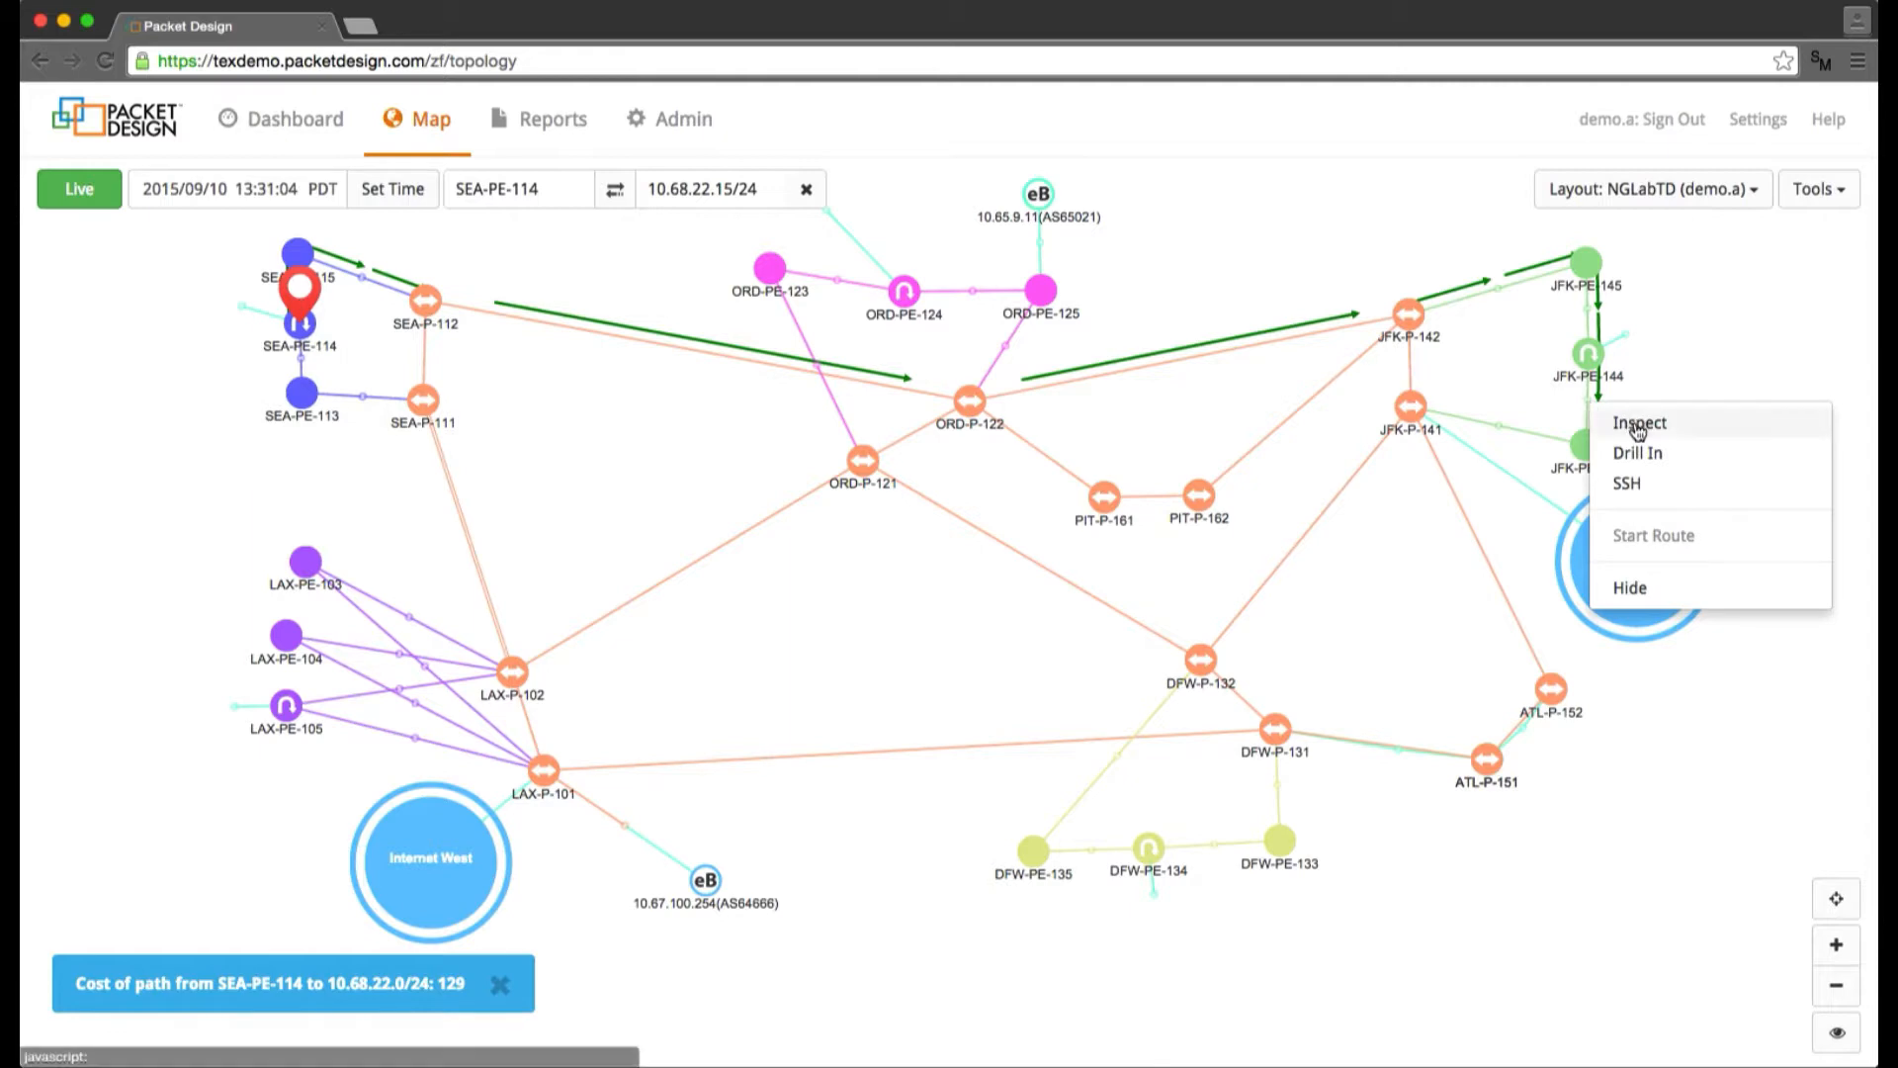
mouse_move(1641, 423)
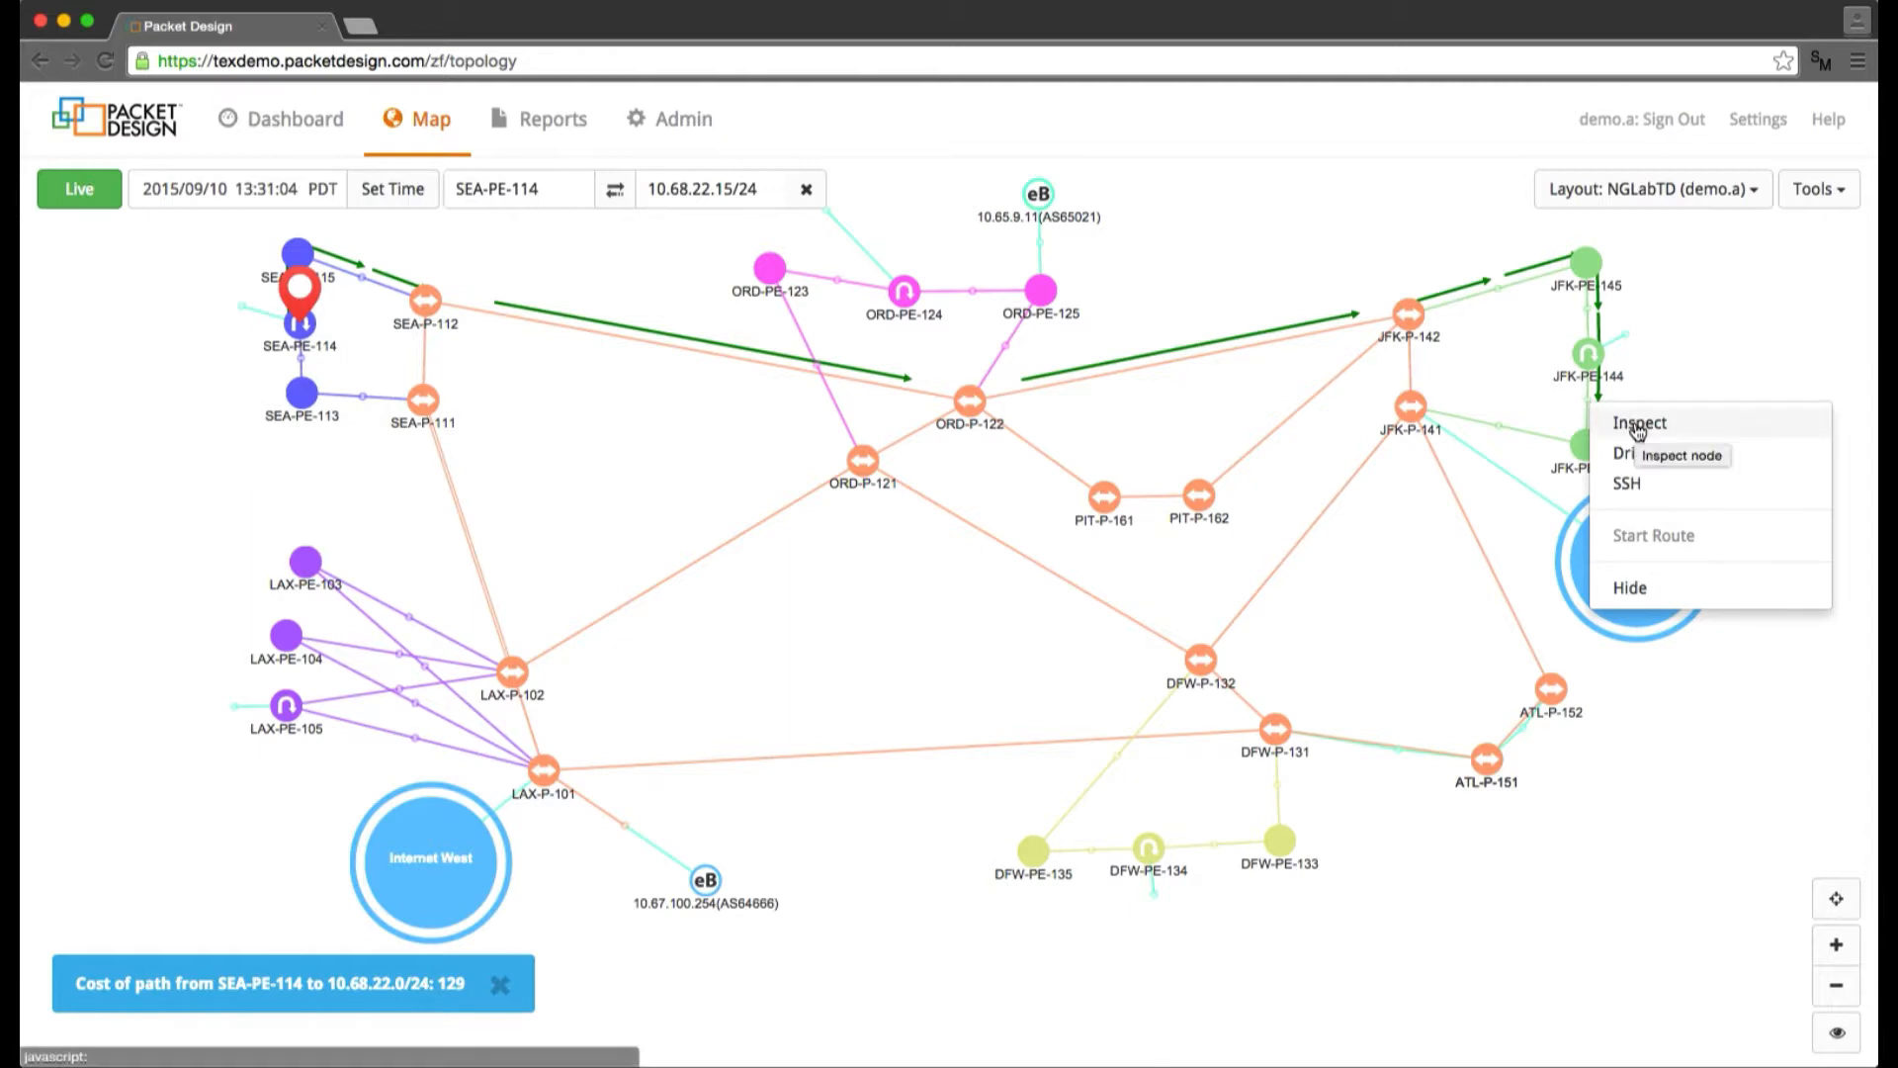
- Inspect network 10.68.22.0/24 and bring up its past-day OSPF event history
left_click(1641, 423)
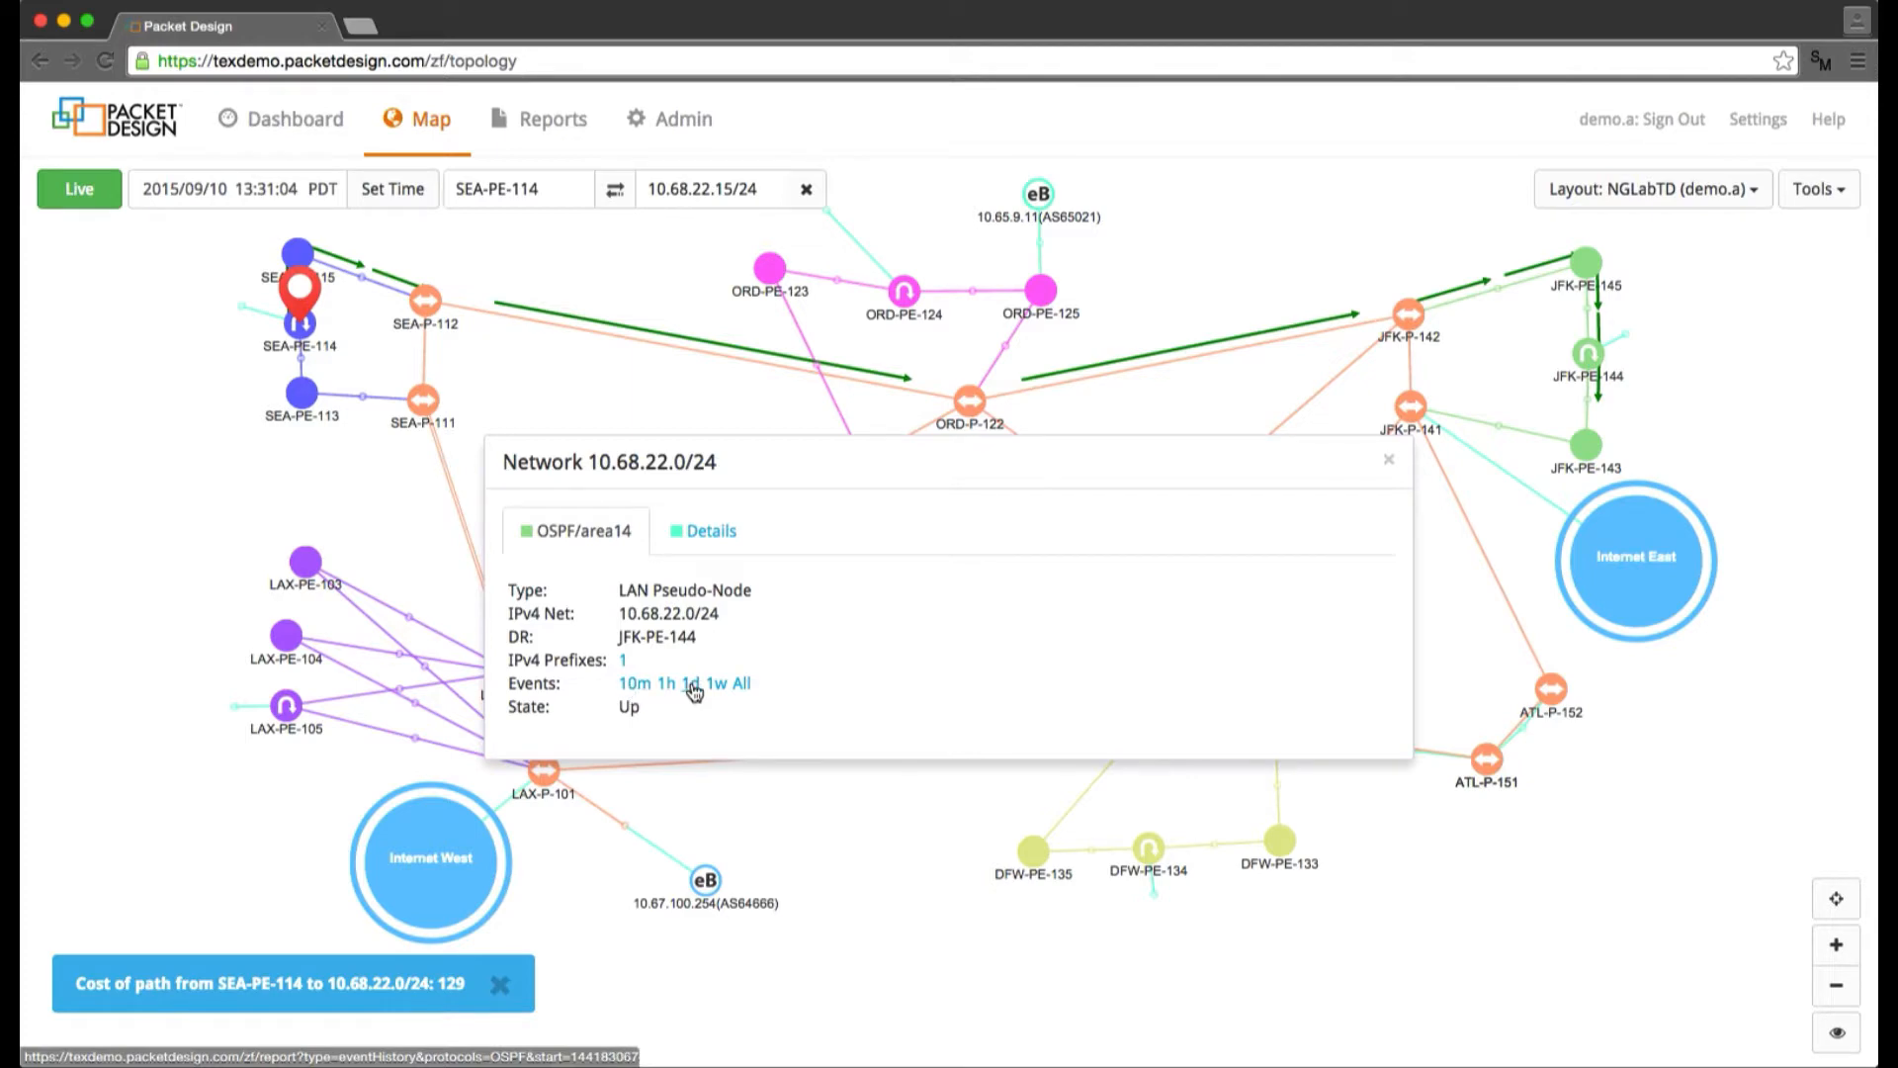
left_click(740, 682)
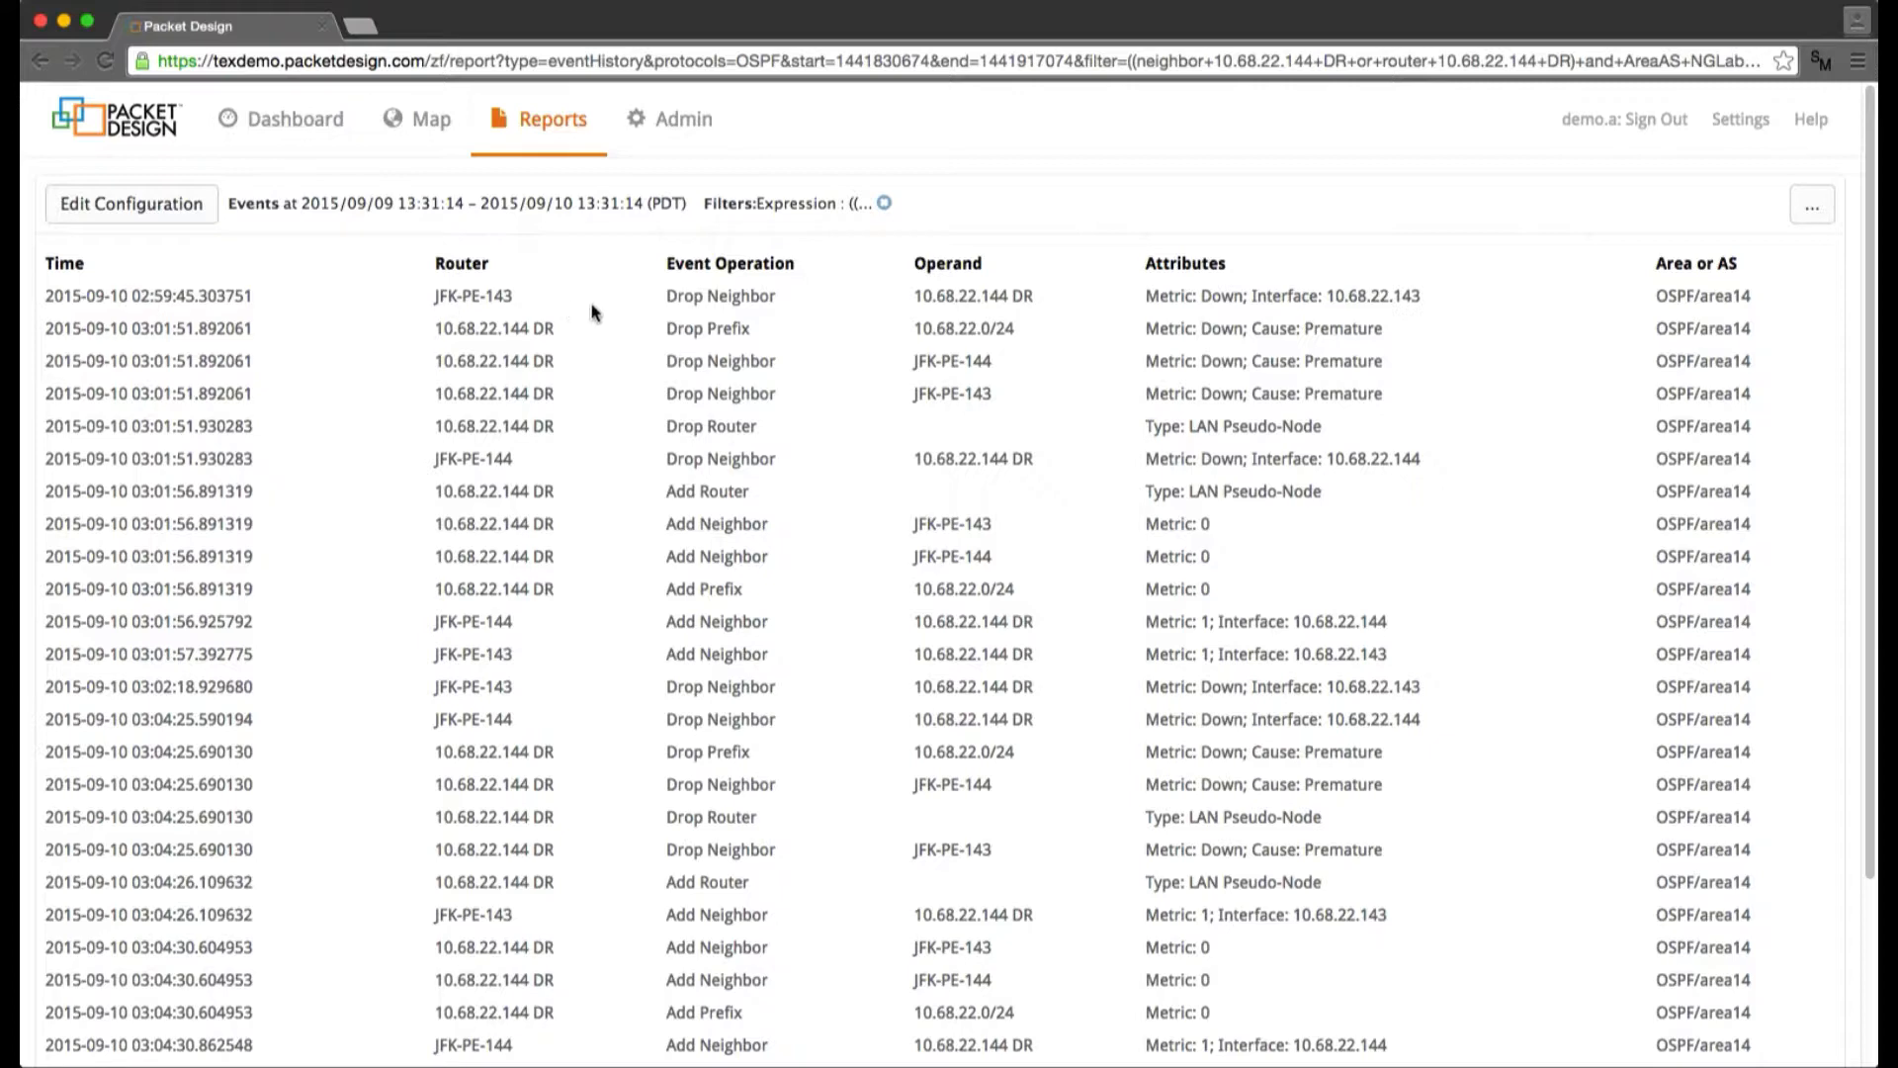
mouse_move(731, 328)
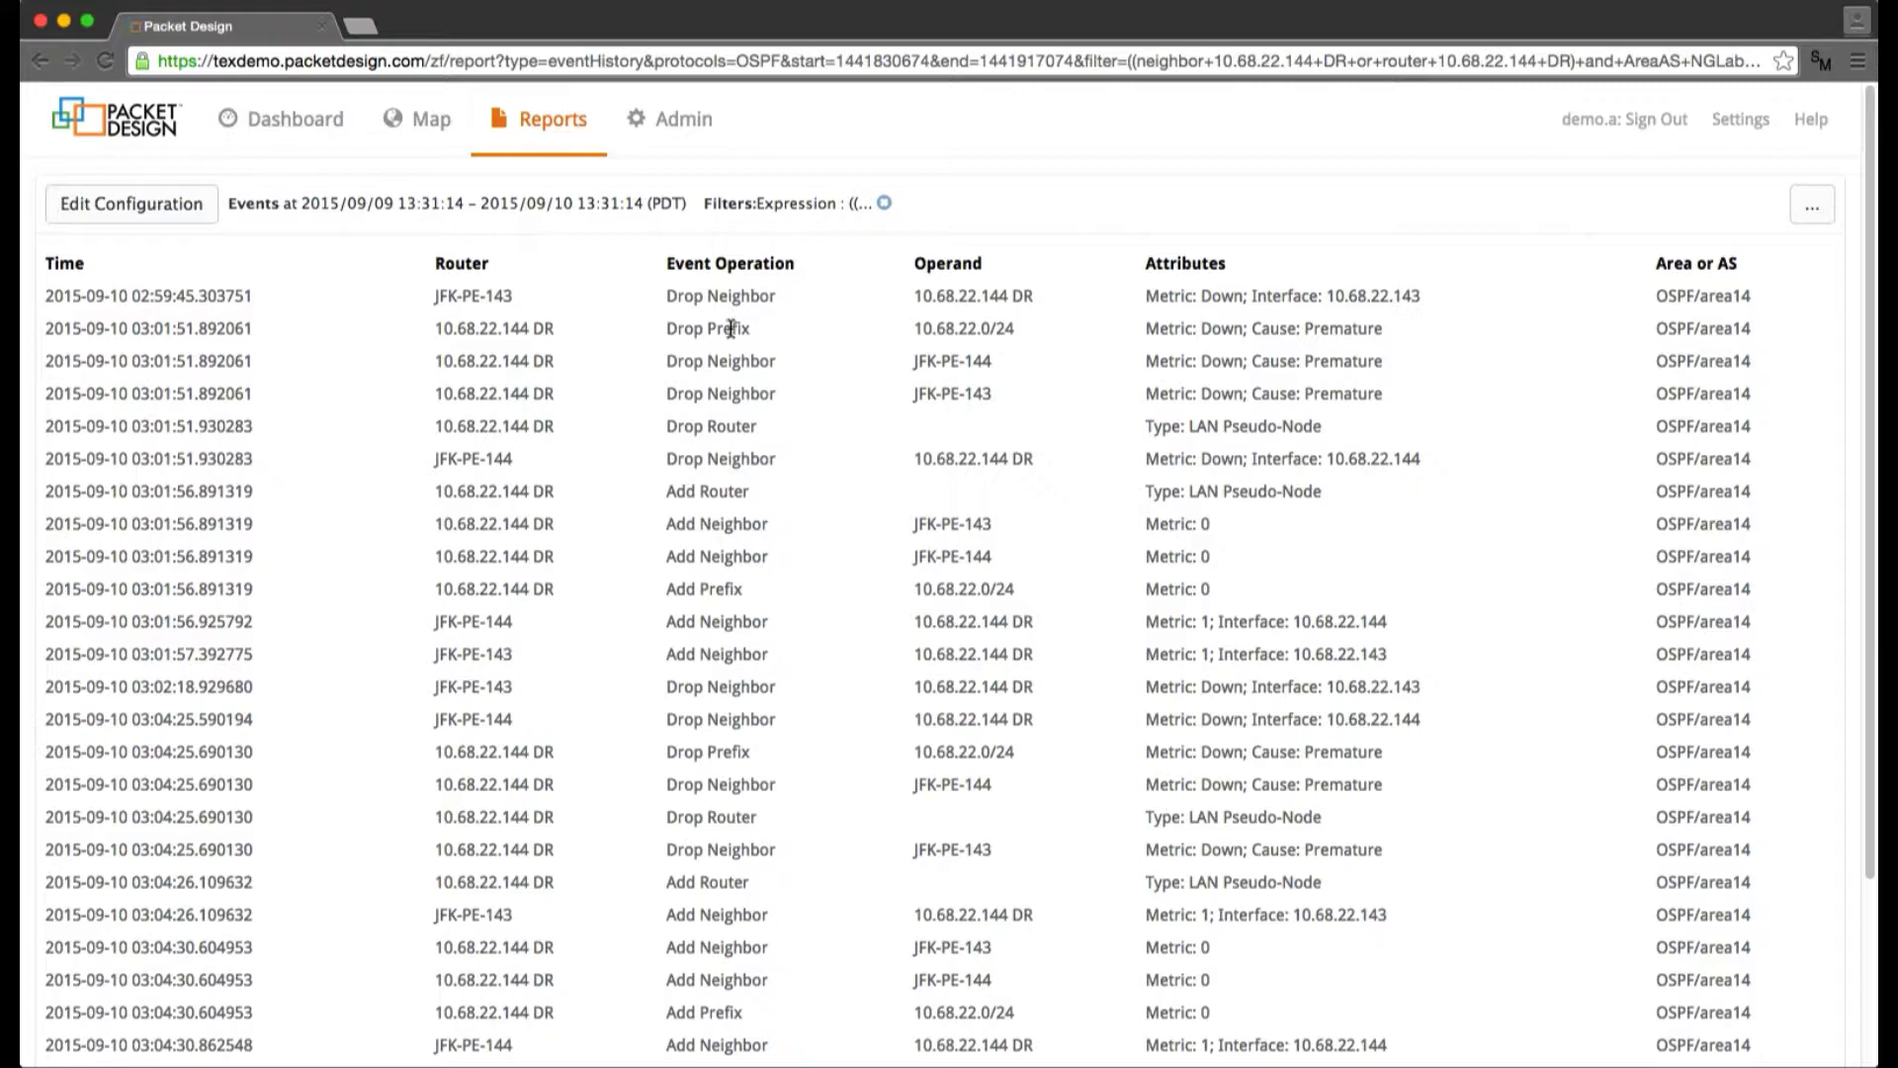
mouse_move(560, 354)
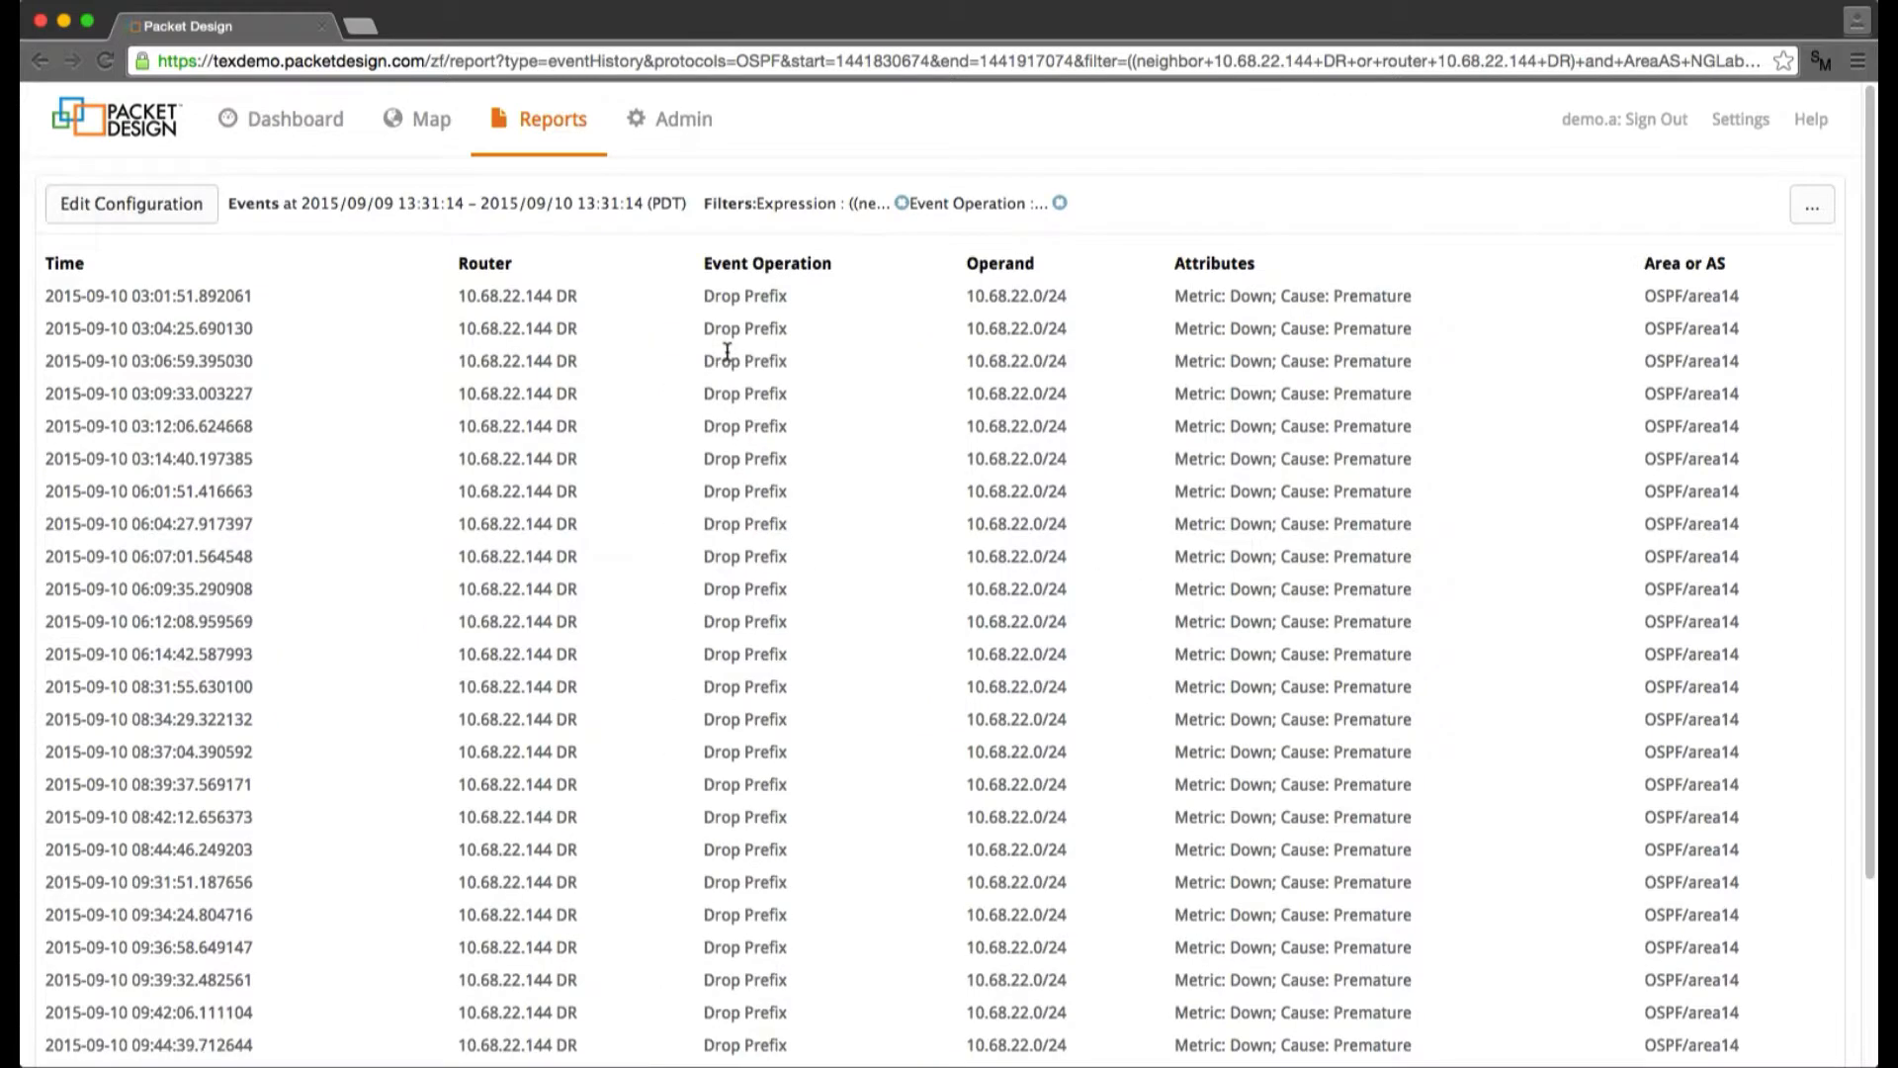
mouse_move(174, 308)
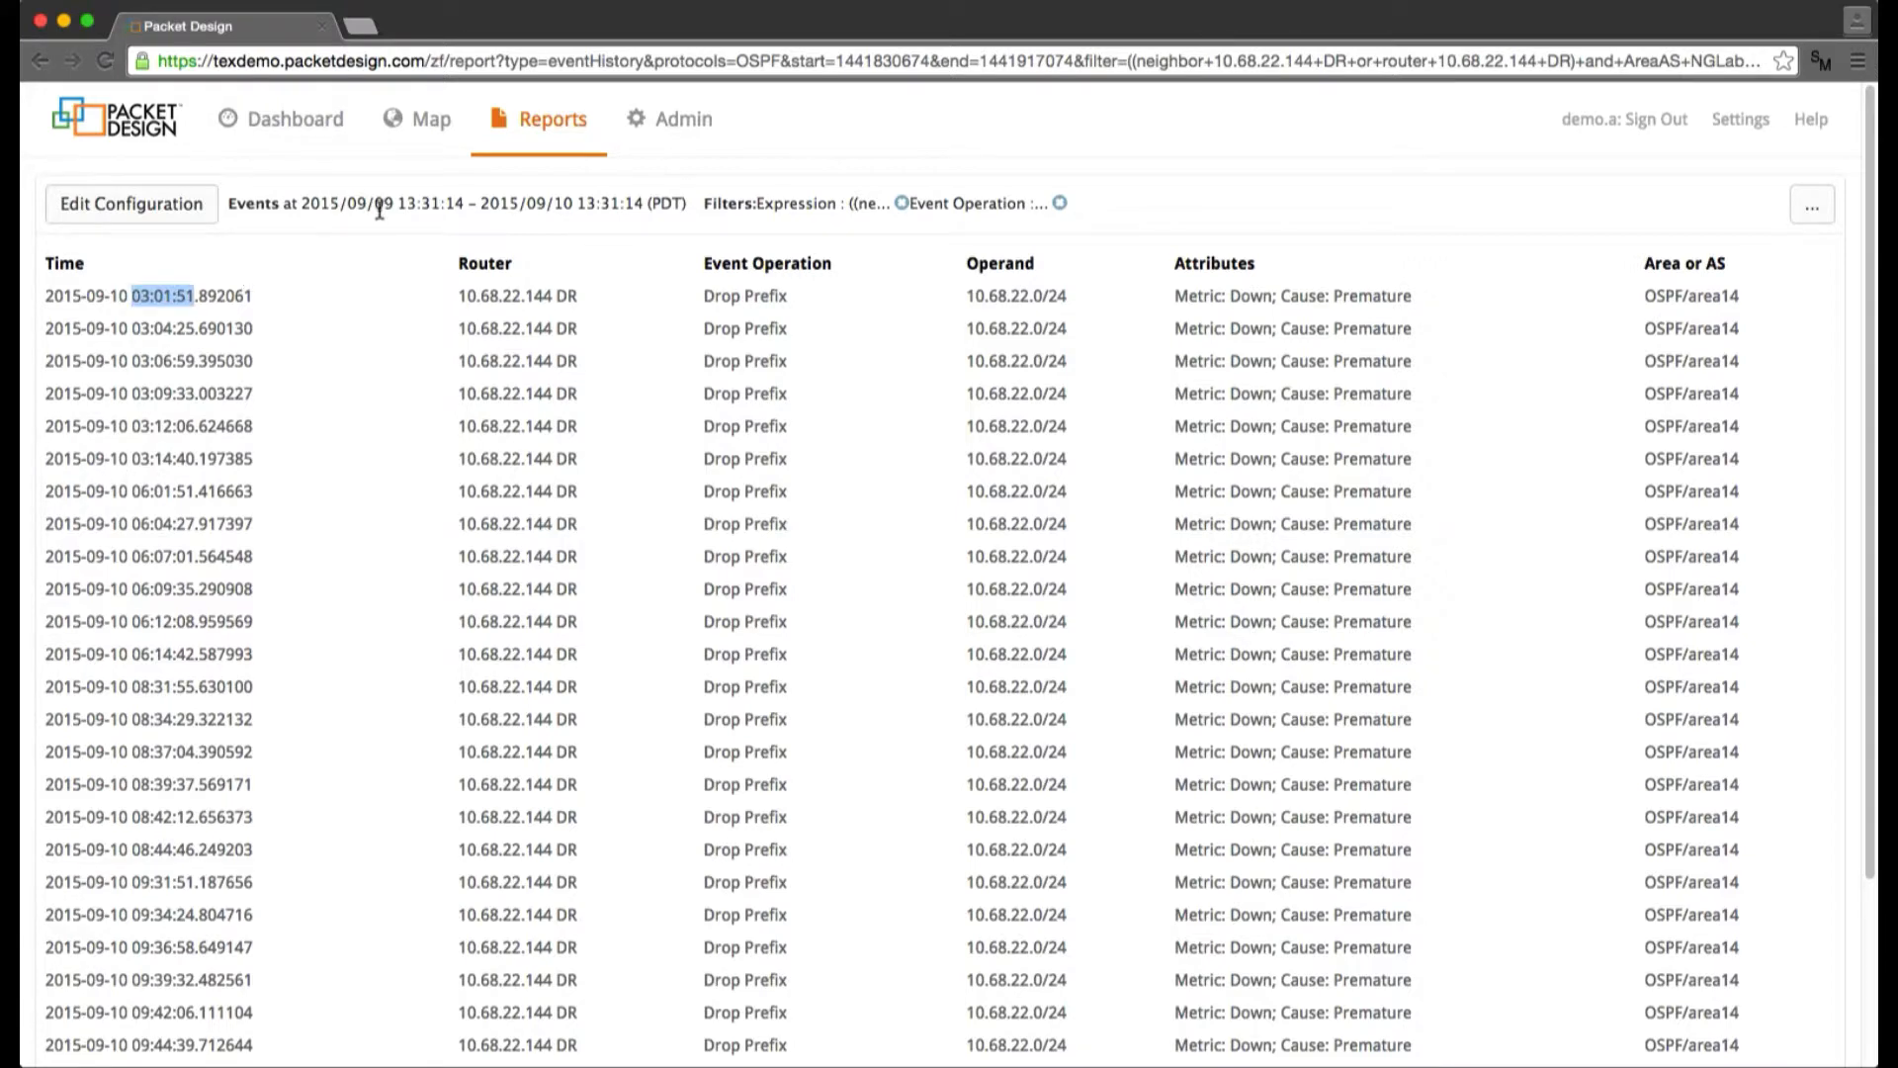
- Leave the Drop Prefix-filtered event report and return to the topology map
left_click(431, 118)
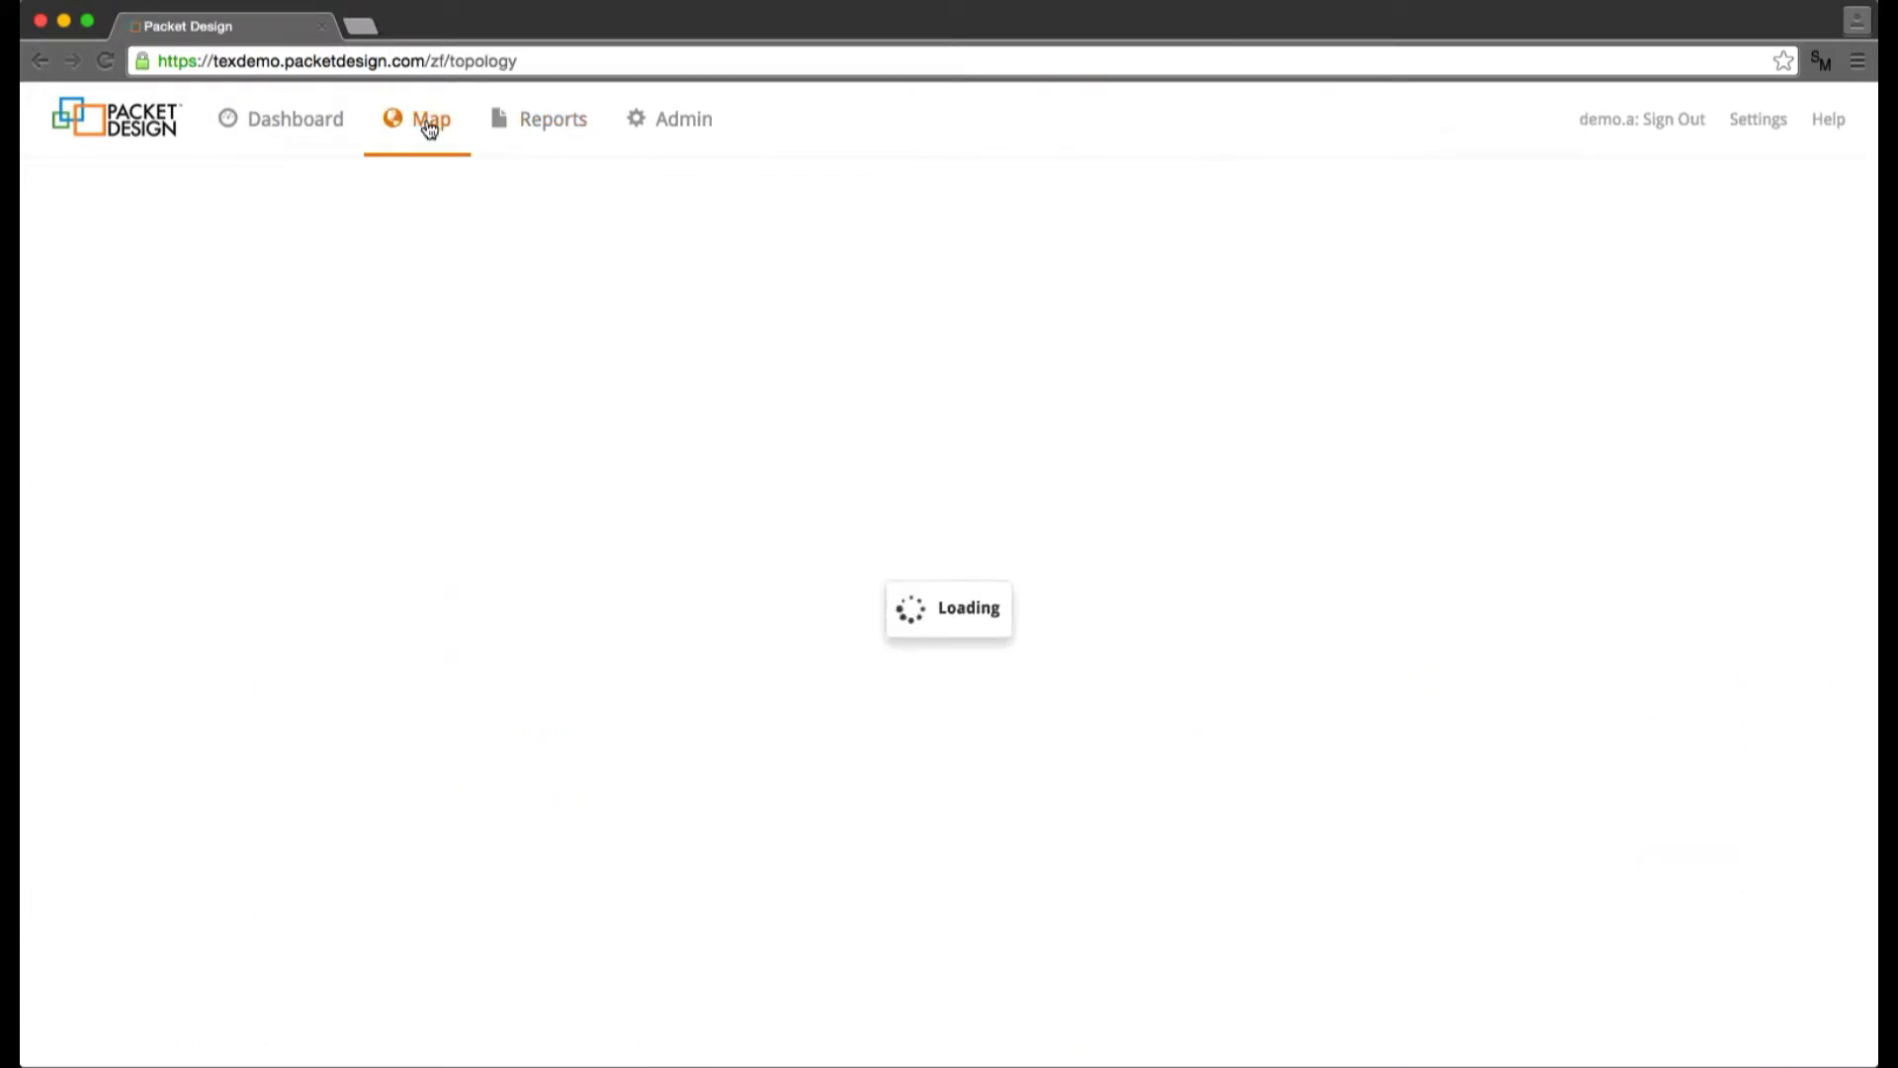
- Set the map to 2015/09/10 03:01:51 PDT and replay history in 1m steps
left_click(431, 119)
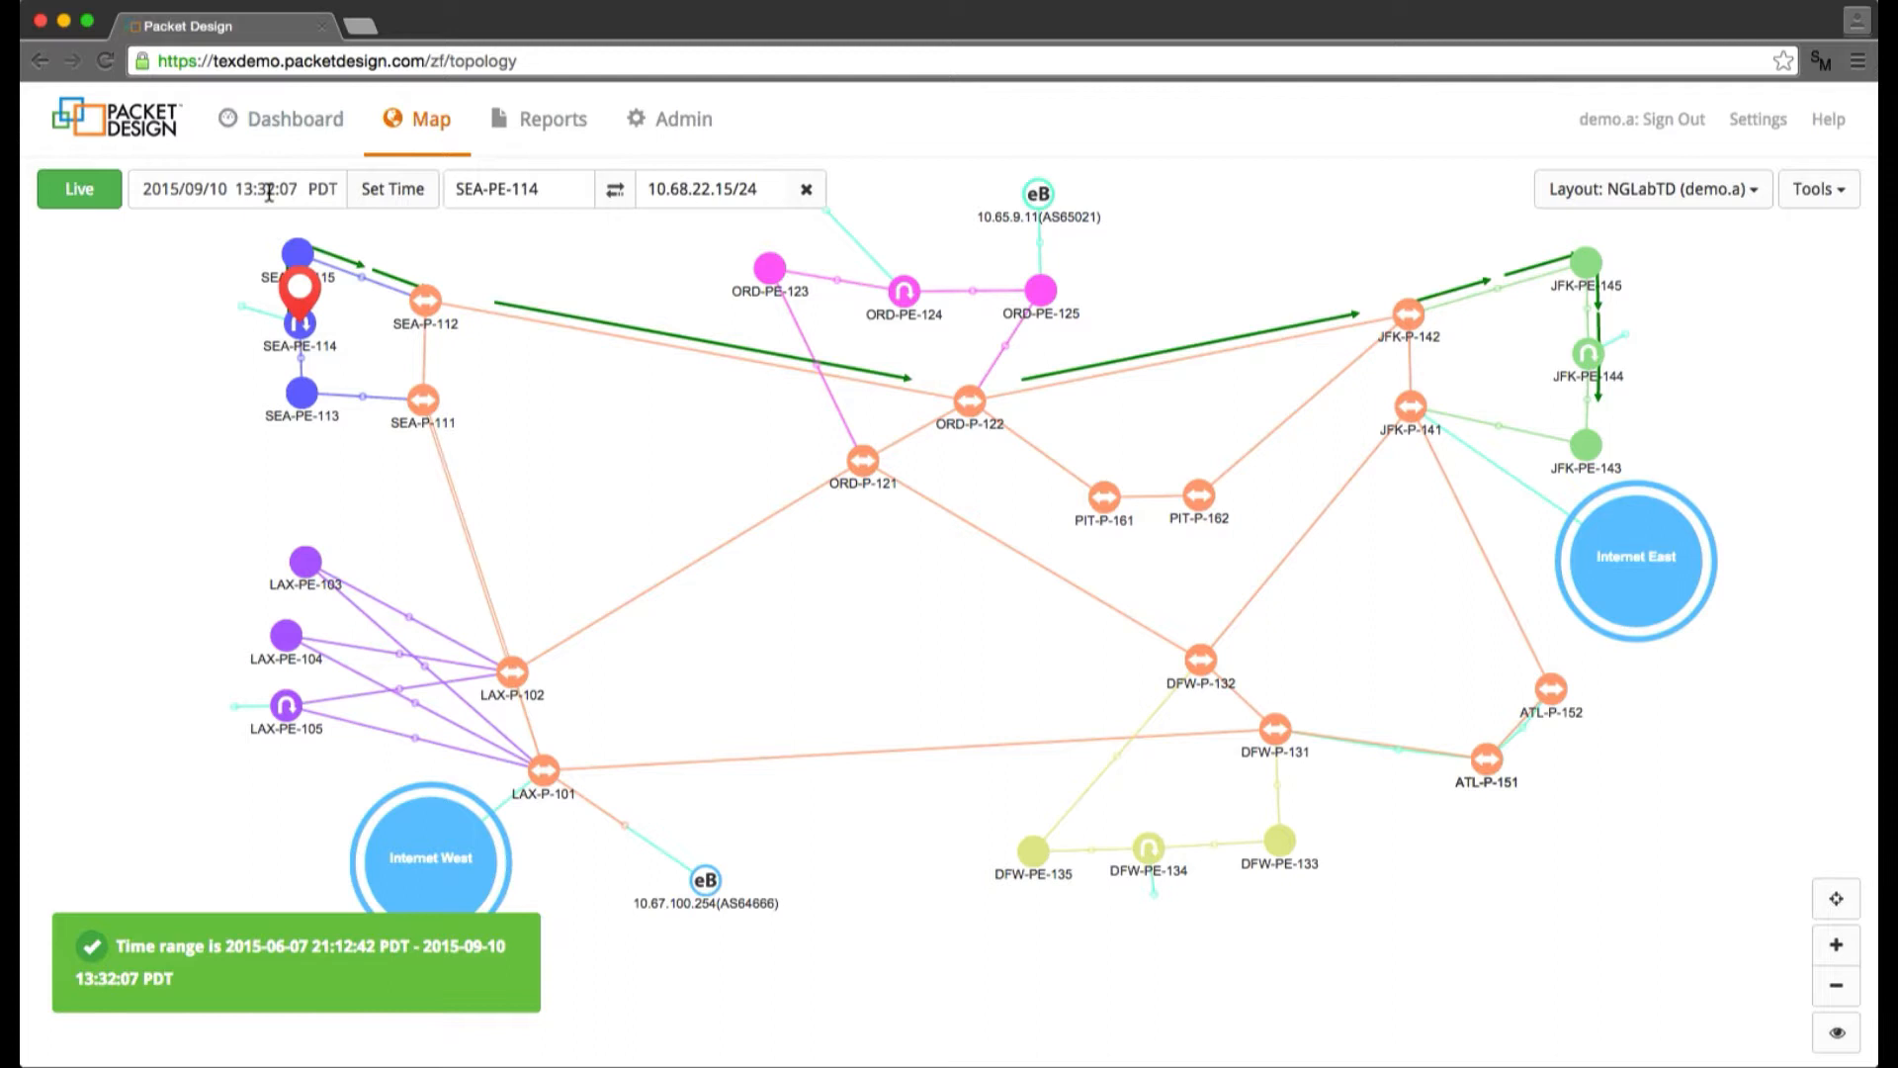
left_click(267, 190)
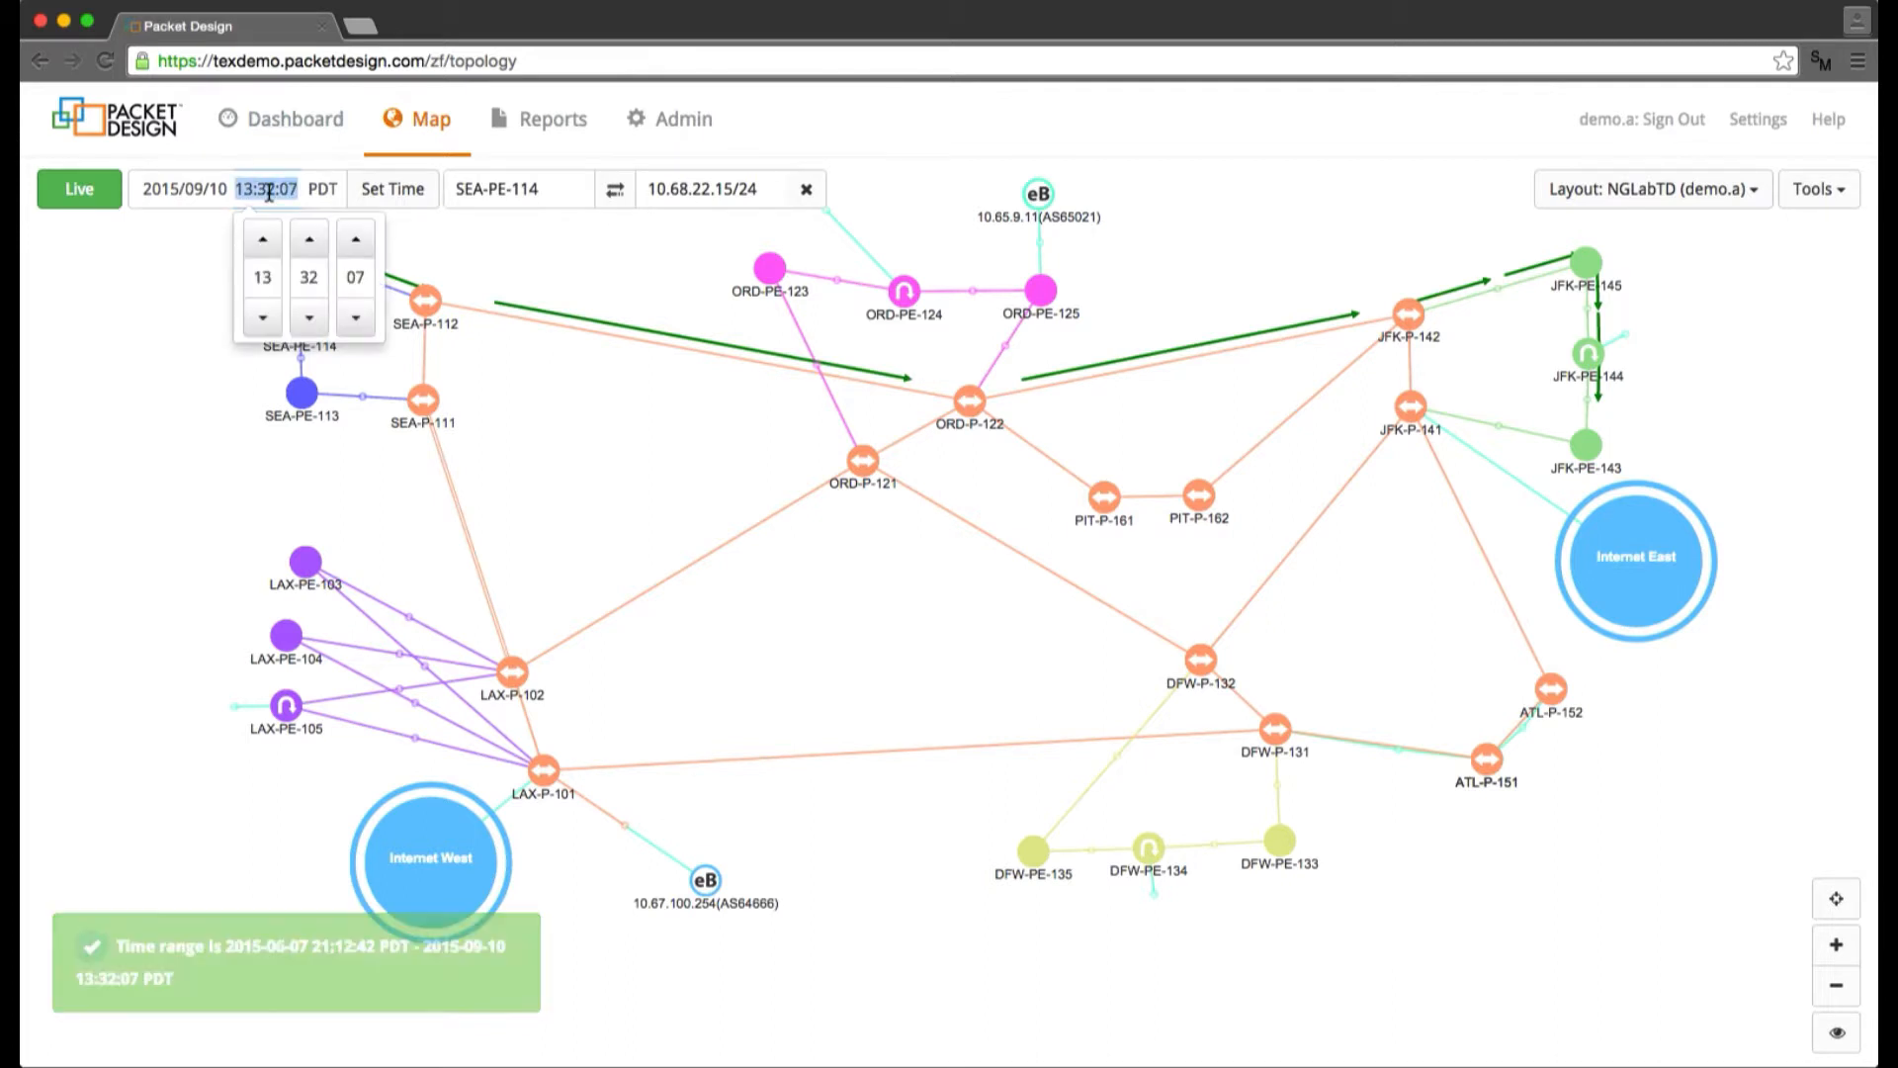
left_click(392, 189)
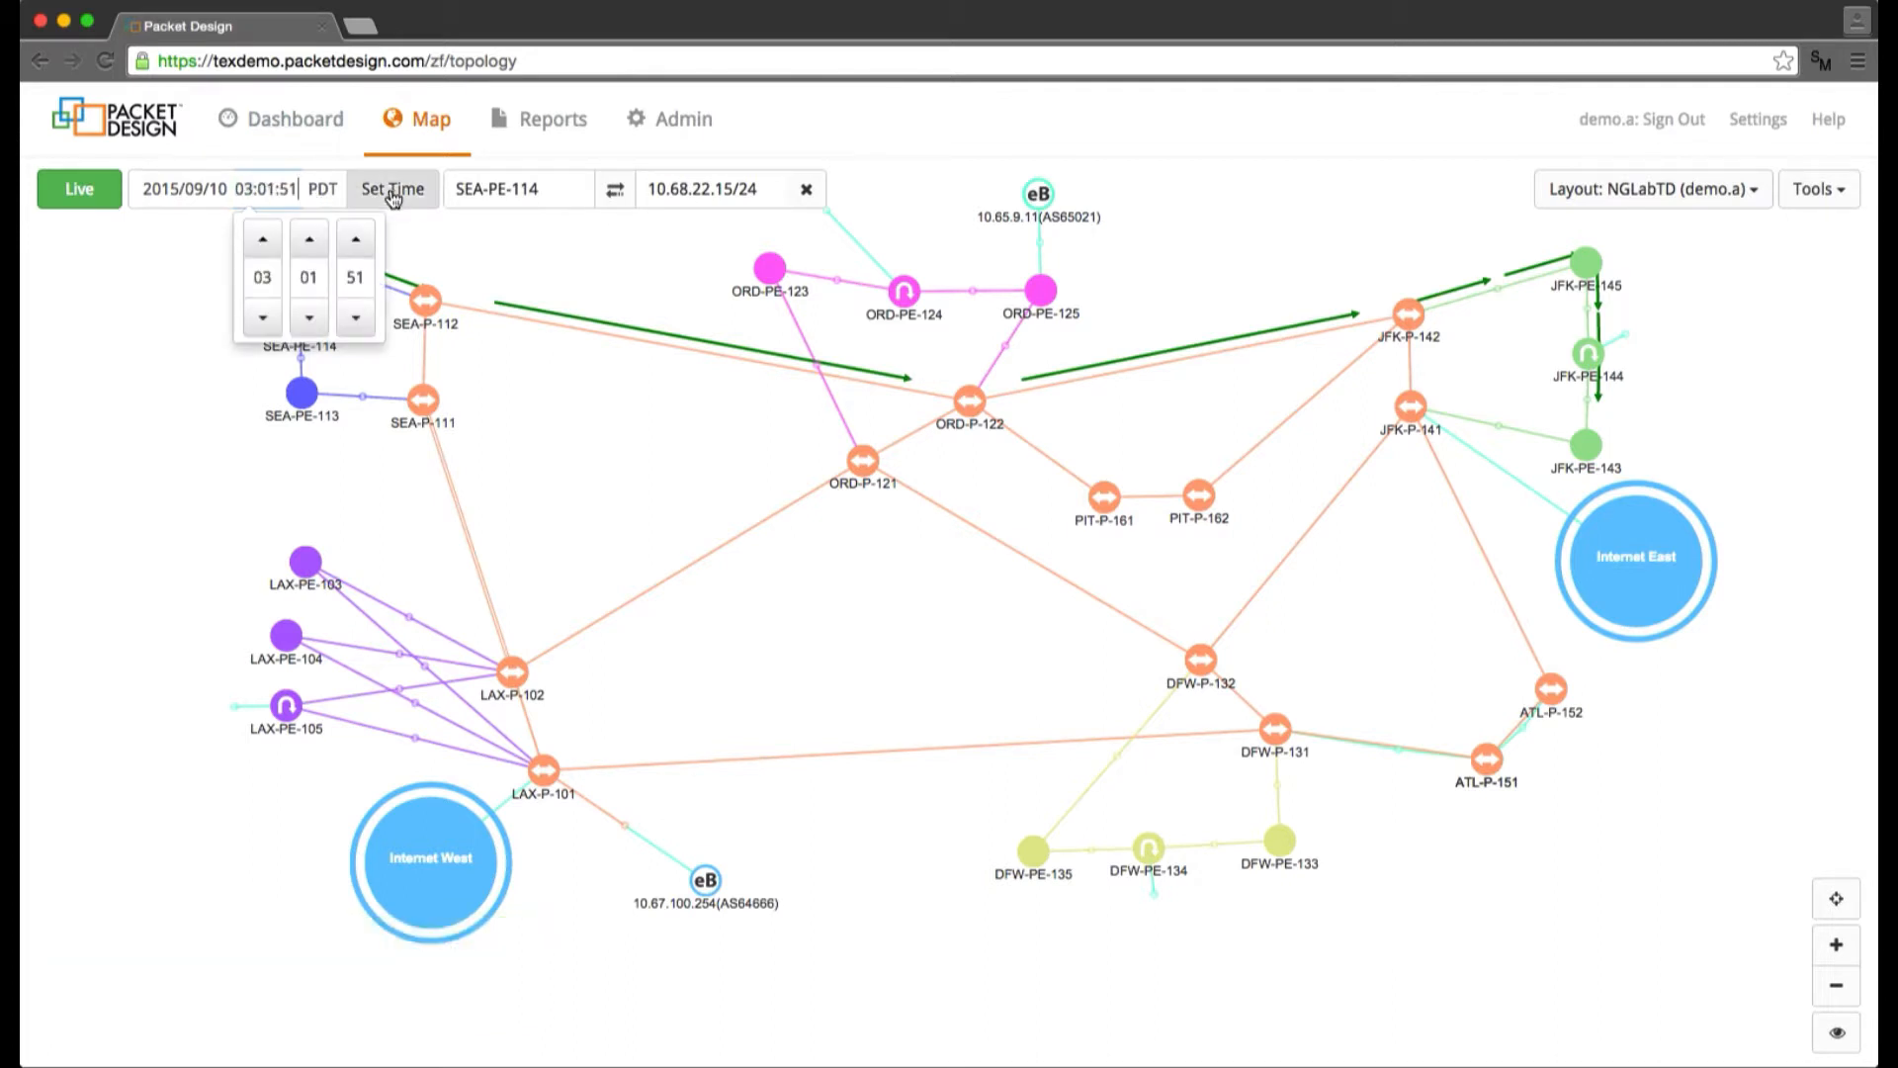
mouse_move(391, 189)
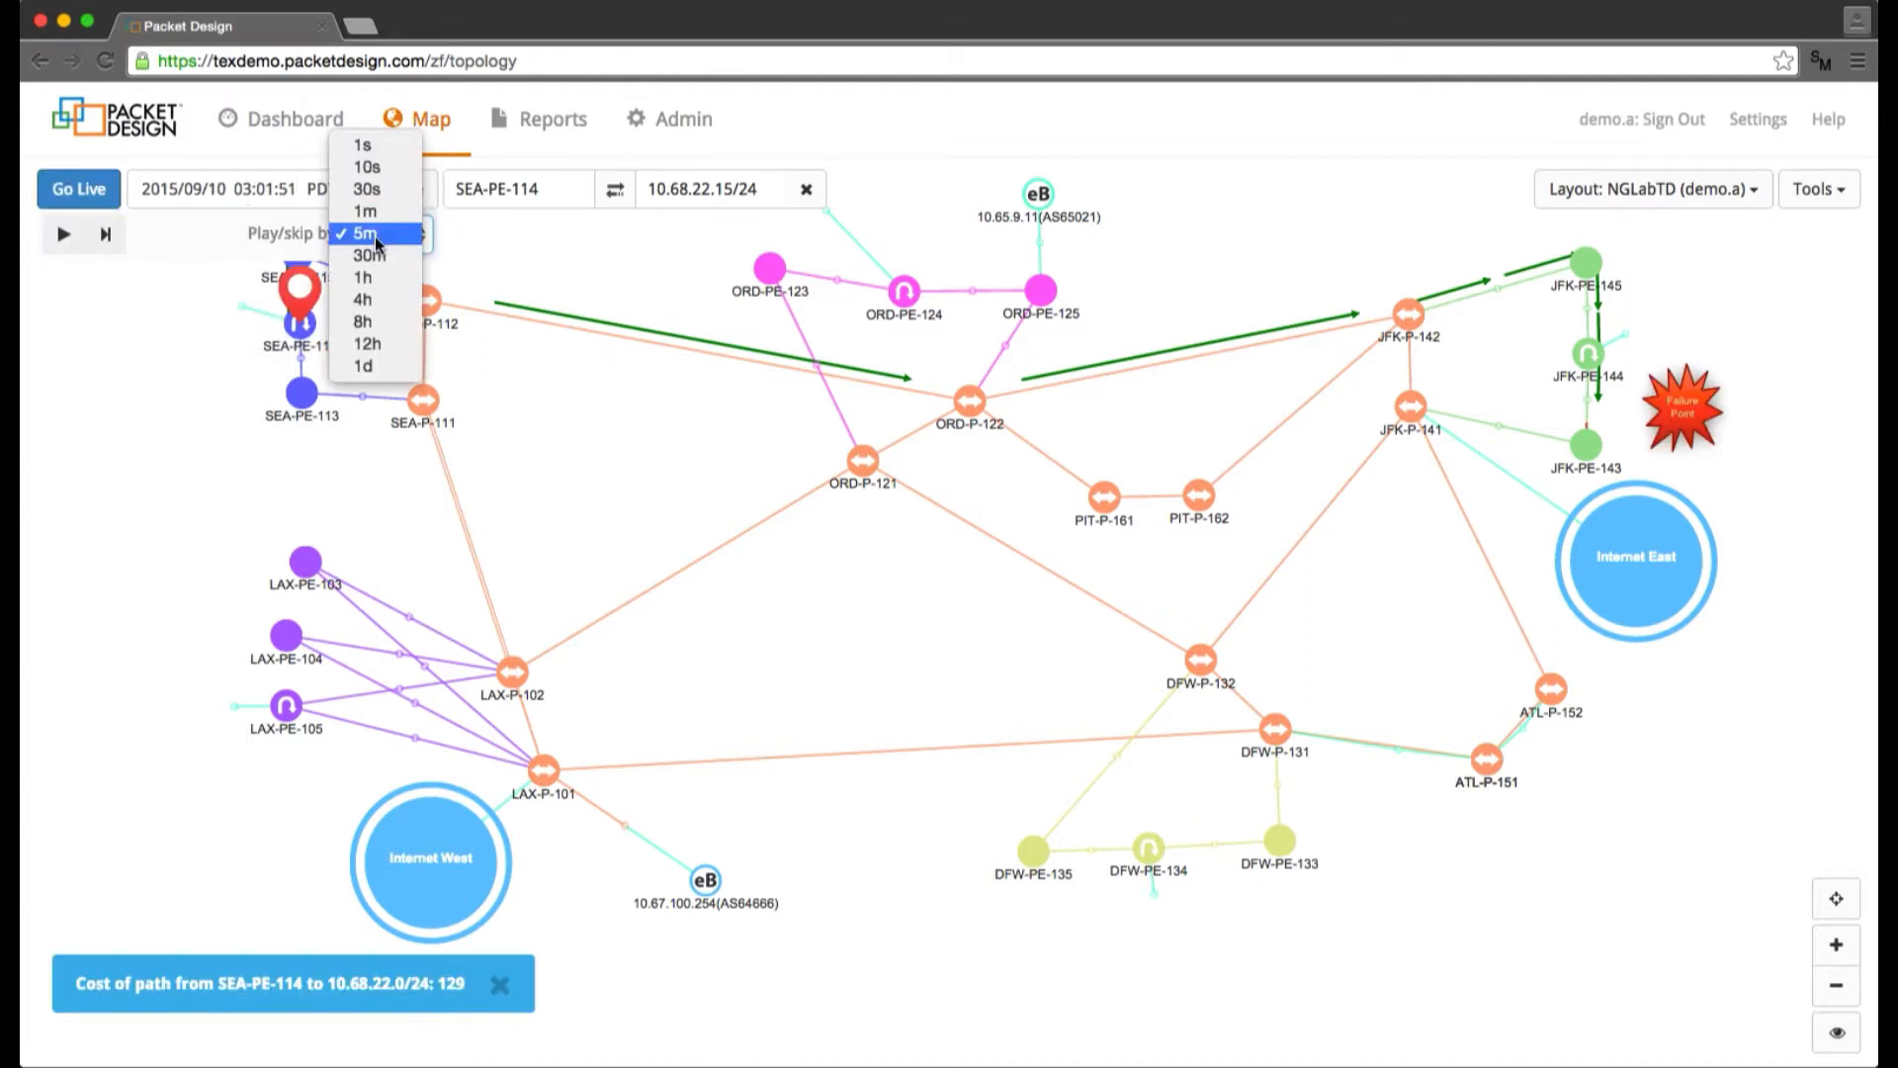
left_click(365, 211)
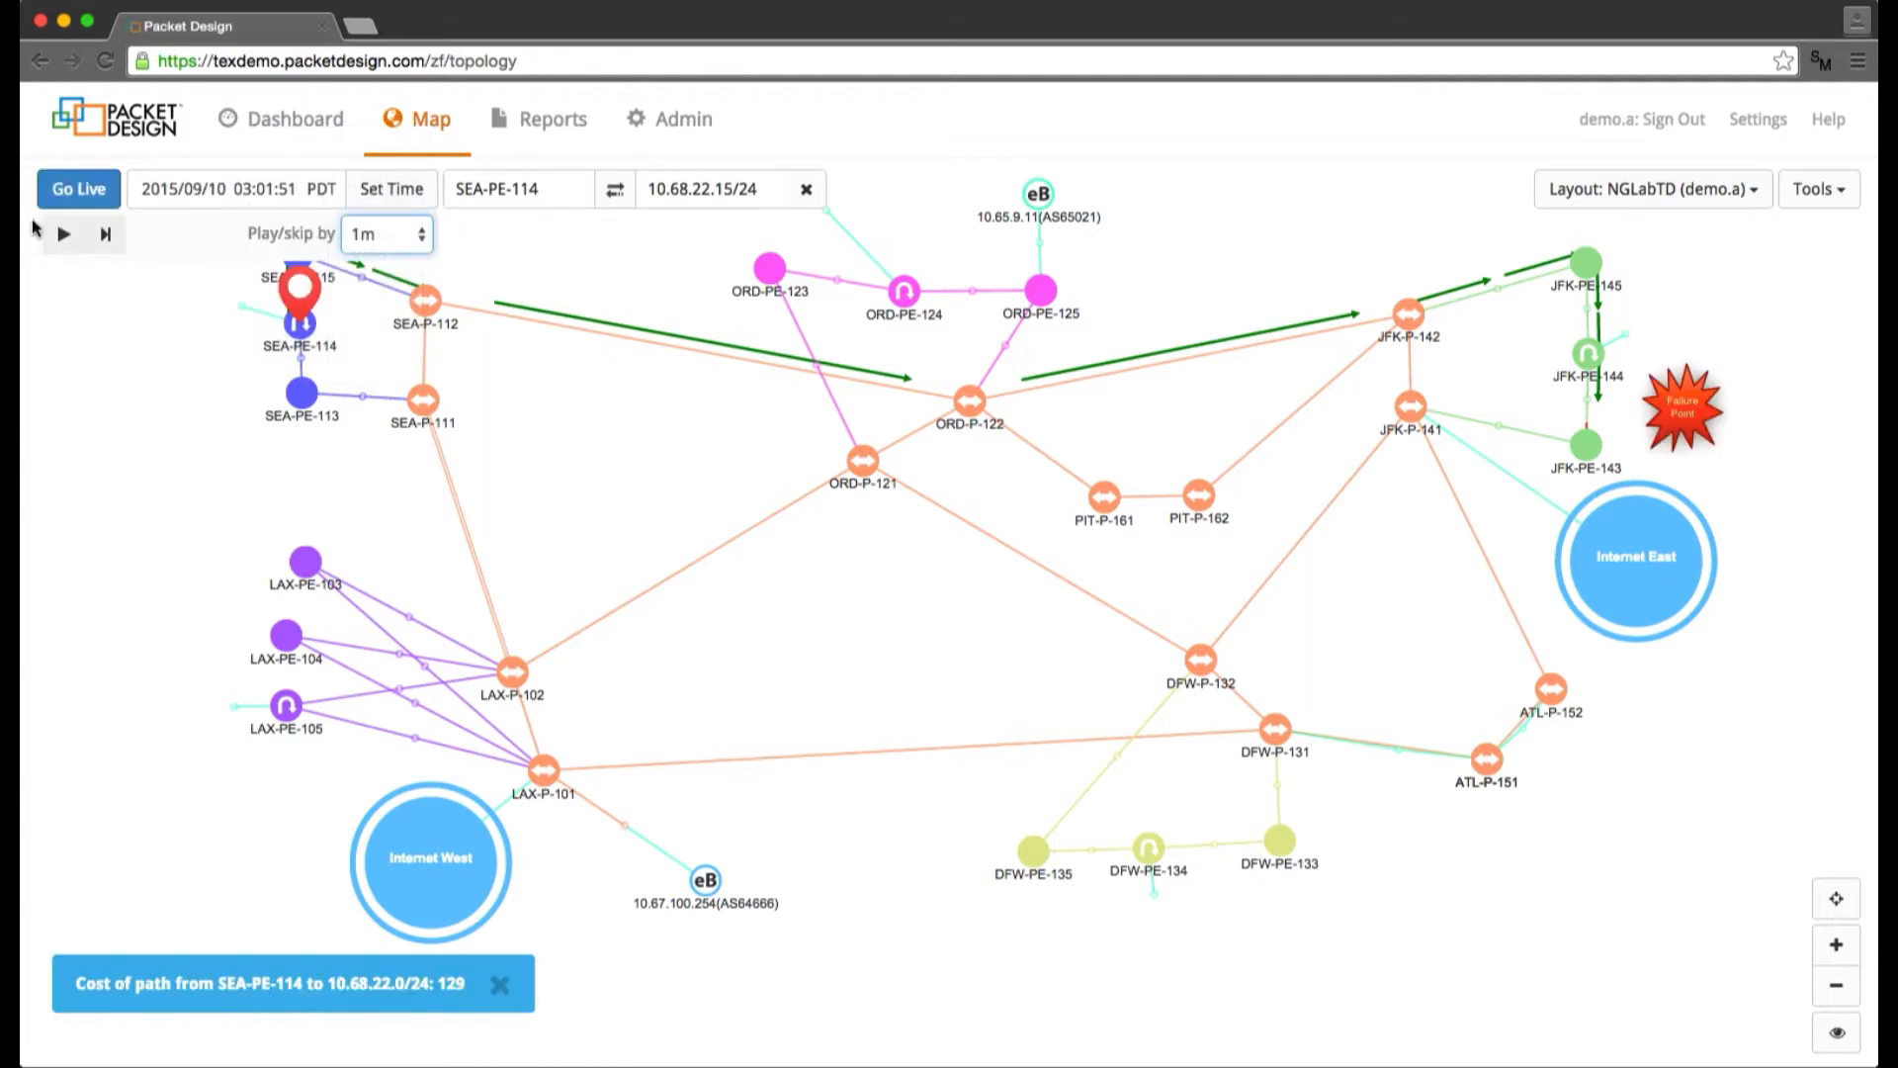
mouse_move(63, 236)
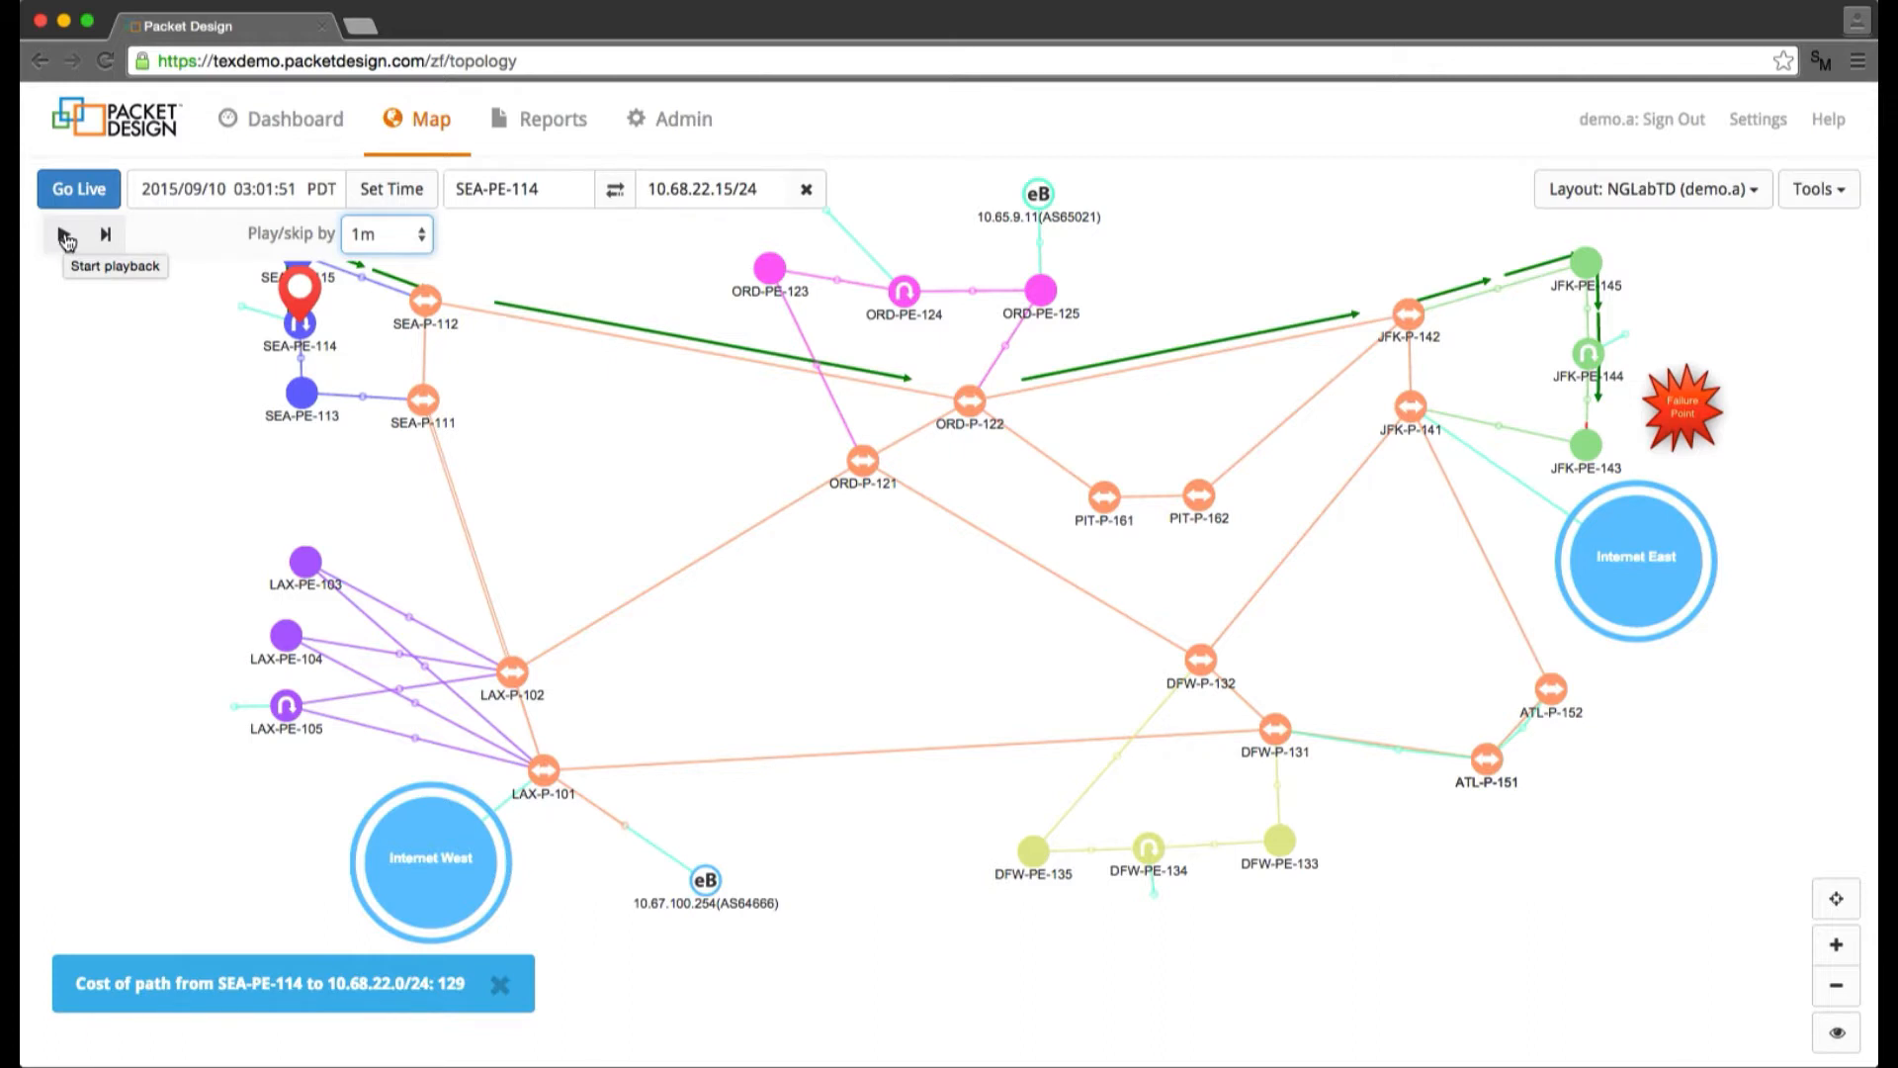
left_click(63, 233)
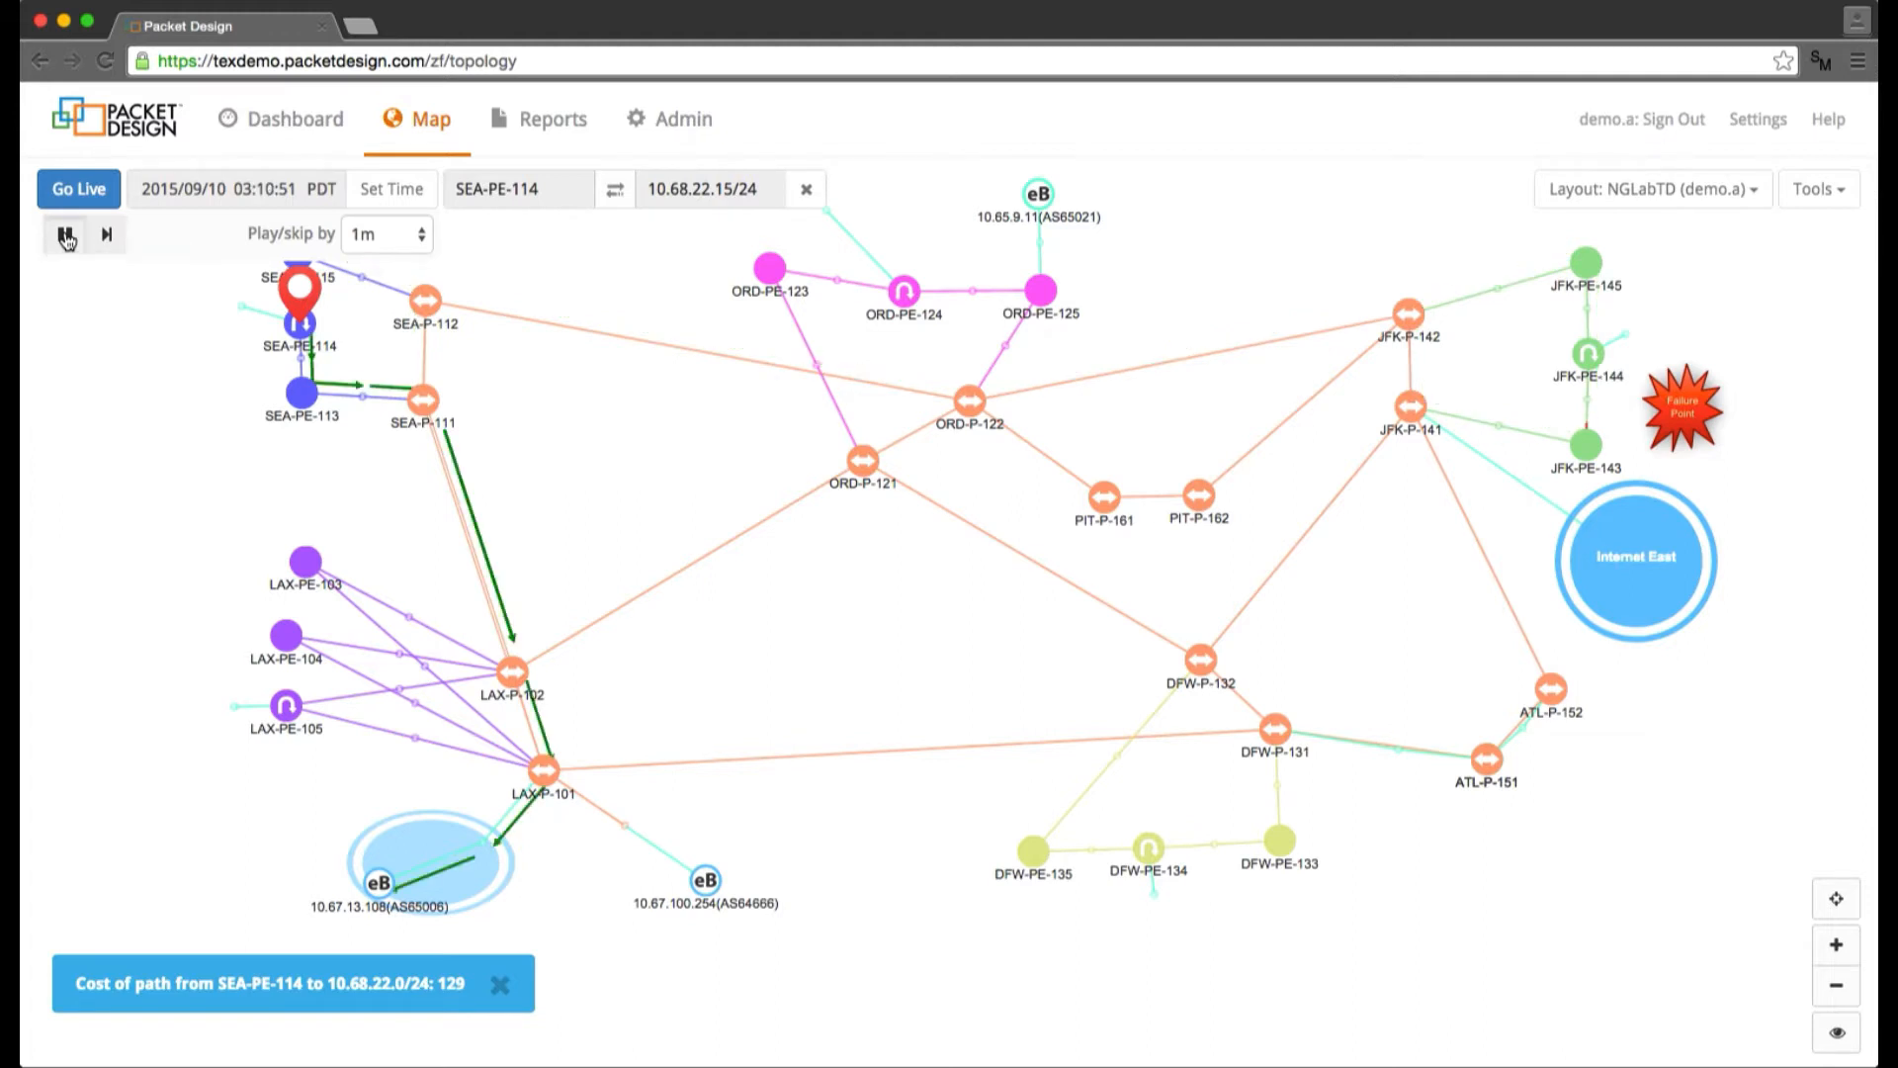
- Pause at 03:10:51 and drill into the SEA-PE-114 to 10.68.22.15/24 path
left_click(65, 234)
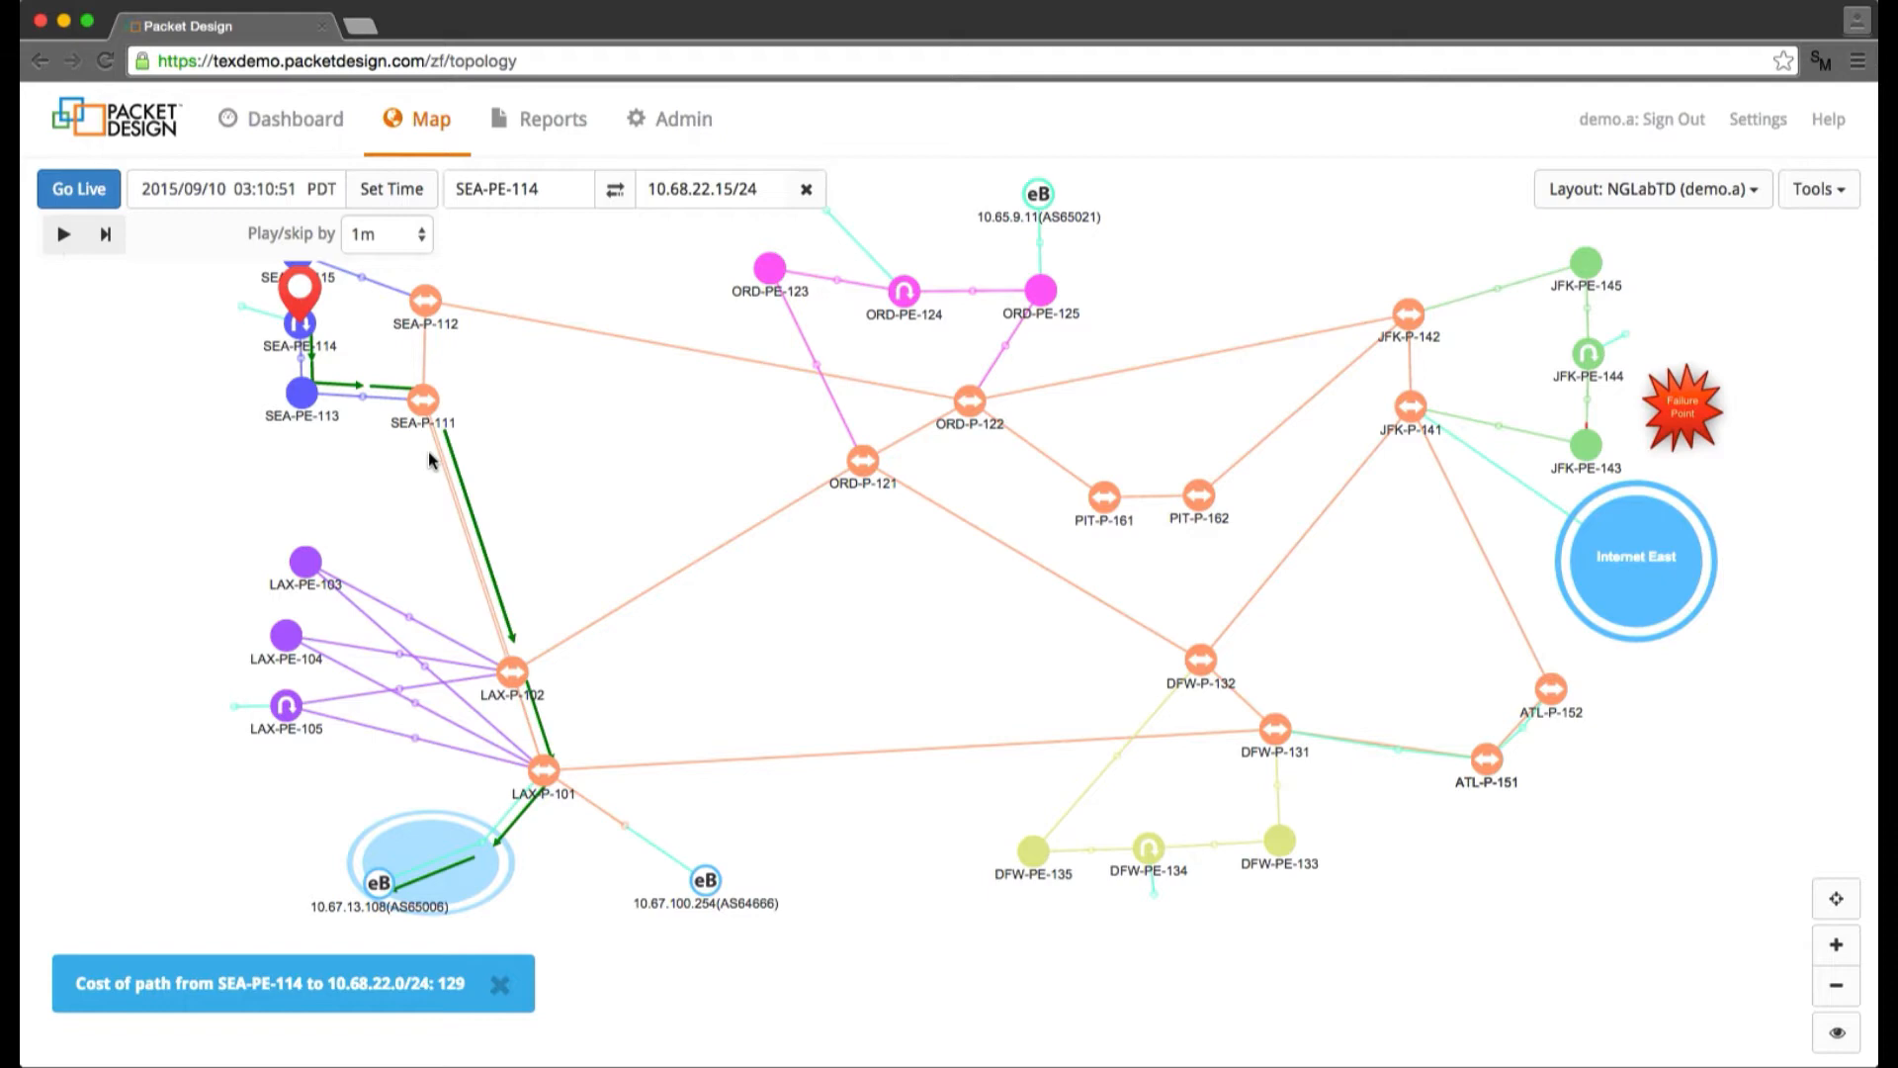
right_click(467, 557)
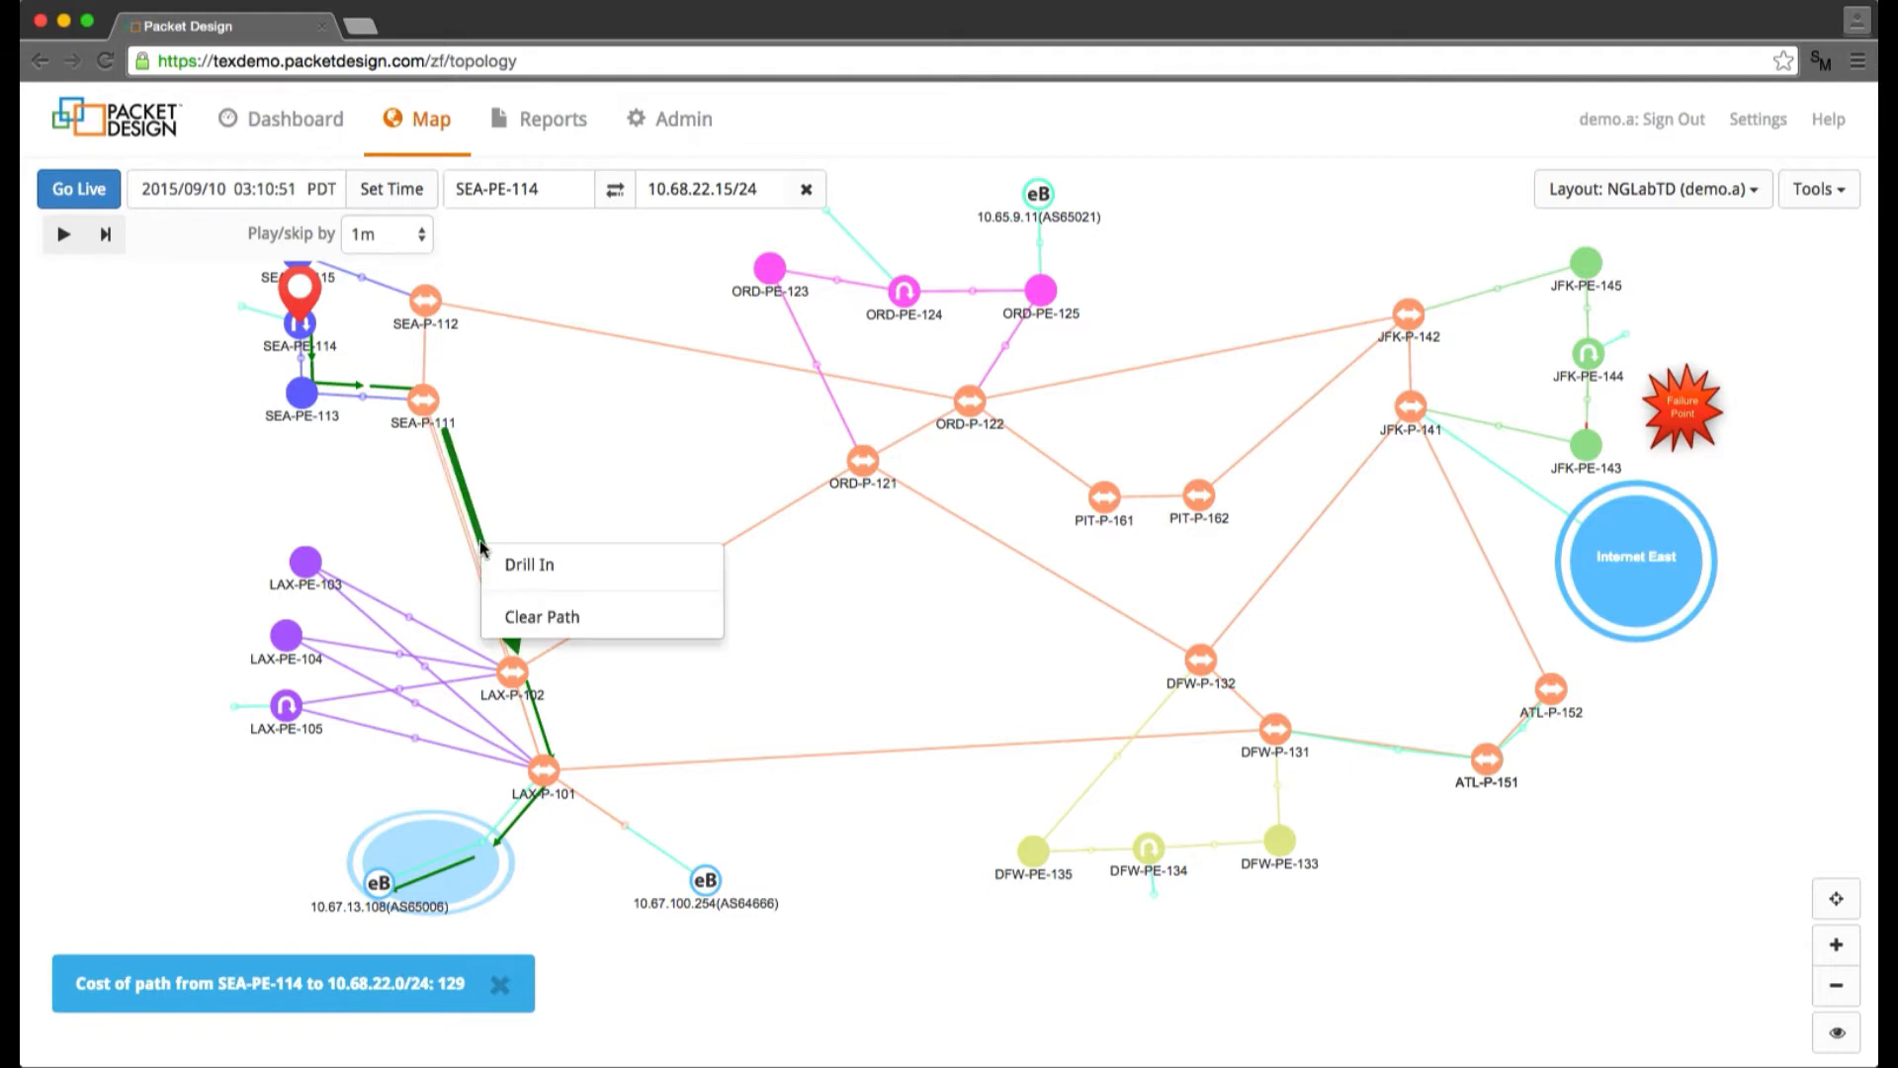
mouse_move(530, 563)
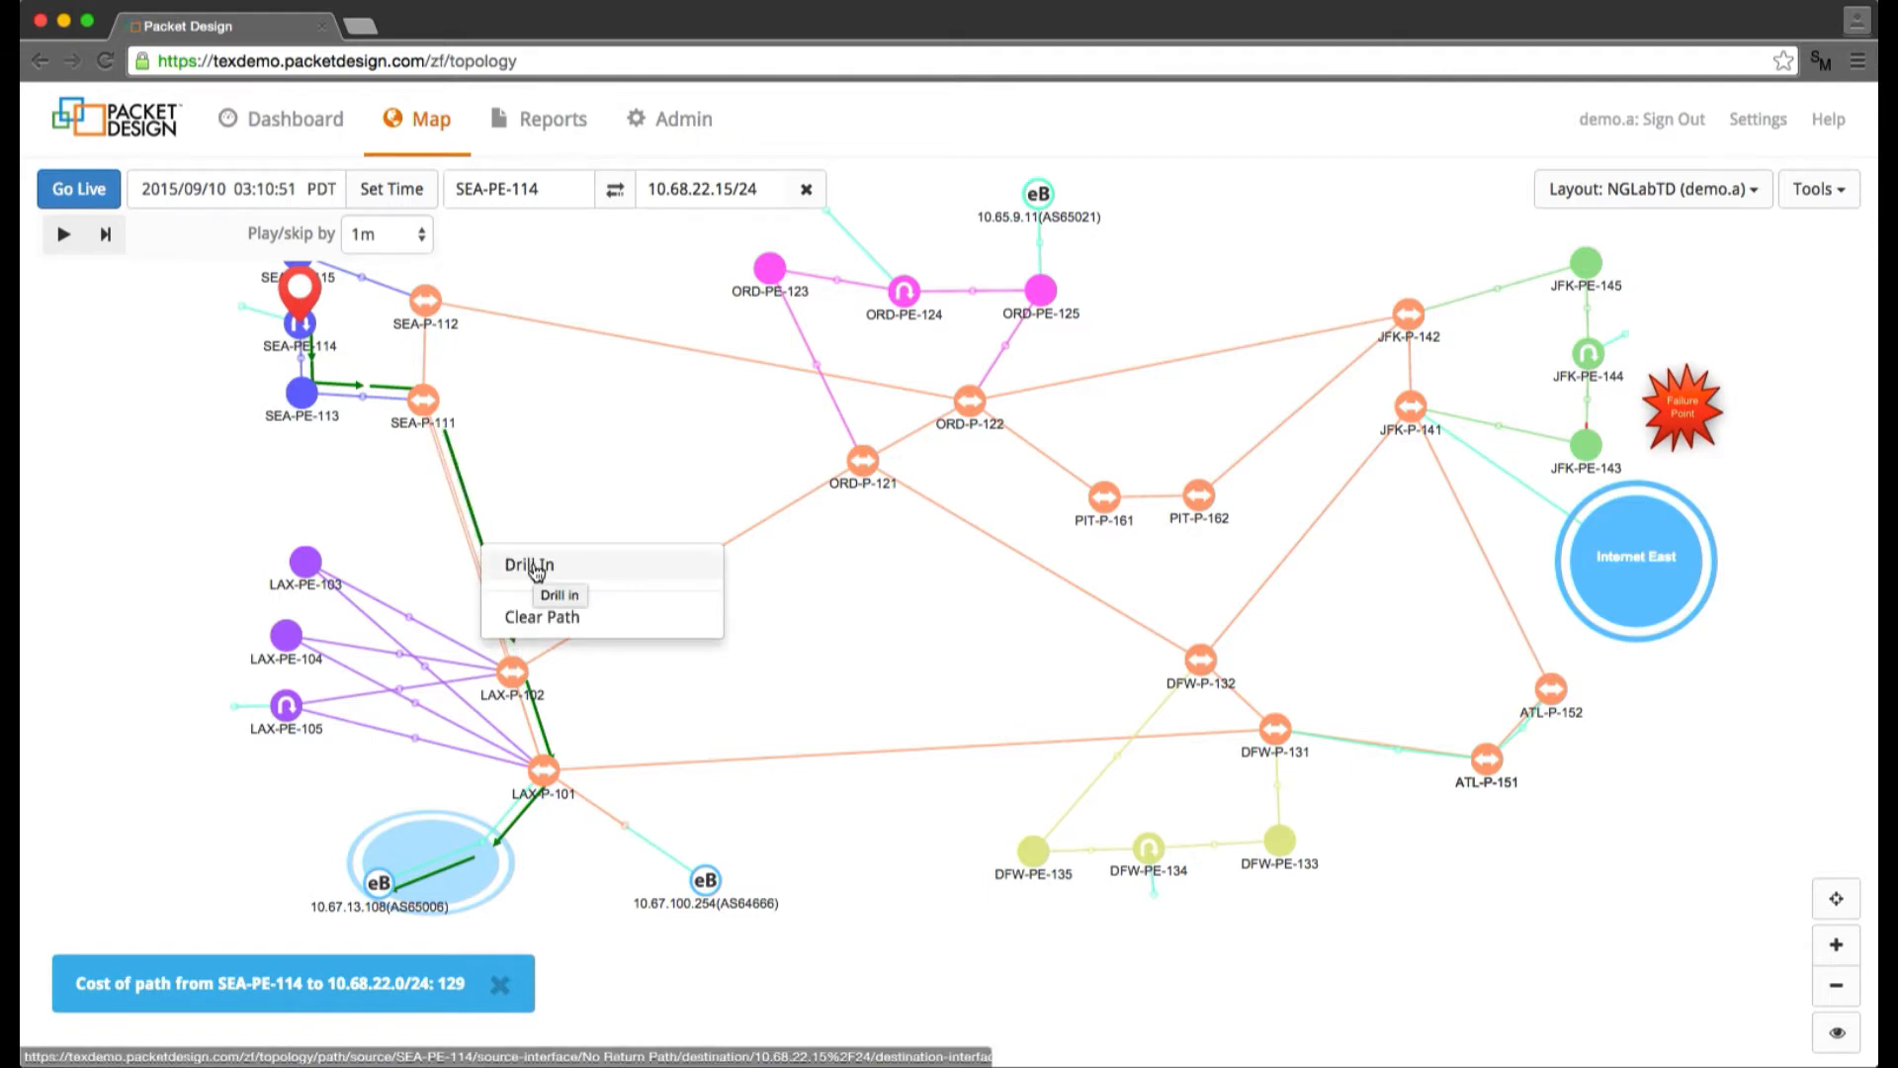
left_click(530, 564)
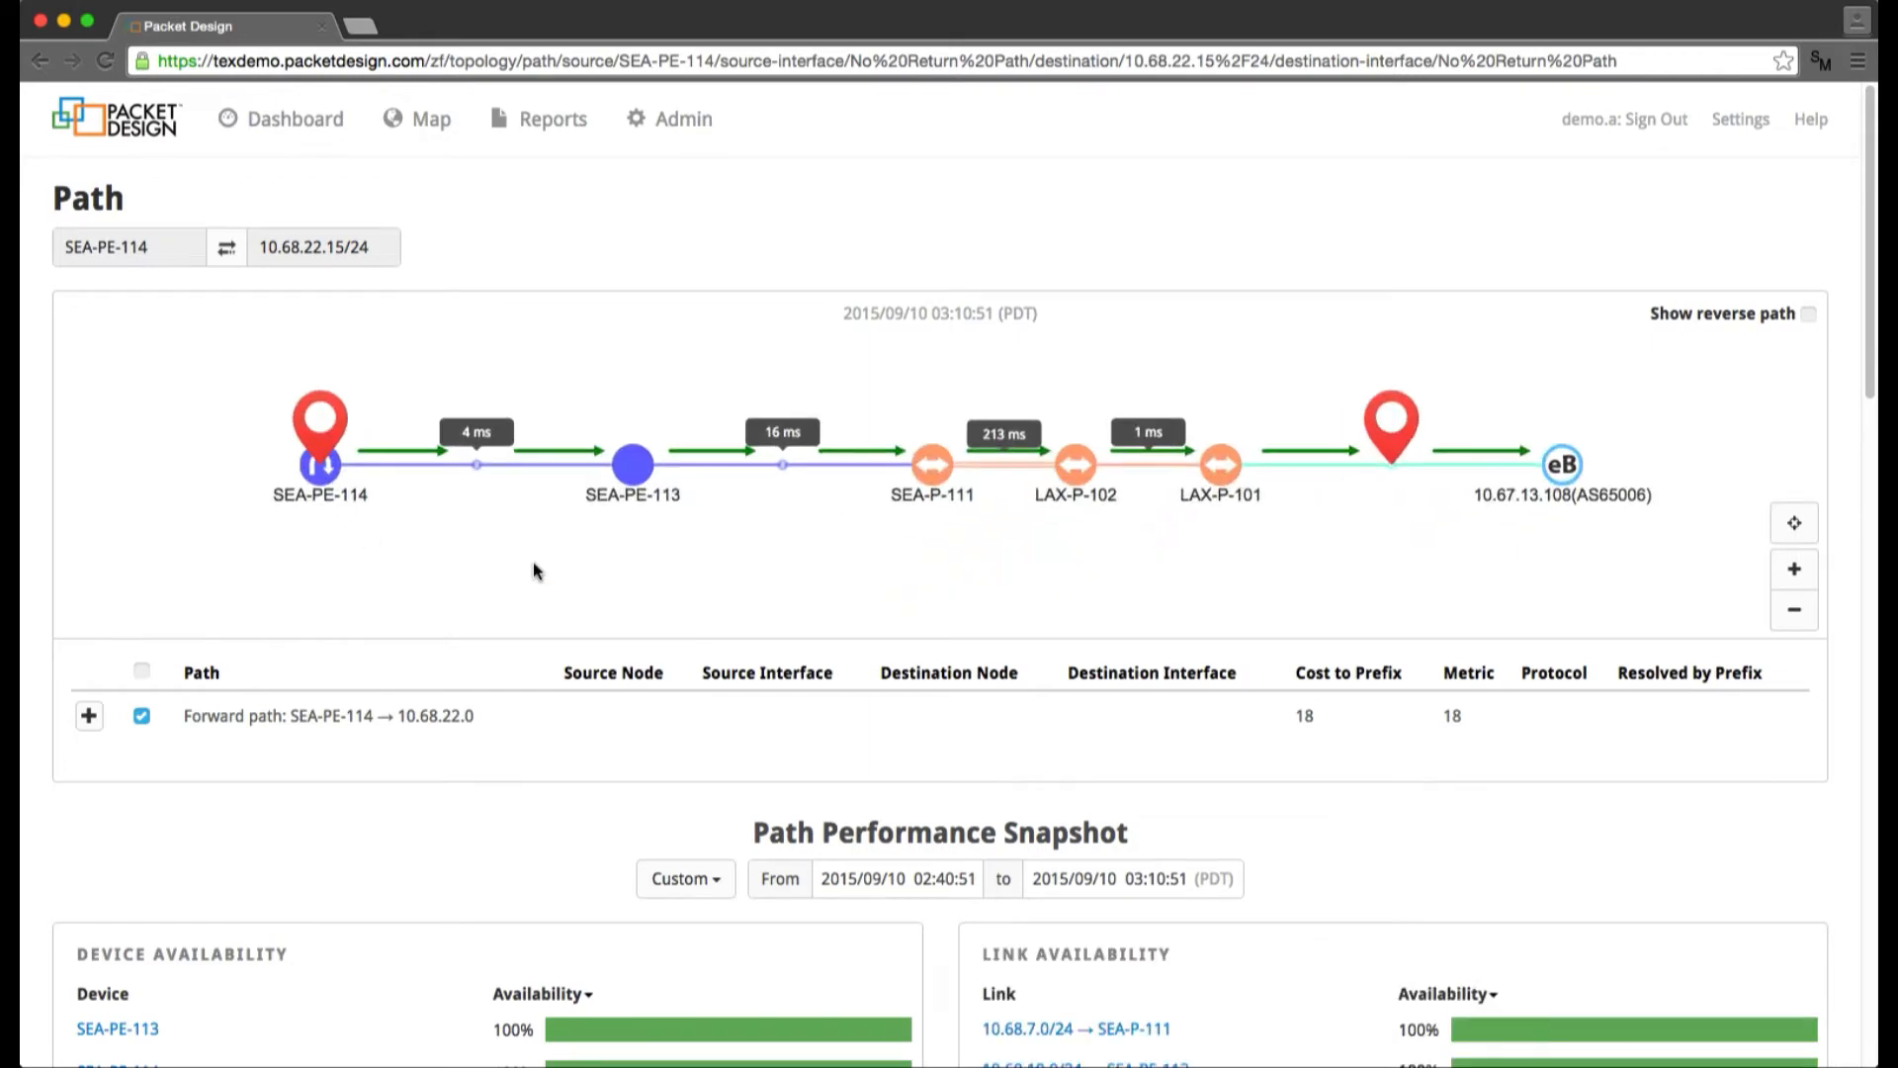
mouse_move(984, 467)
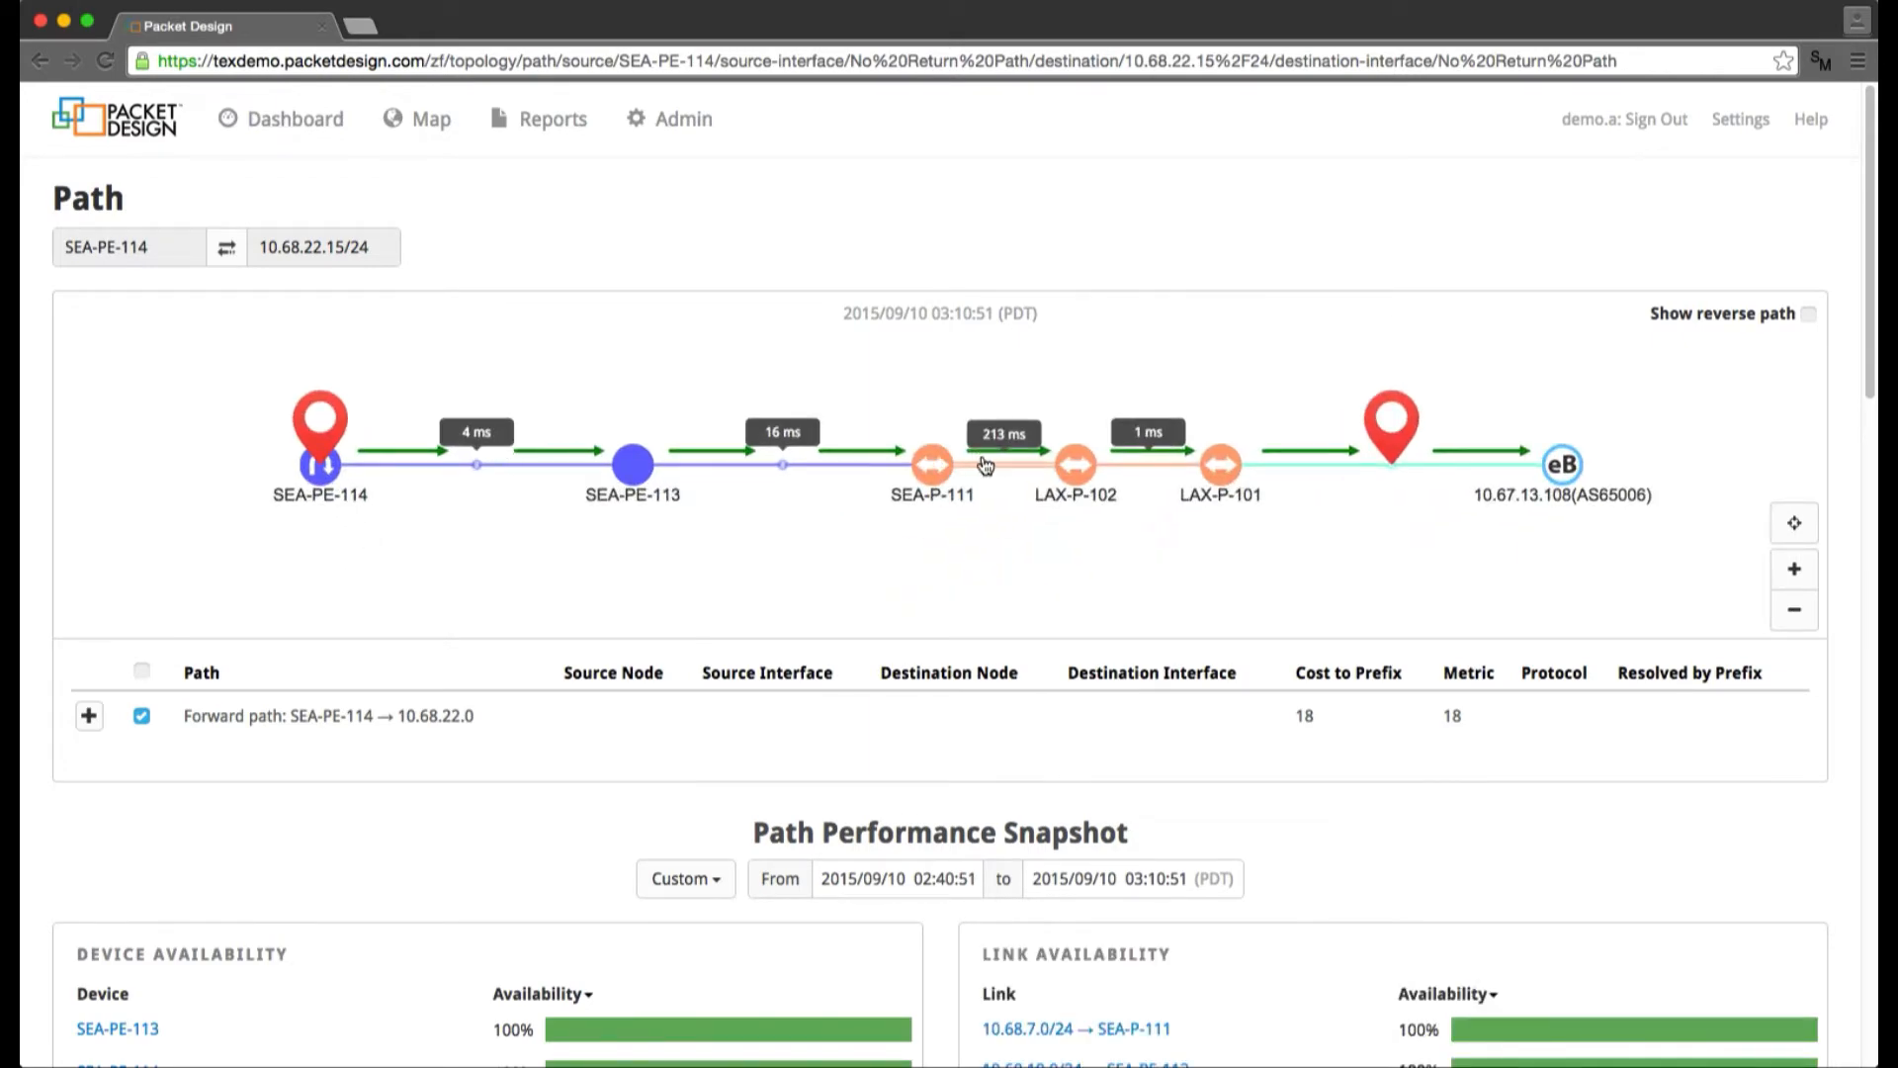
- Expand the forward path into Hops 1–5 and isolate Hop 1, then Hop 5 (LAX-P-101 to 10.67.13.108)
scroll("down", 3)
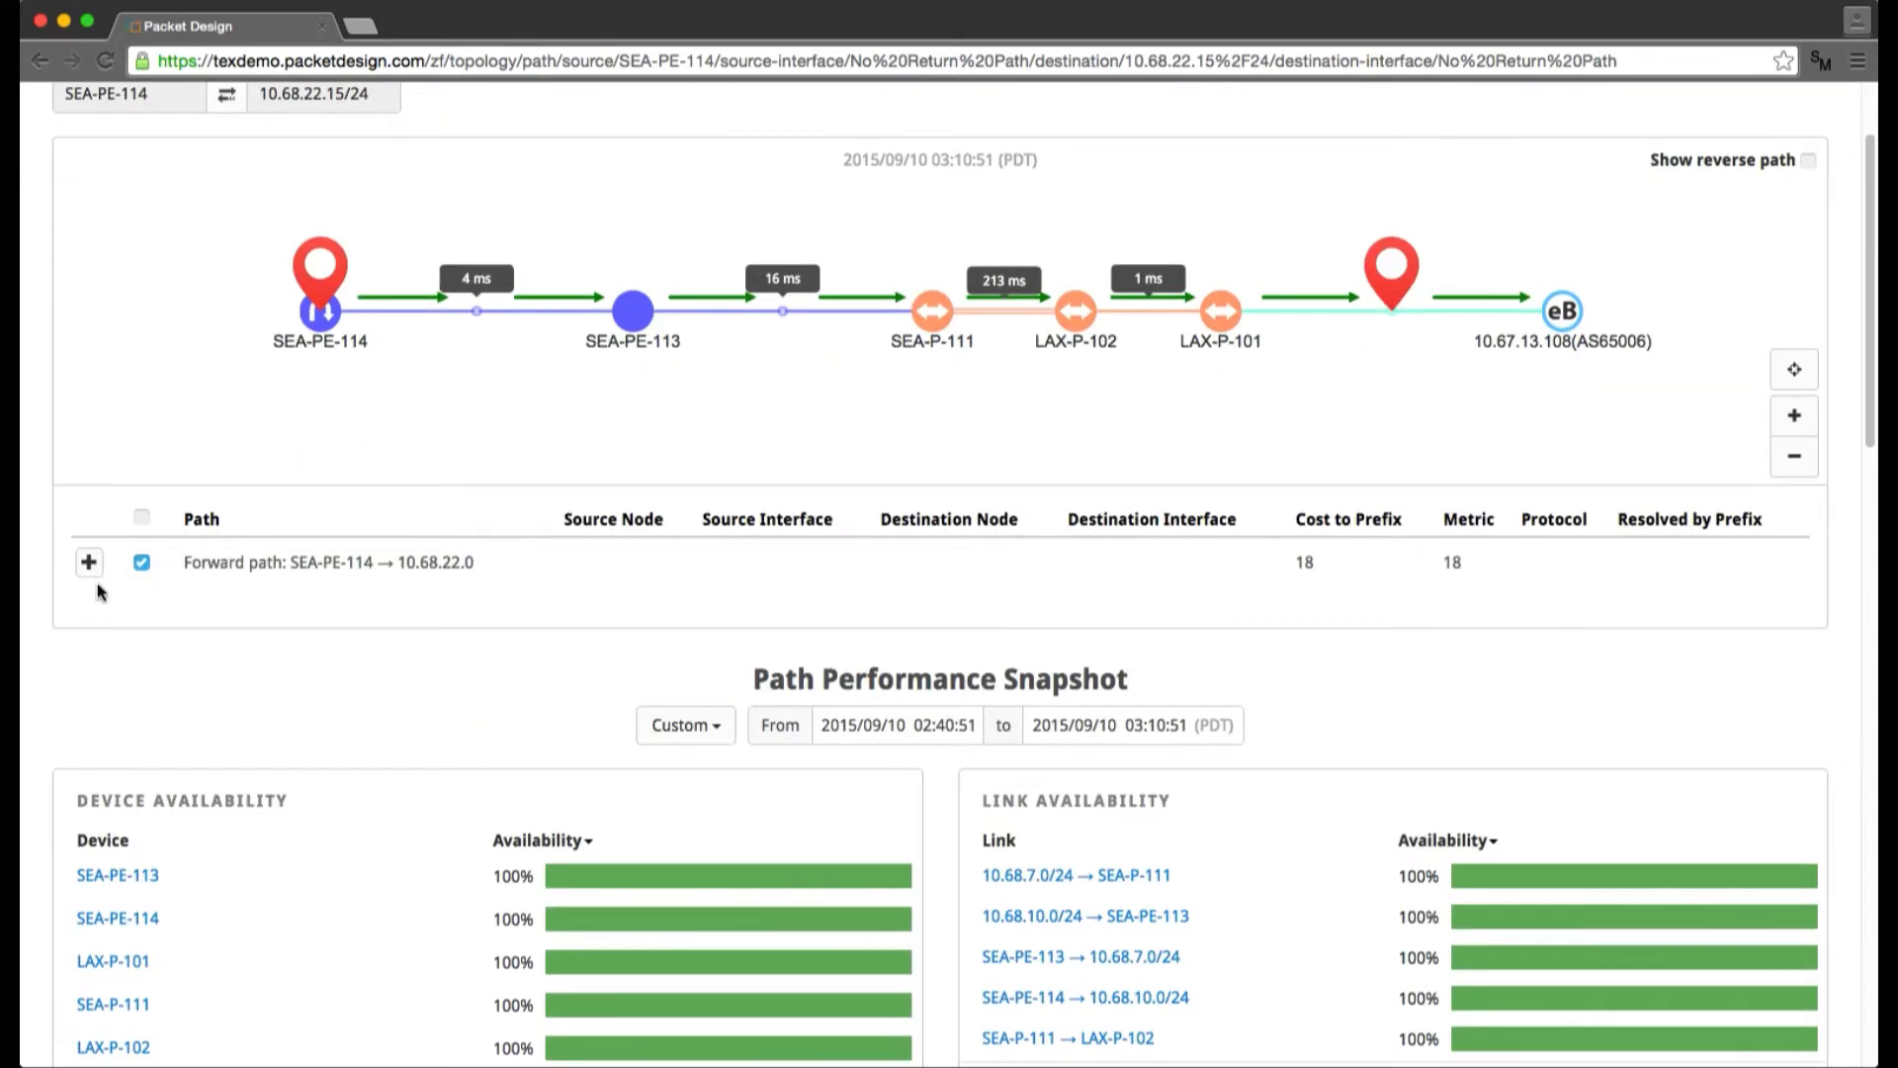
left_click(89, 562)
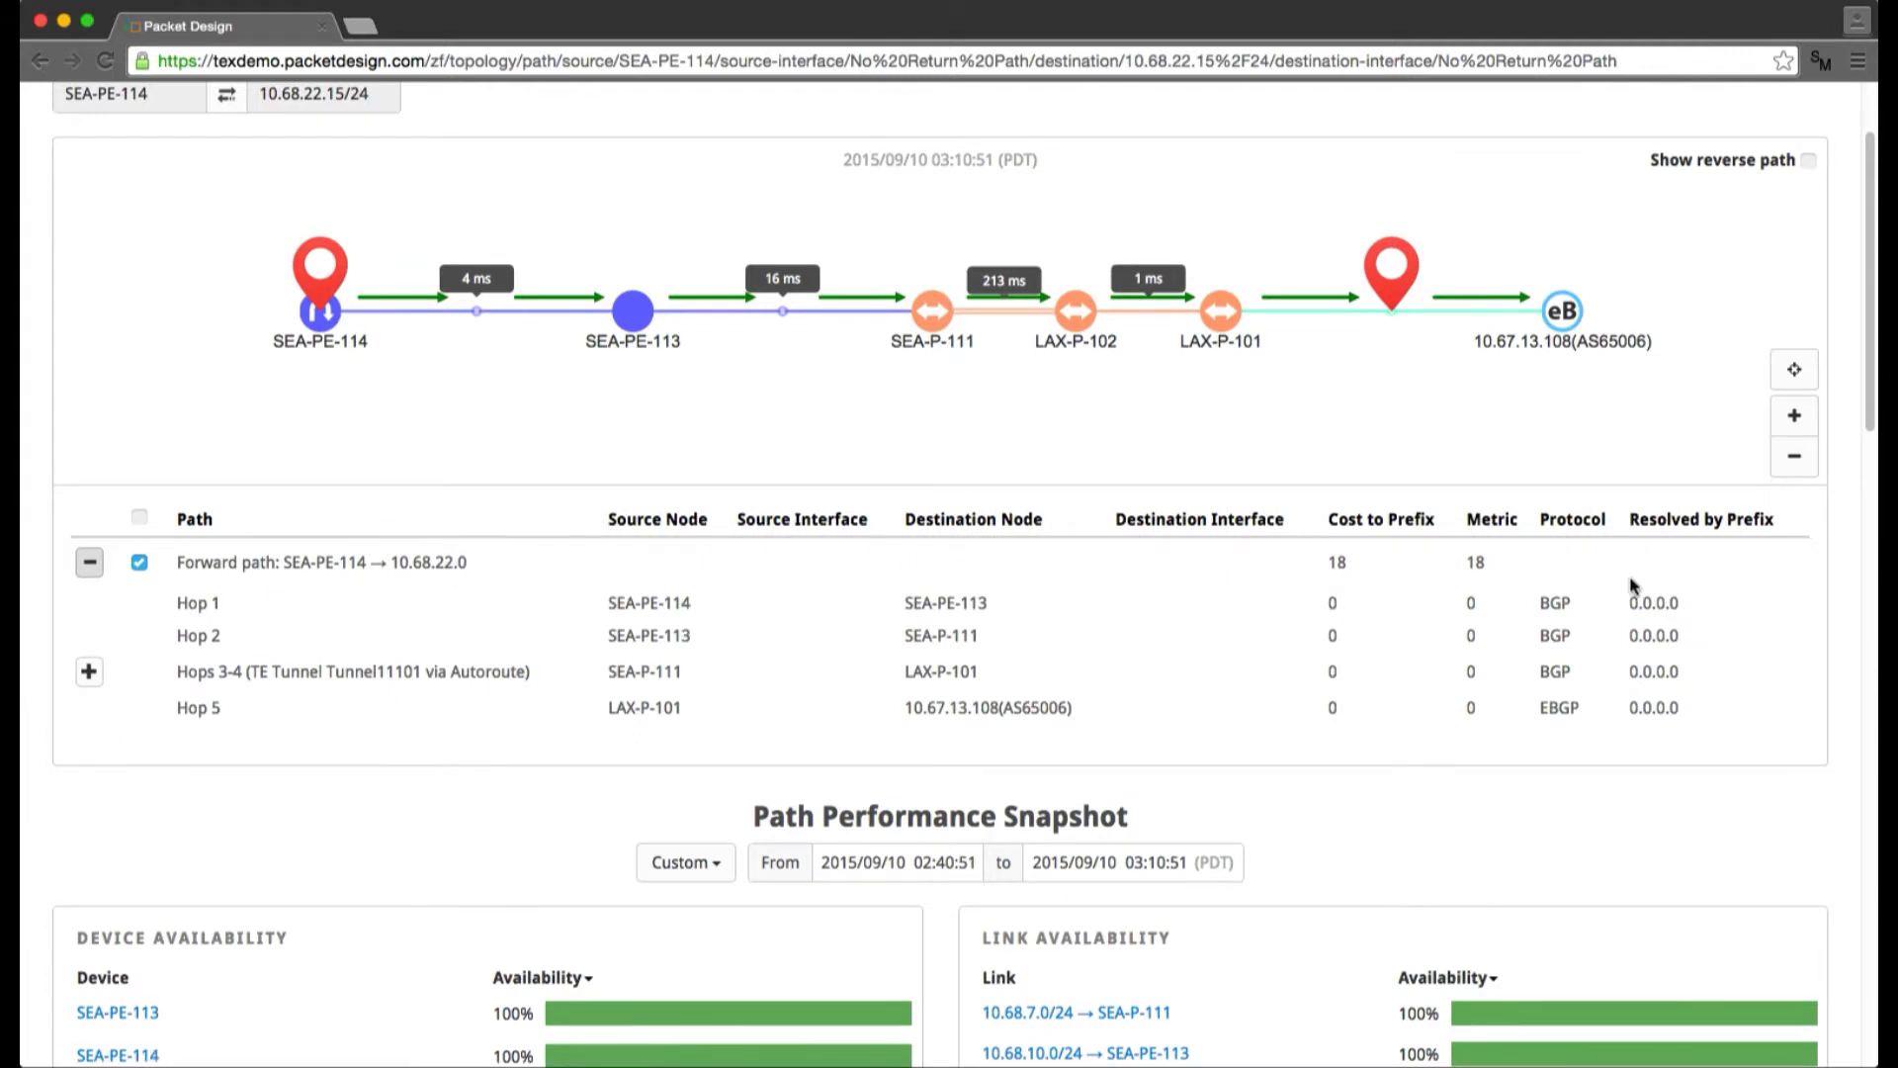
double_click(1653, 601)
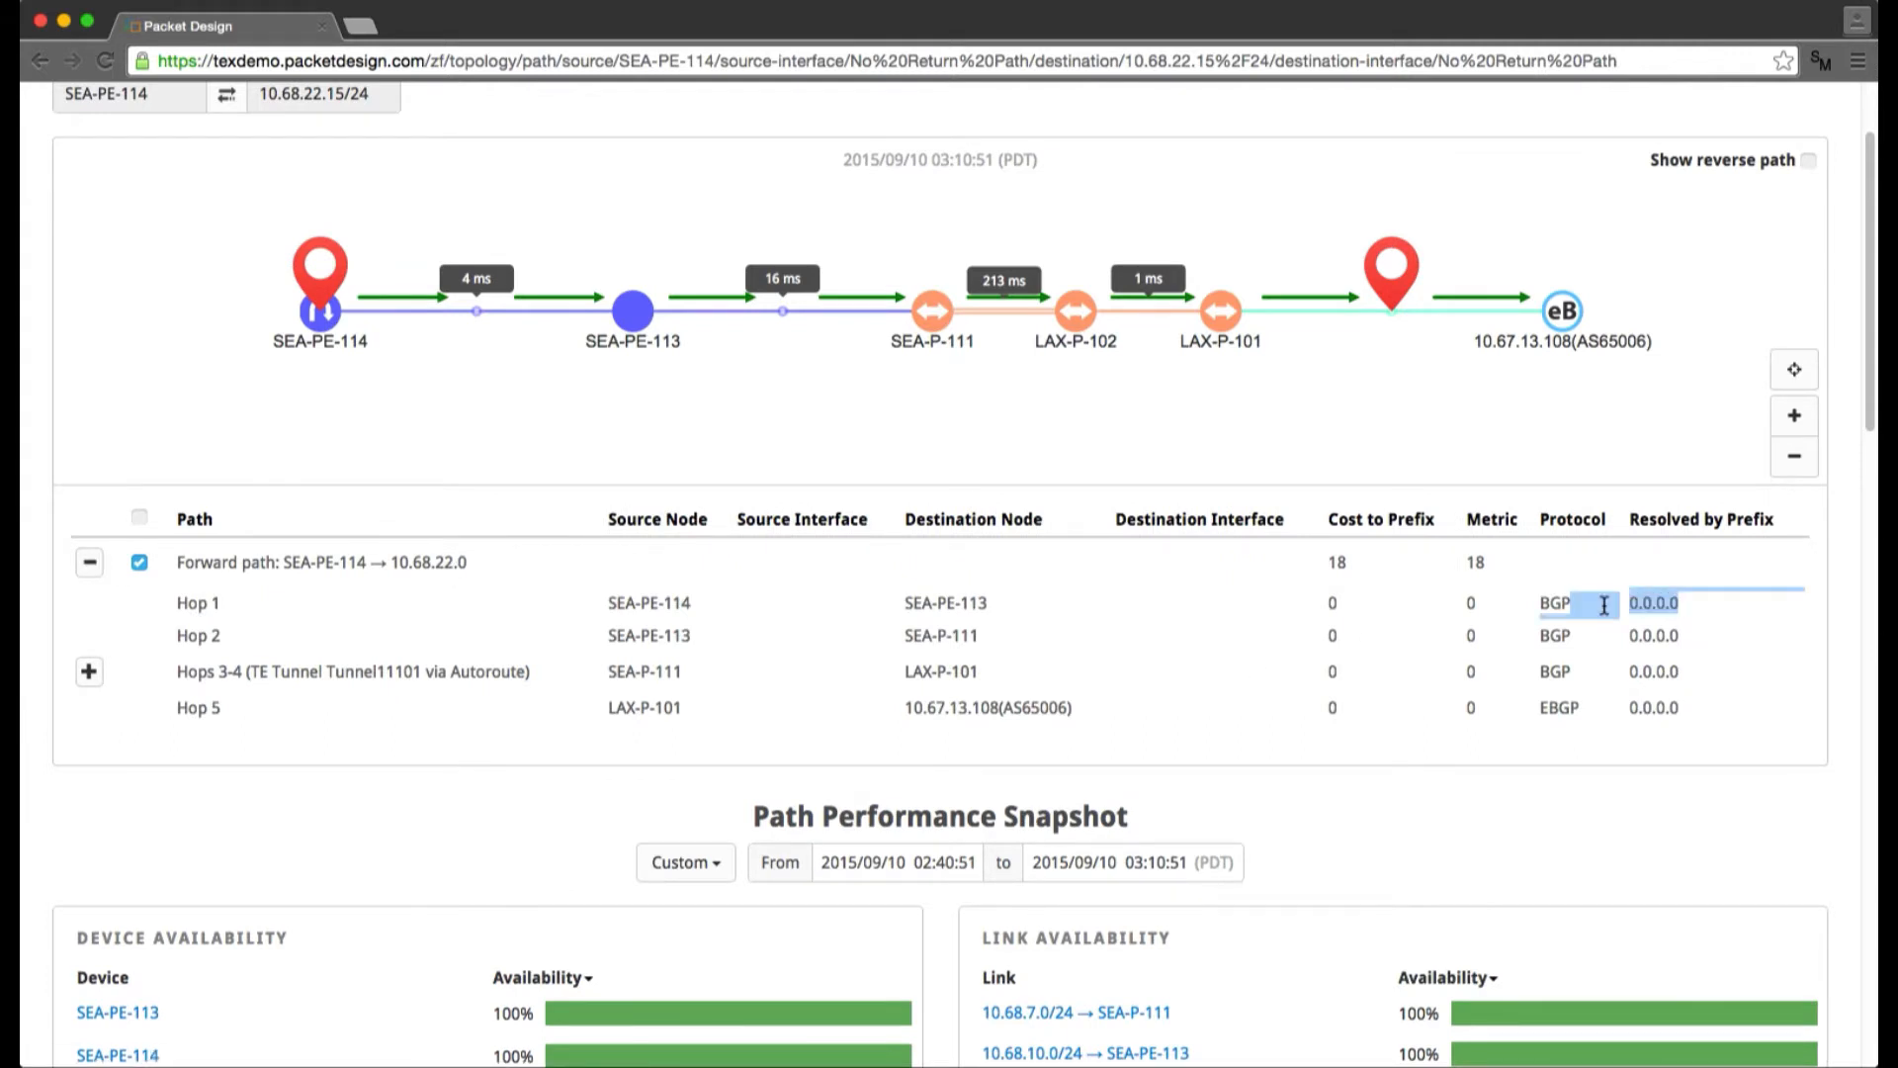
left_click(197, 603)
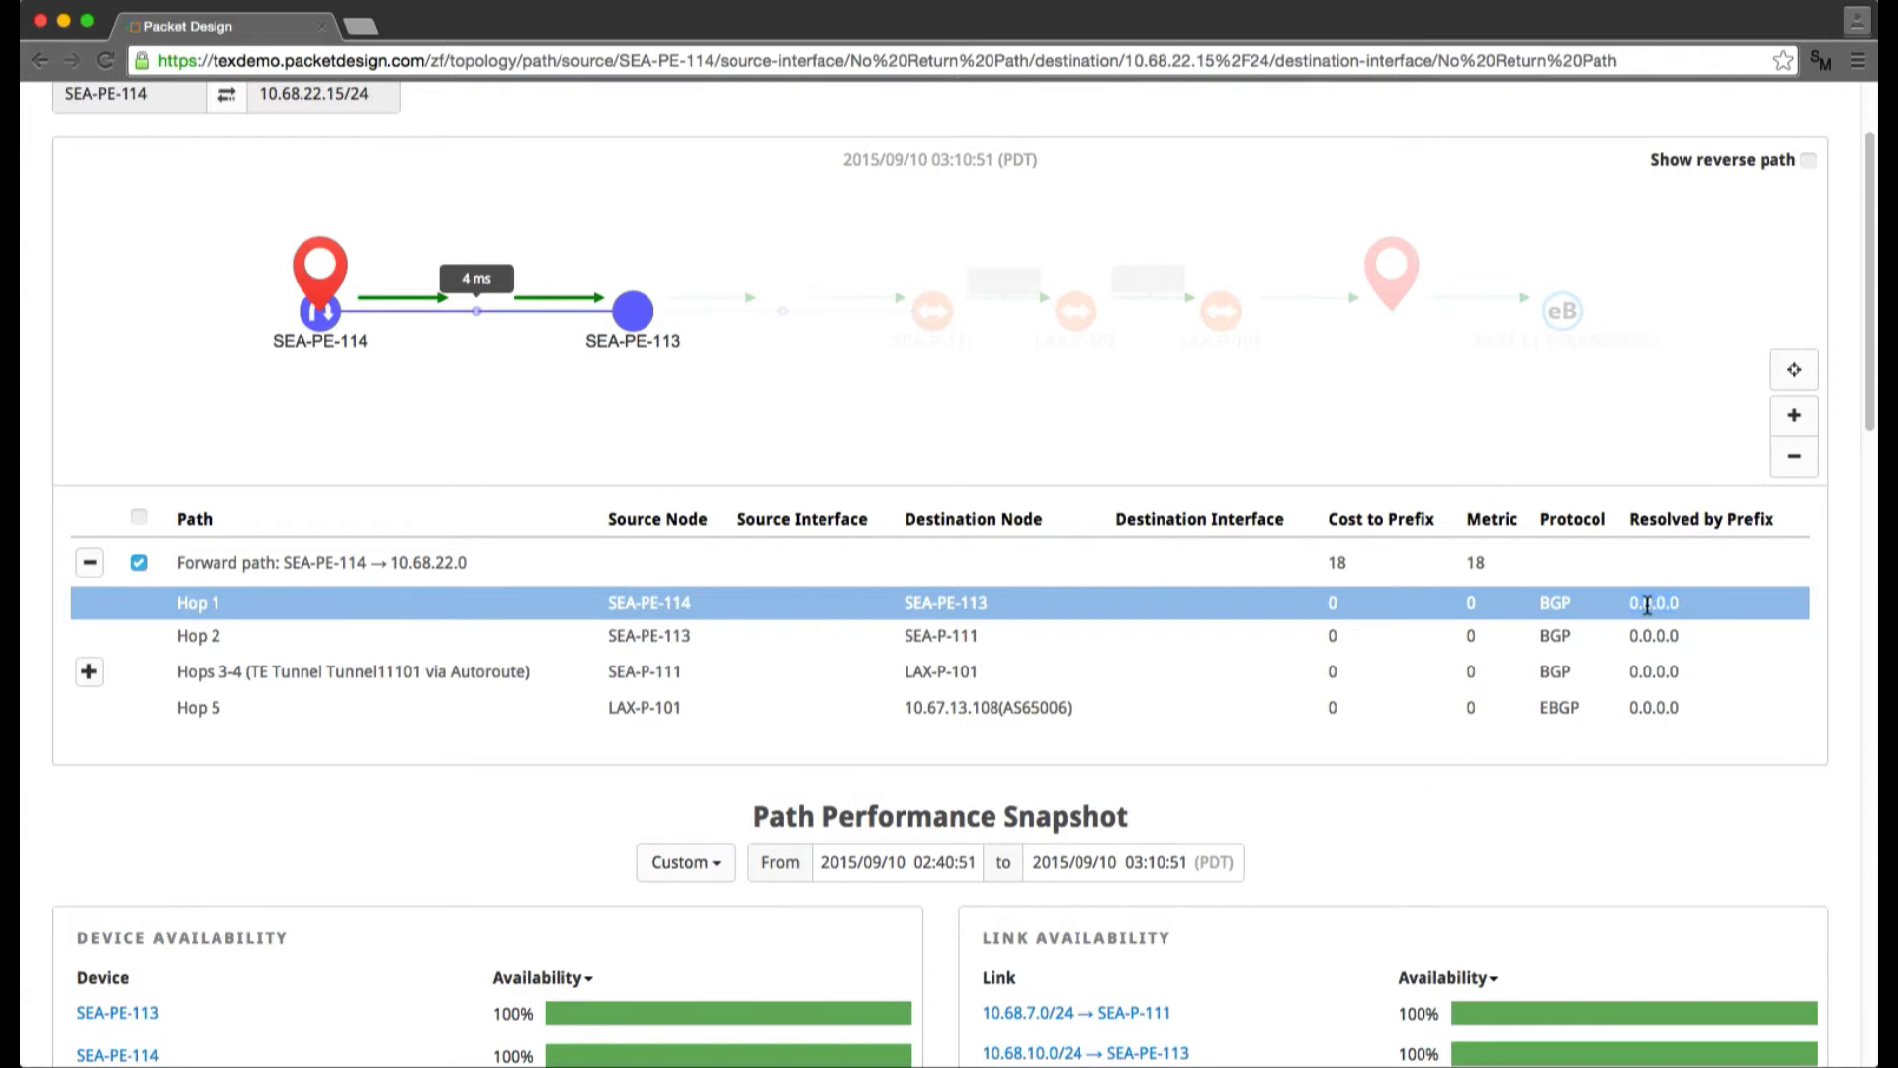
mouse_move(1647, 708)
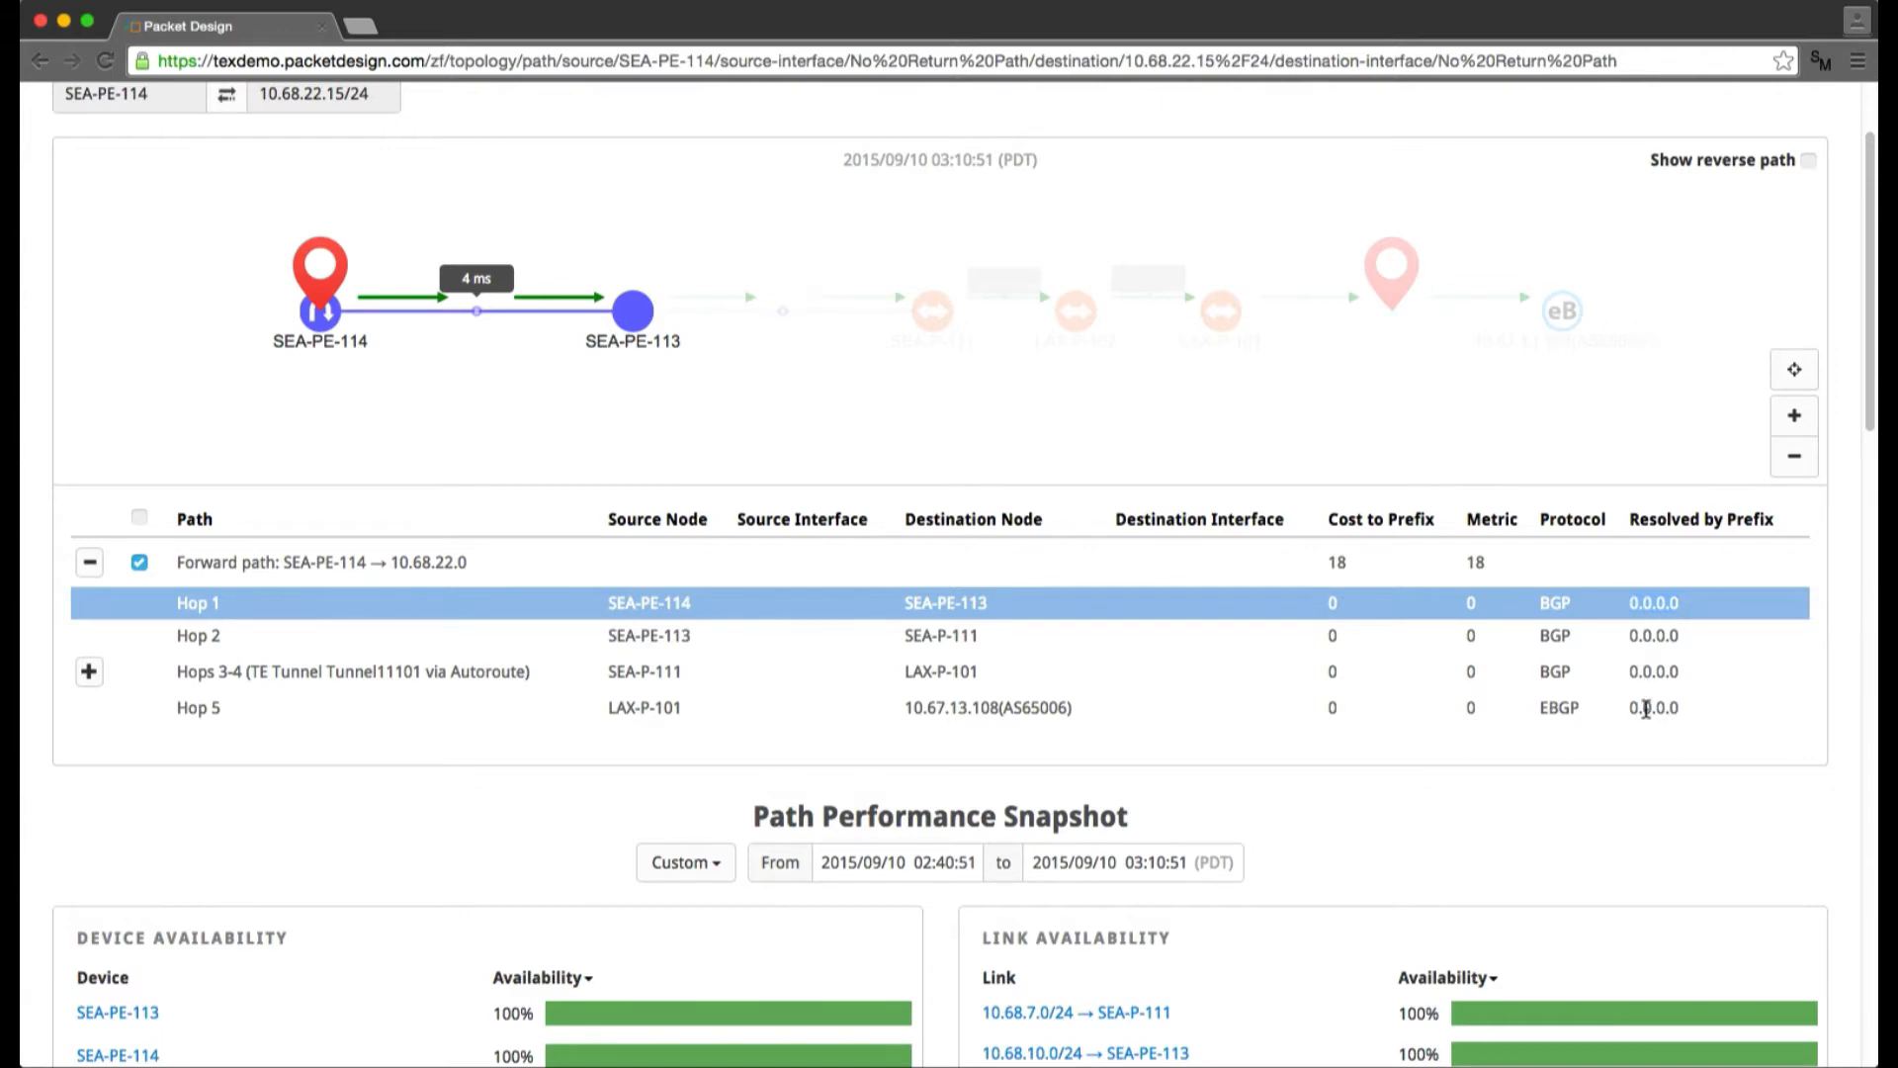
left_click(198, 708)
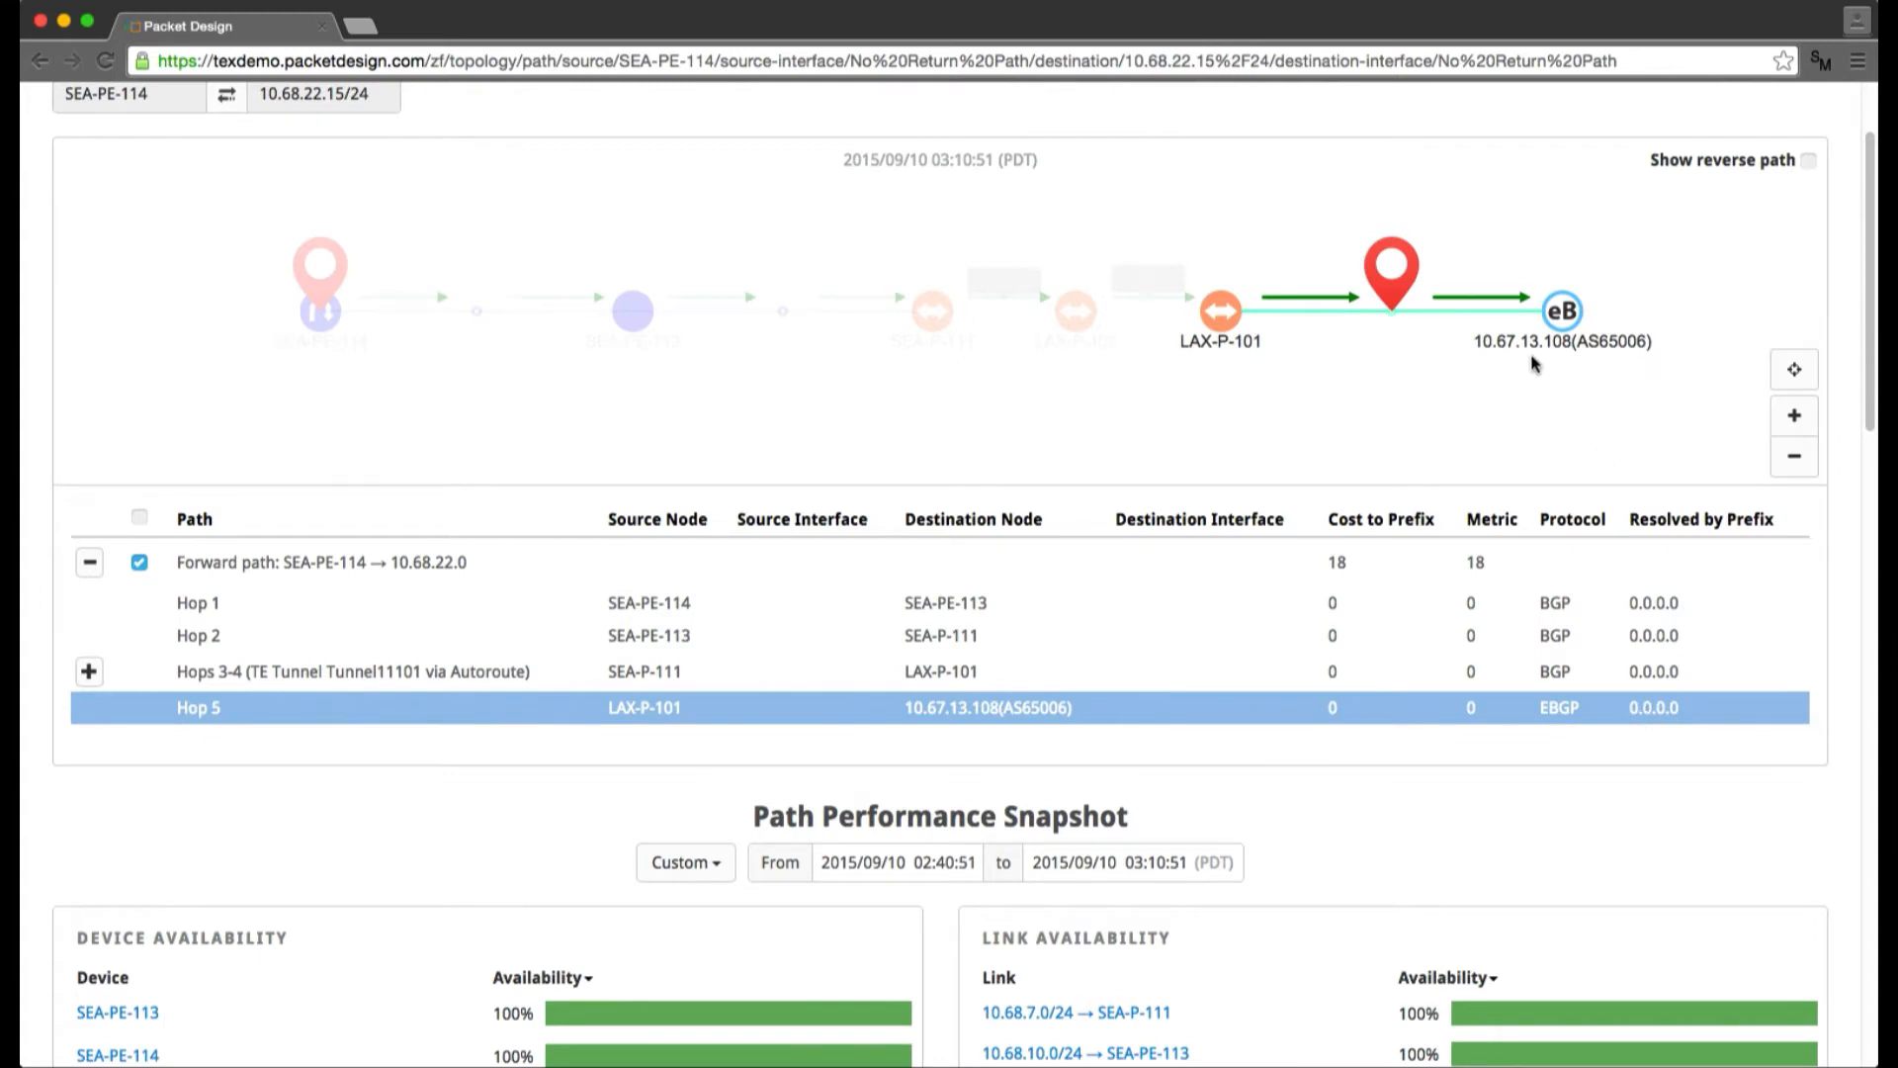
mouse_move(1406, 611)
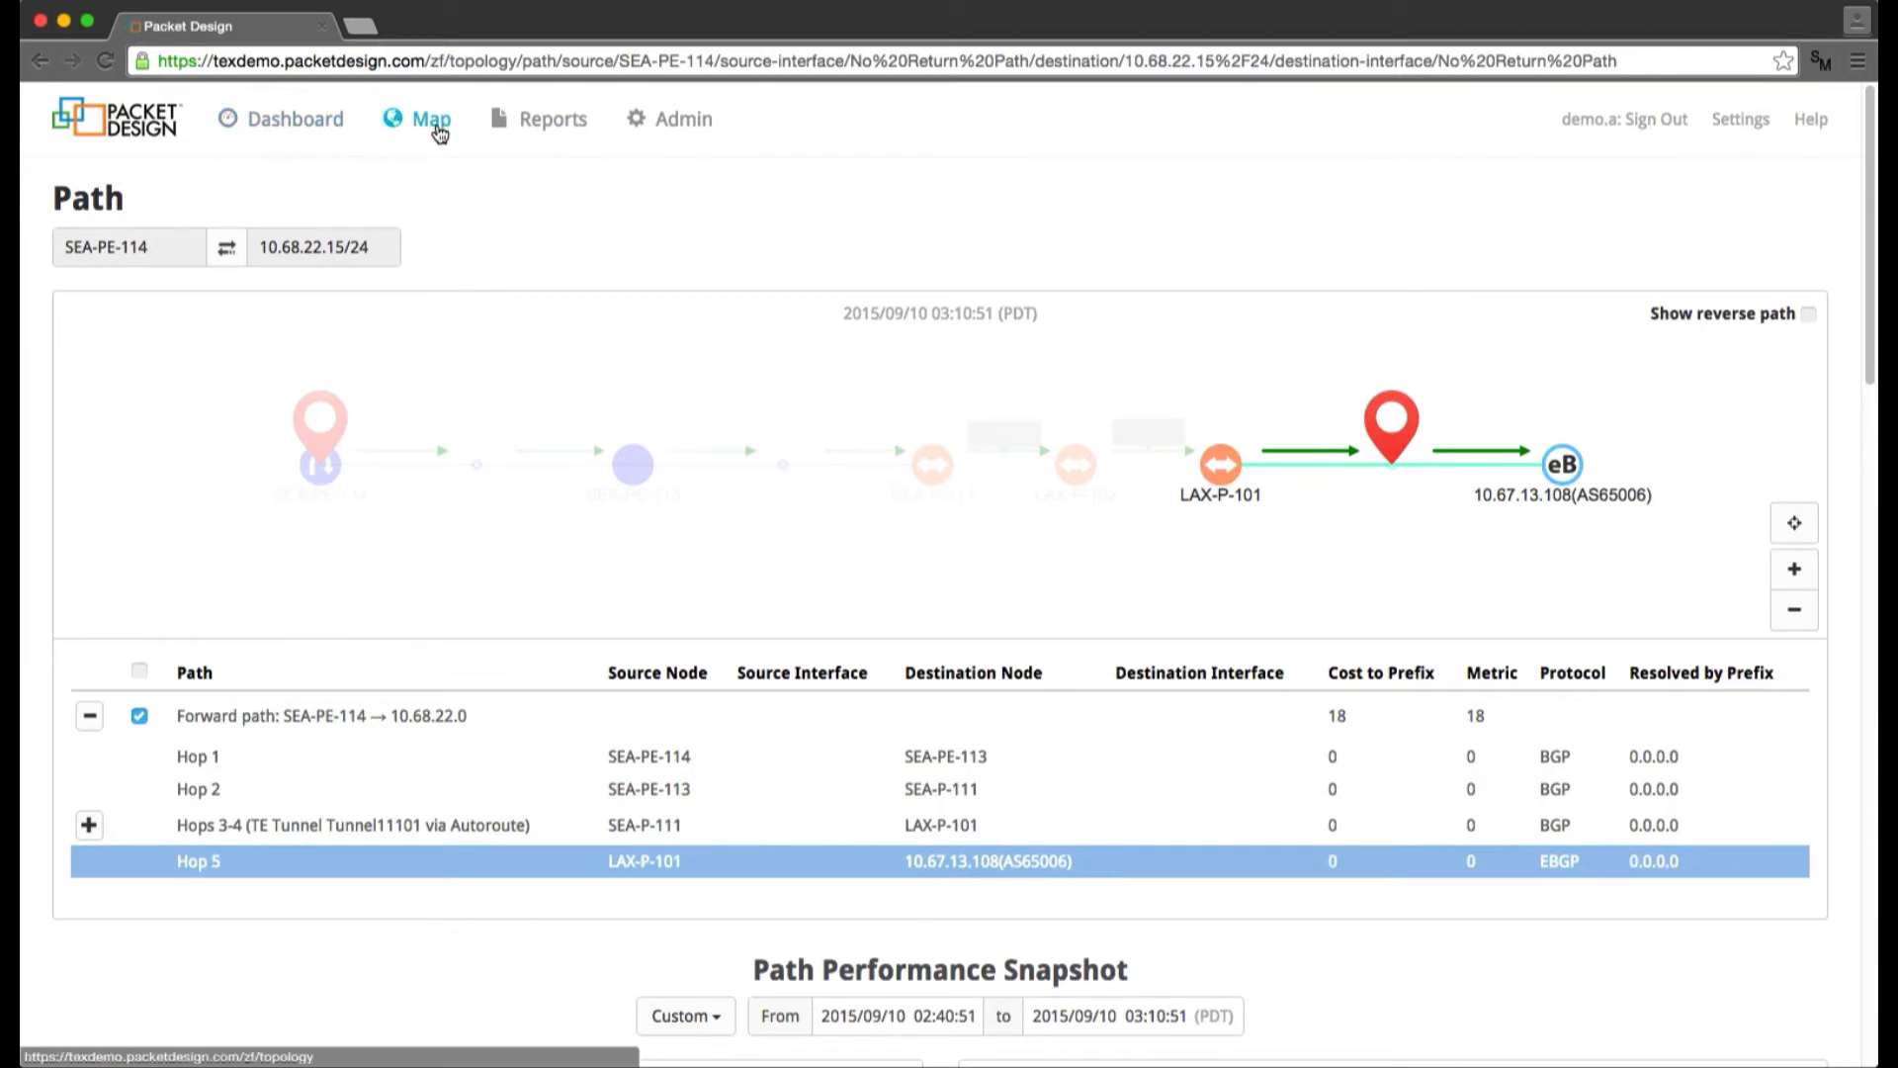
- Back on the map, pause the replay at 03:26:51 and resume it toward 03:28:51
left_click(431, 119)
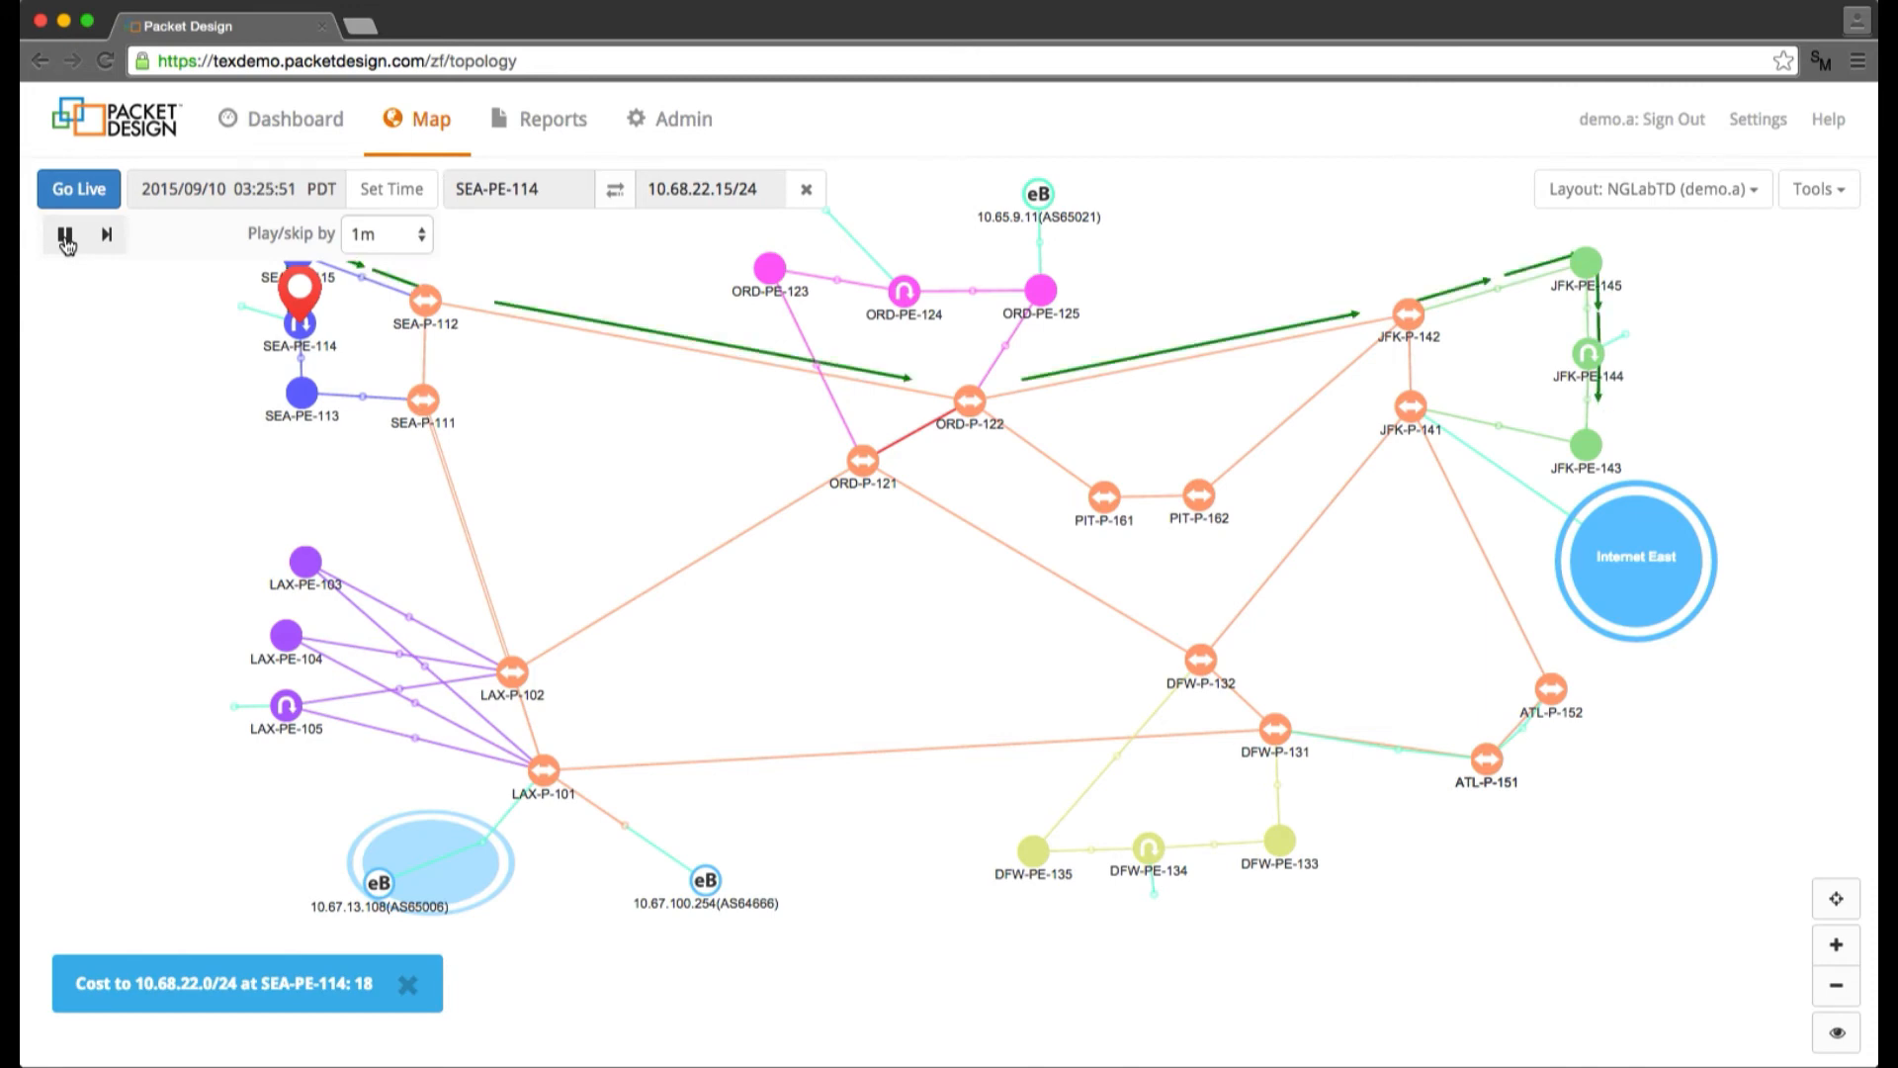
left_click(63, 235)
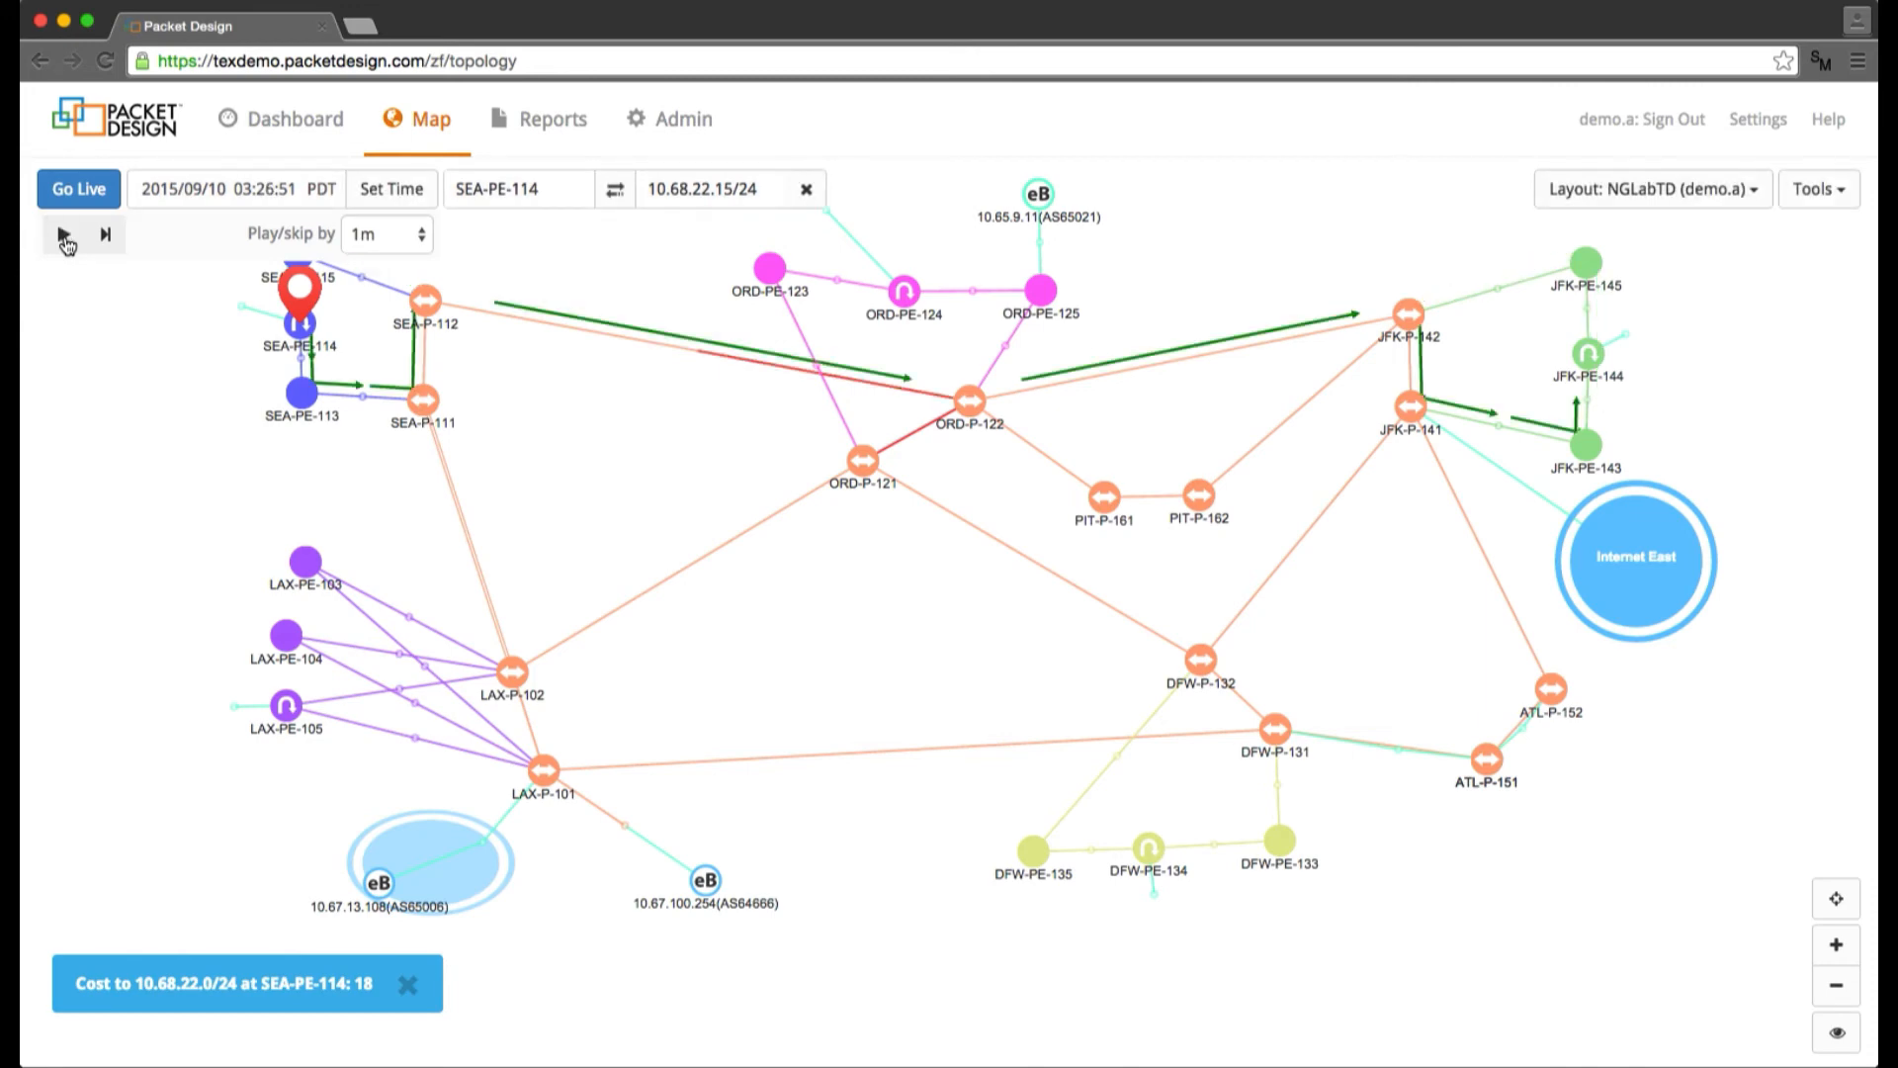
mouse_move(62, 235)
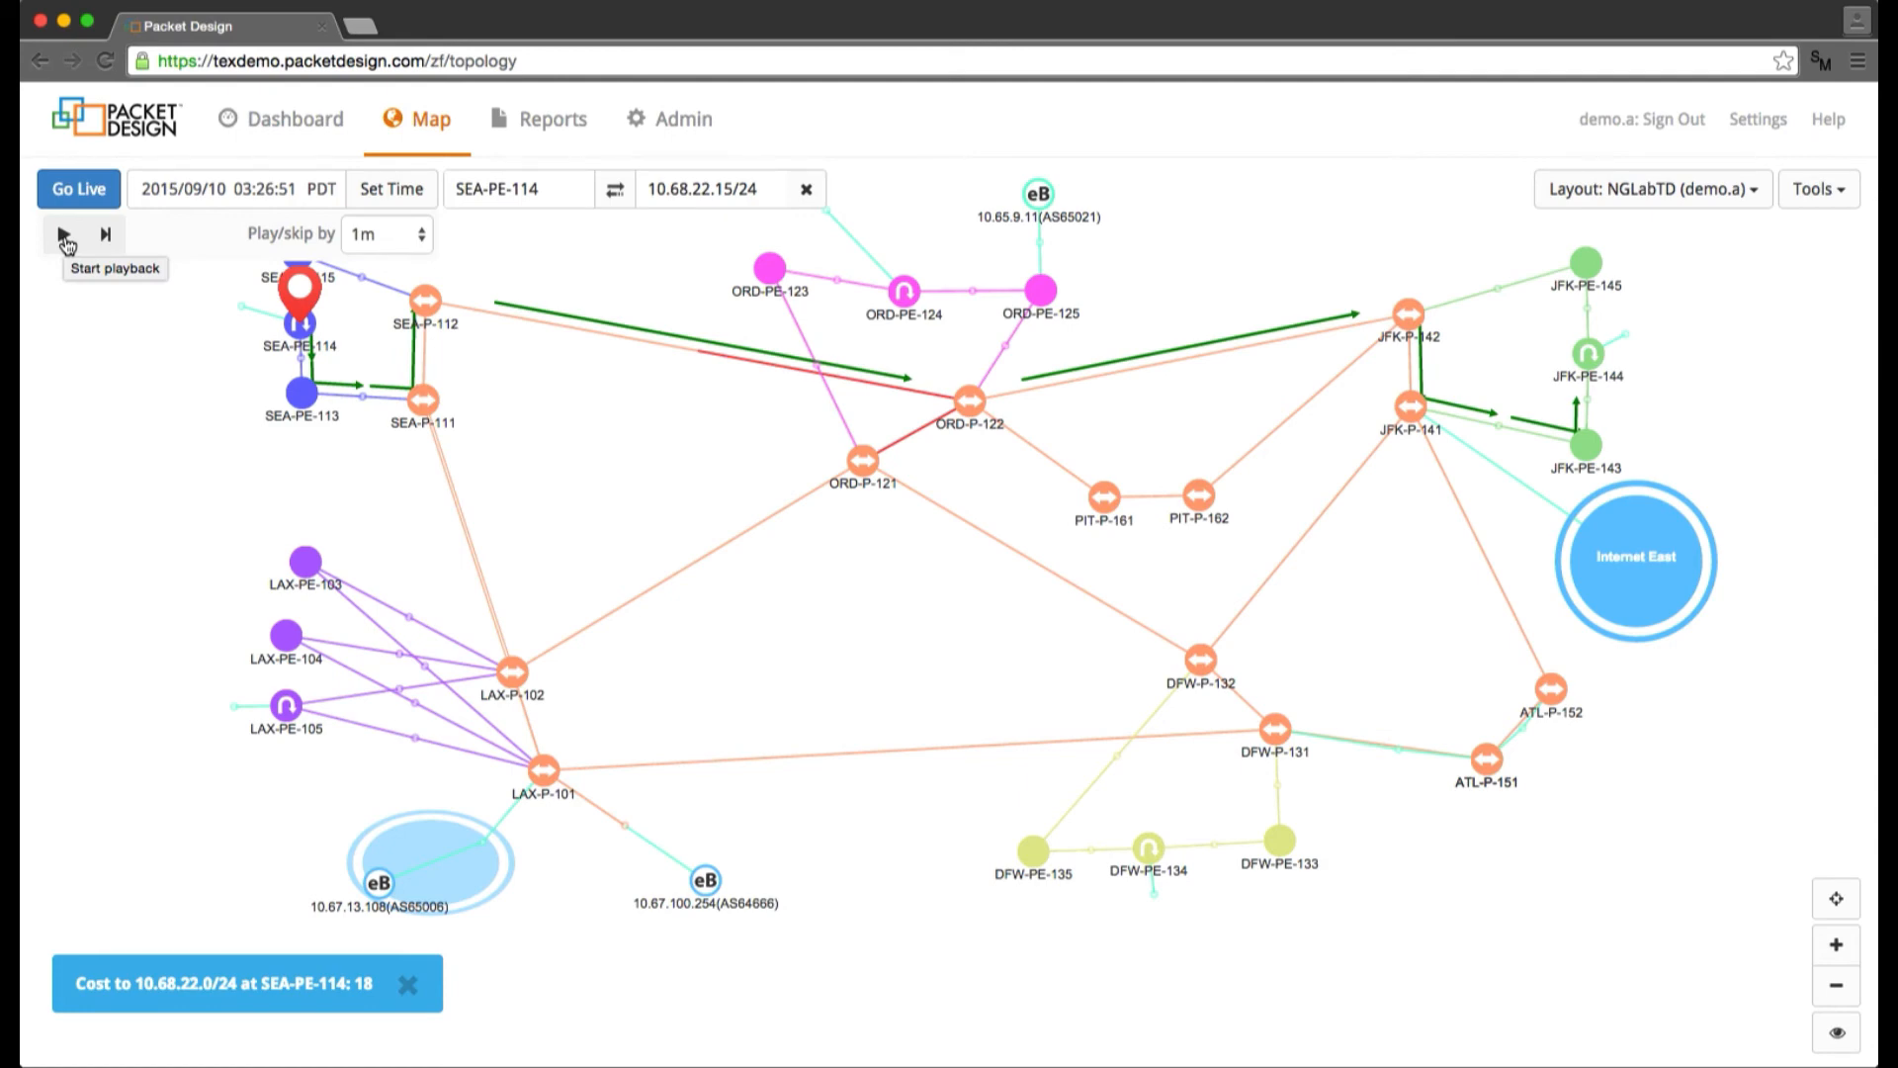
left_click(64, 233)
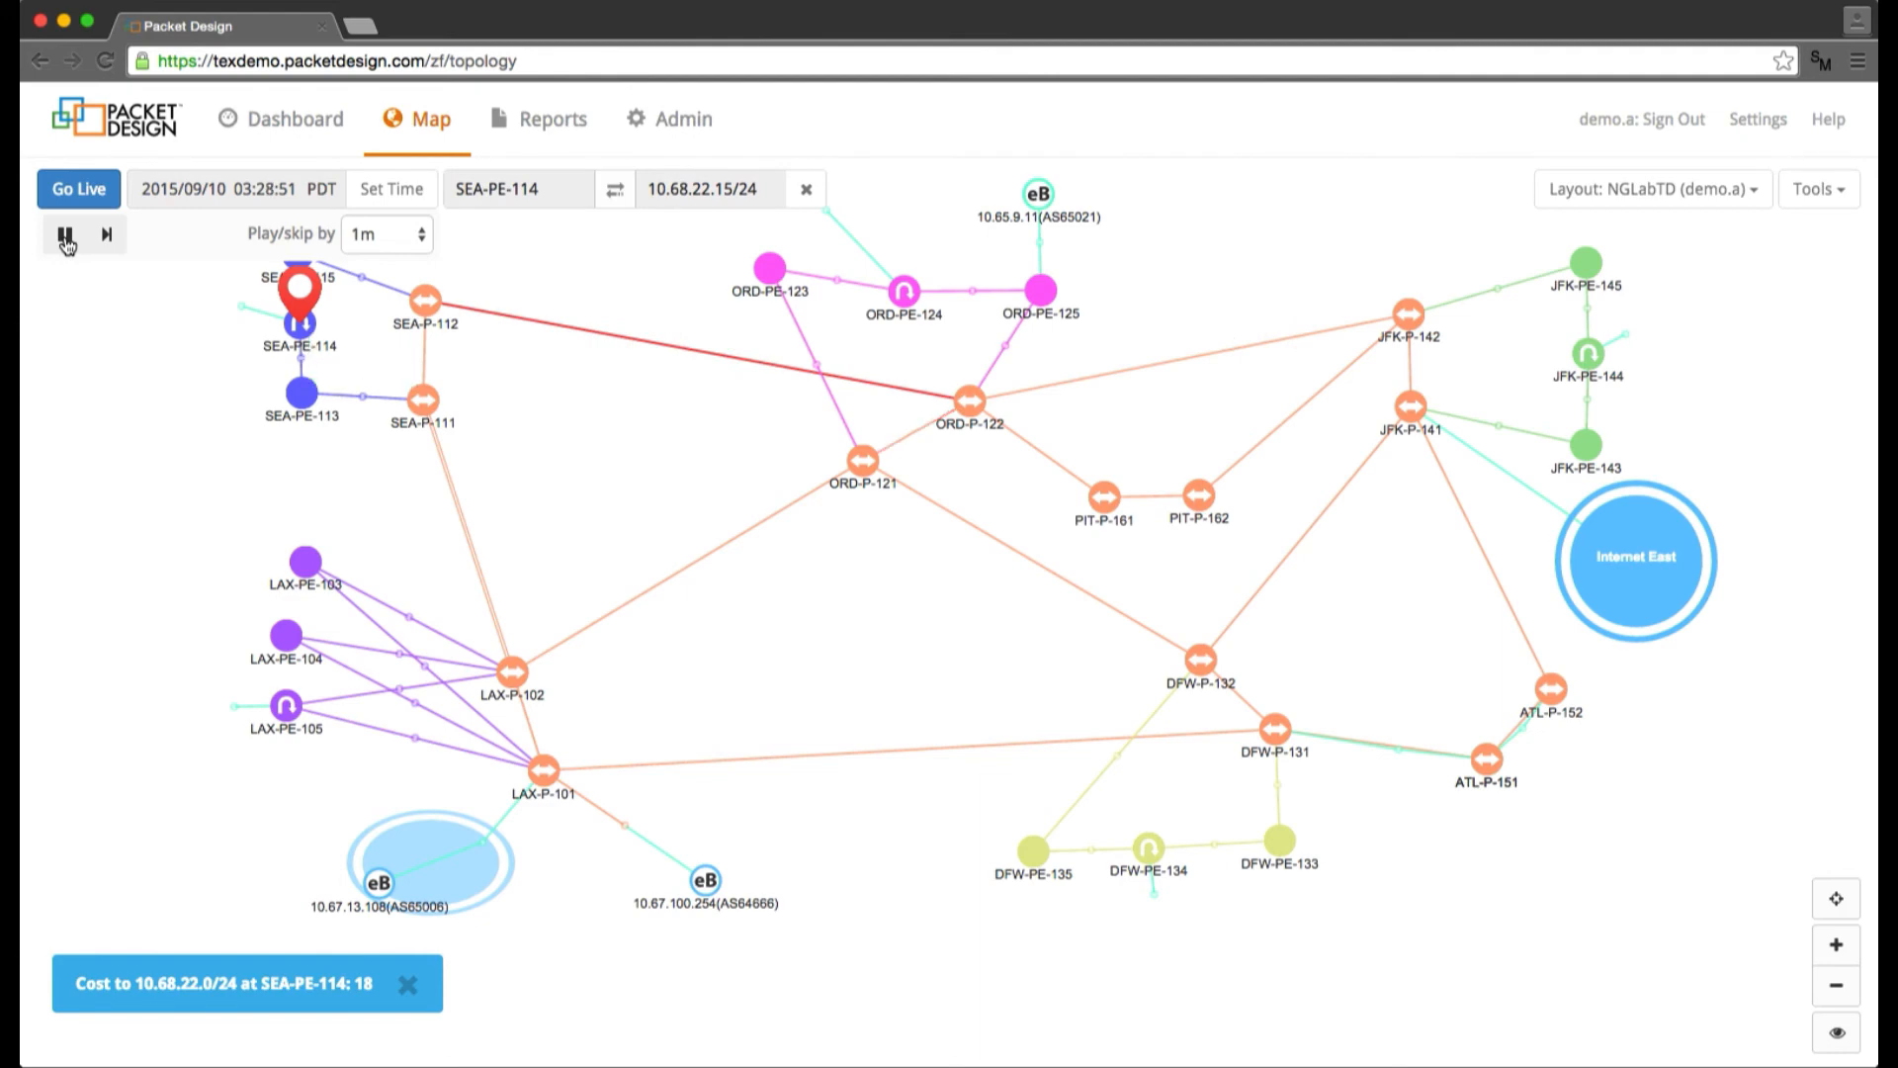